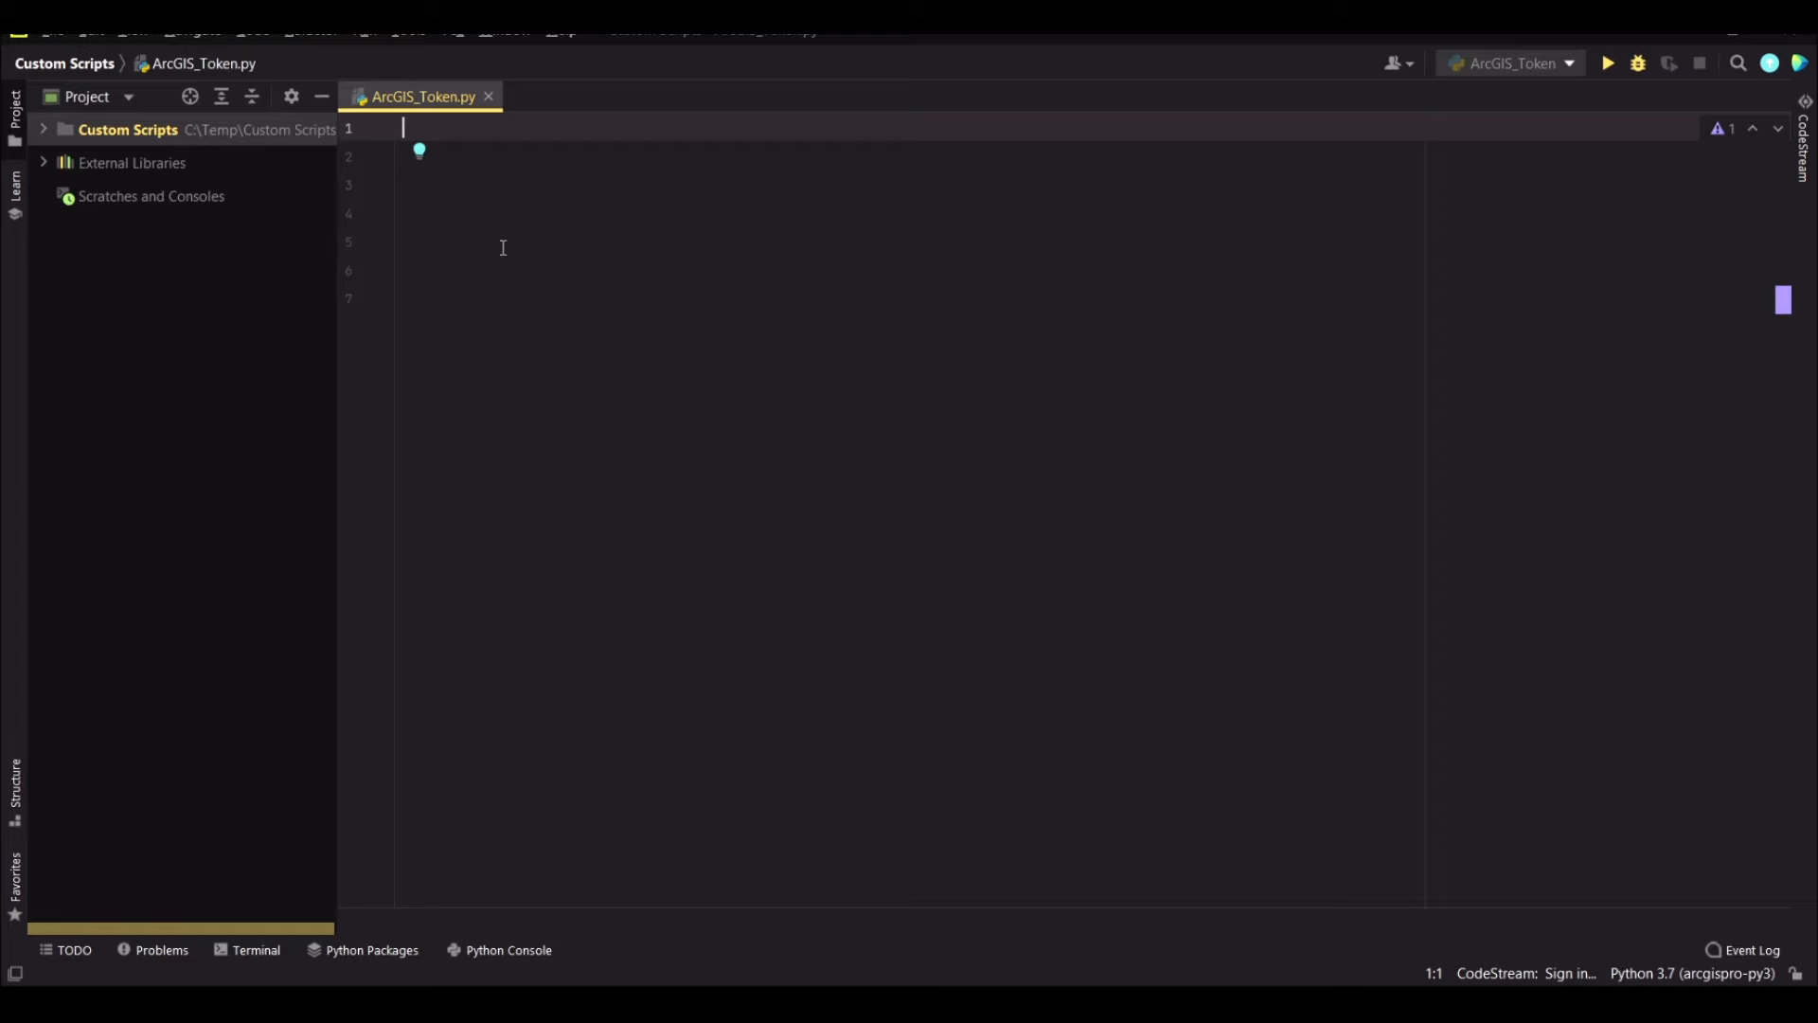
Write the docstring """Print a token""" and the comment '# import the required system modules'
{"action": "type", "text": "\"\"\"Print \"\"\""}
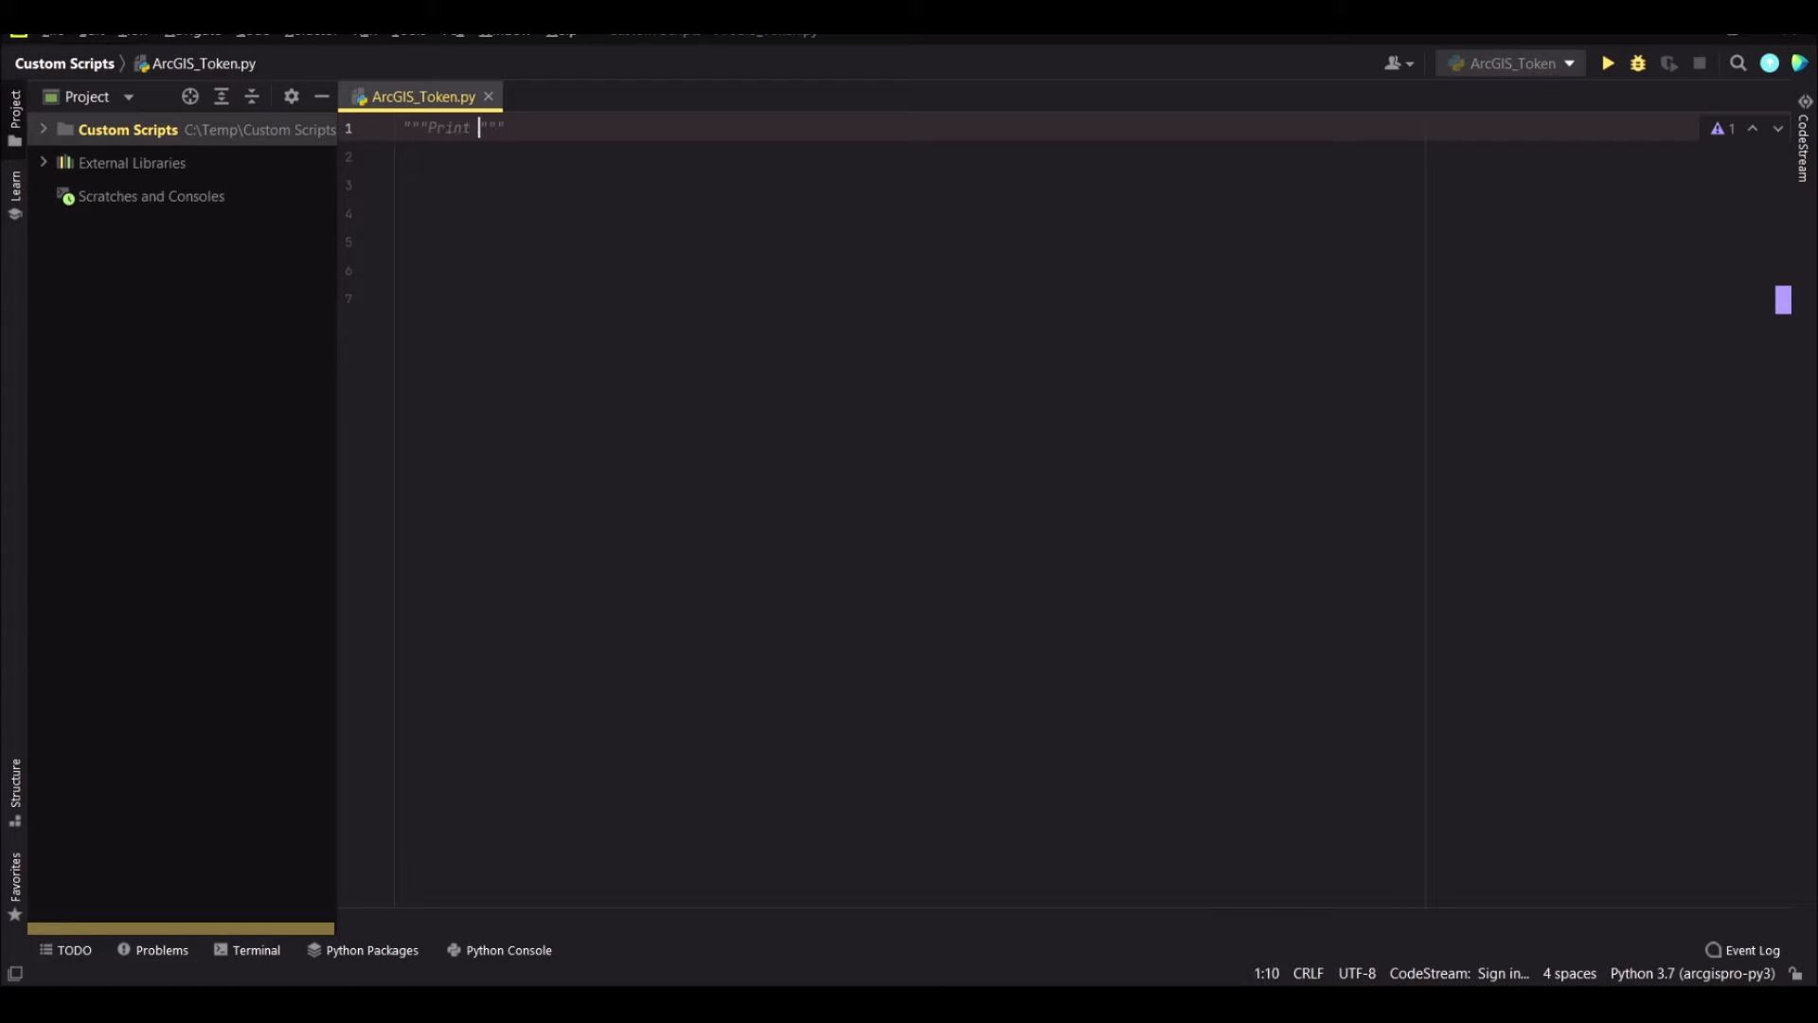
{"action": "type", "text": "a tok"}
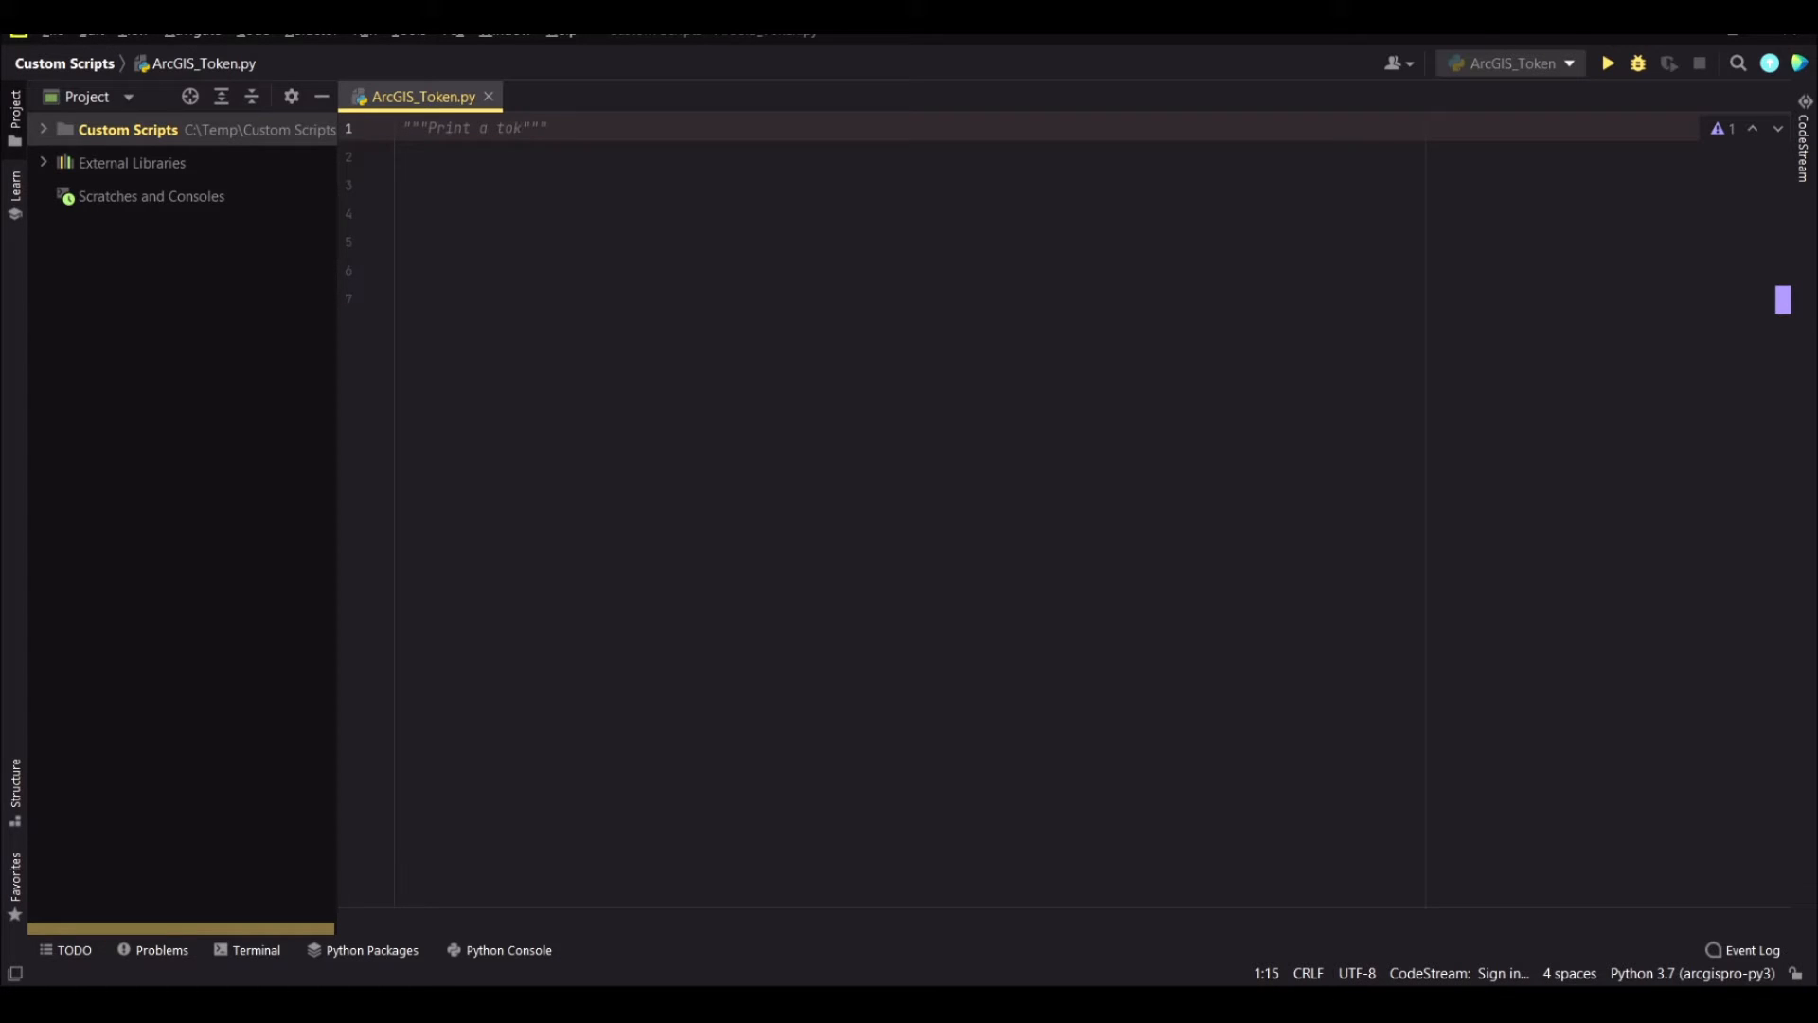
{"action": "type", "text": "en for use in ArcGIS Online"}
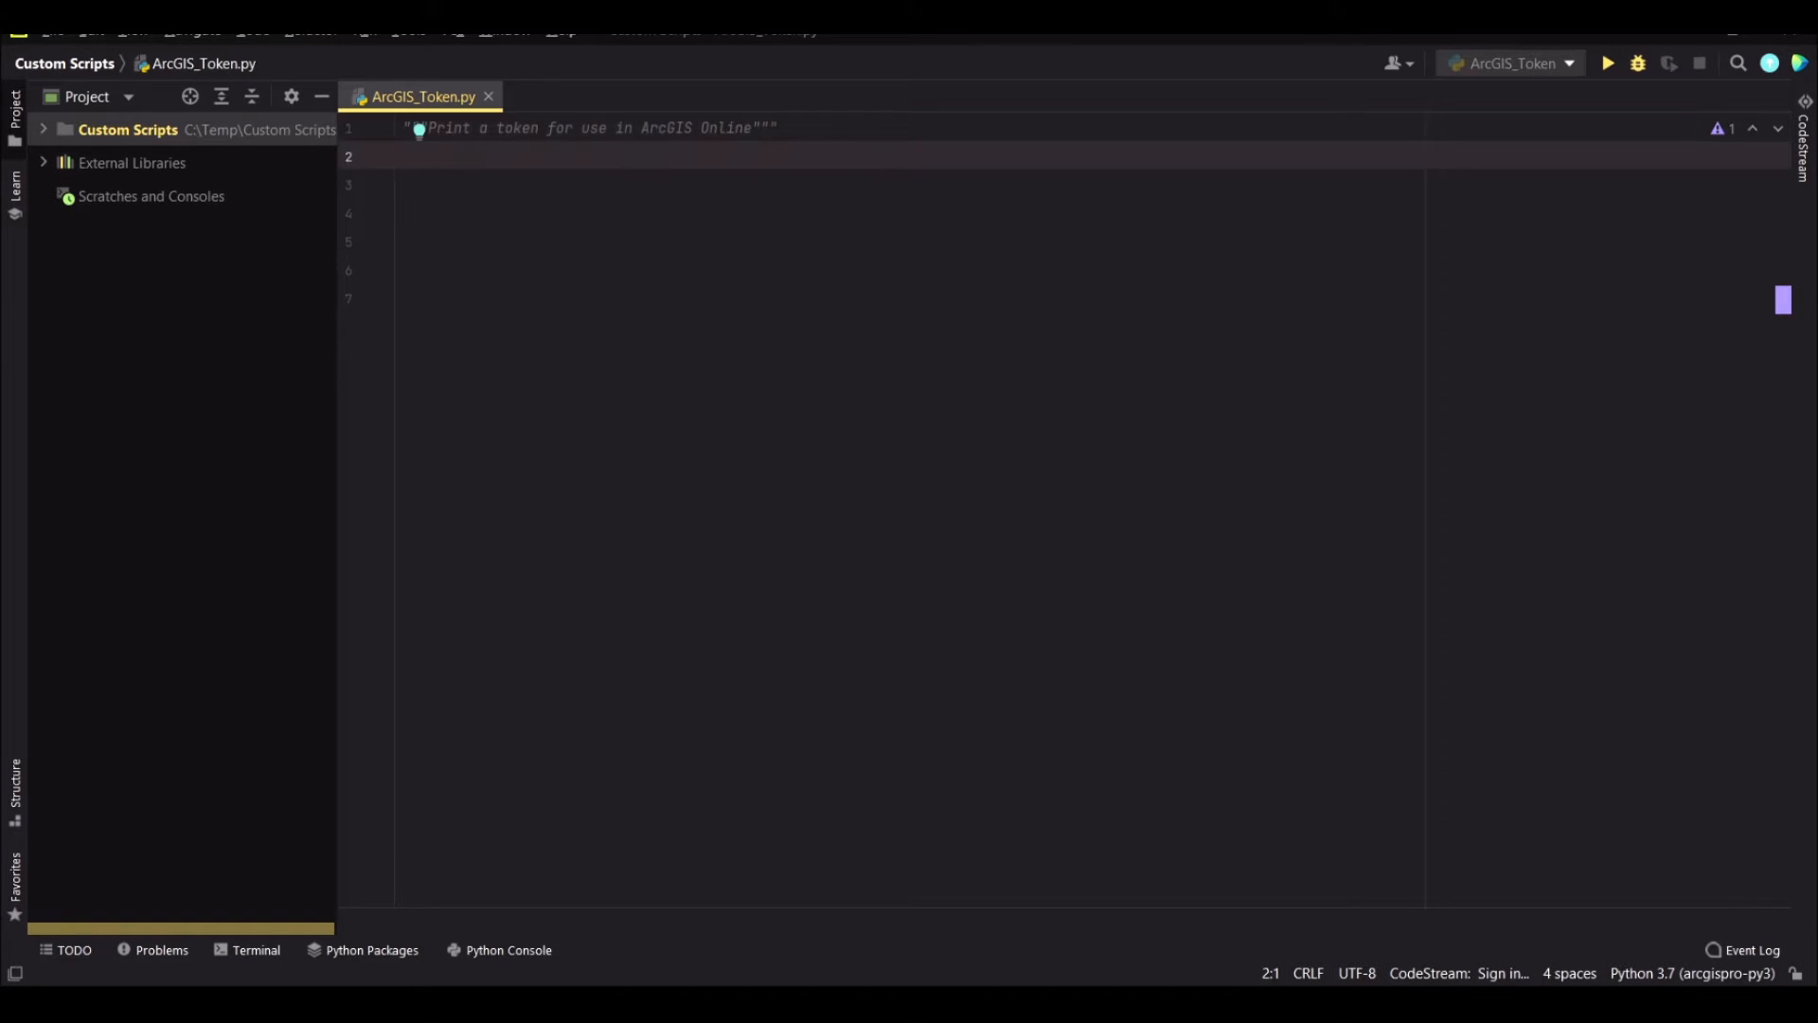
{"action": "type", "text": "# import the"}
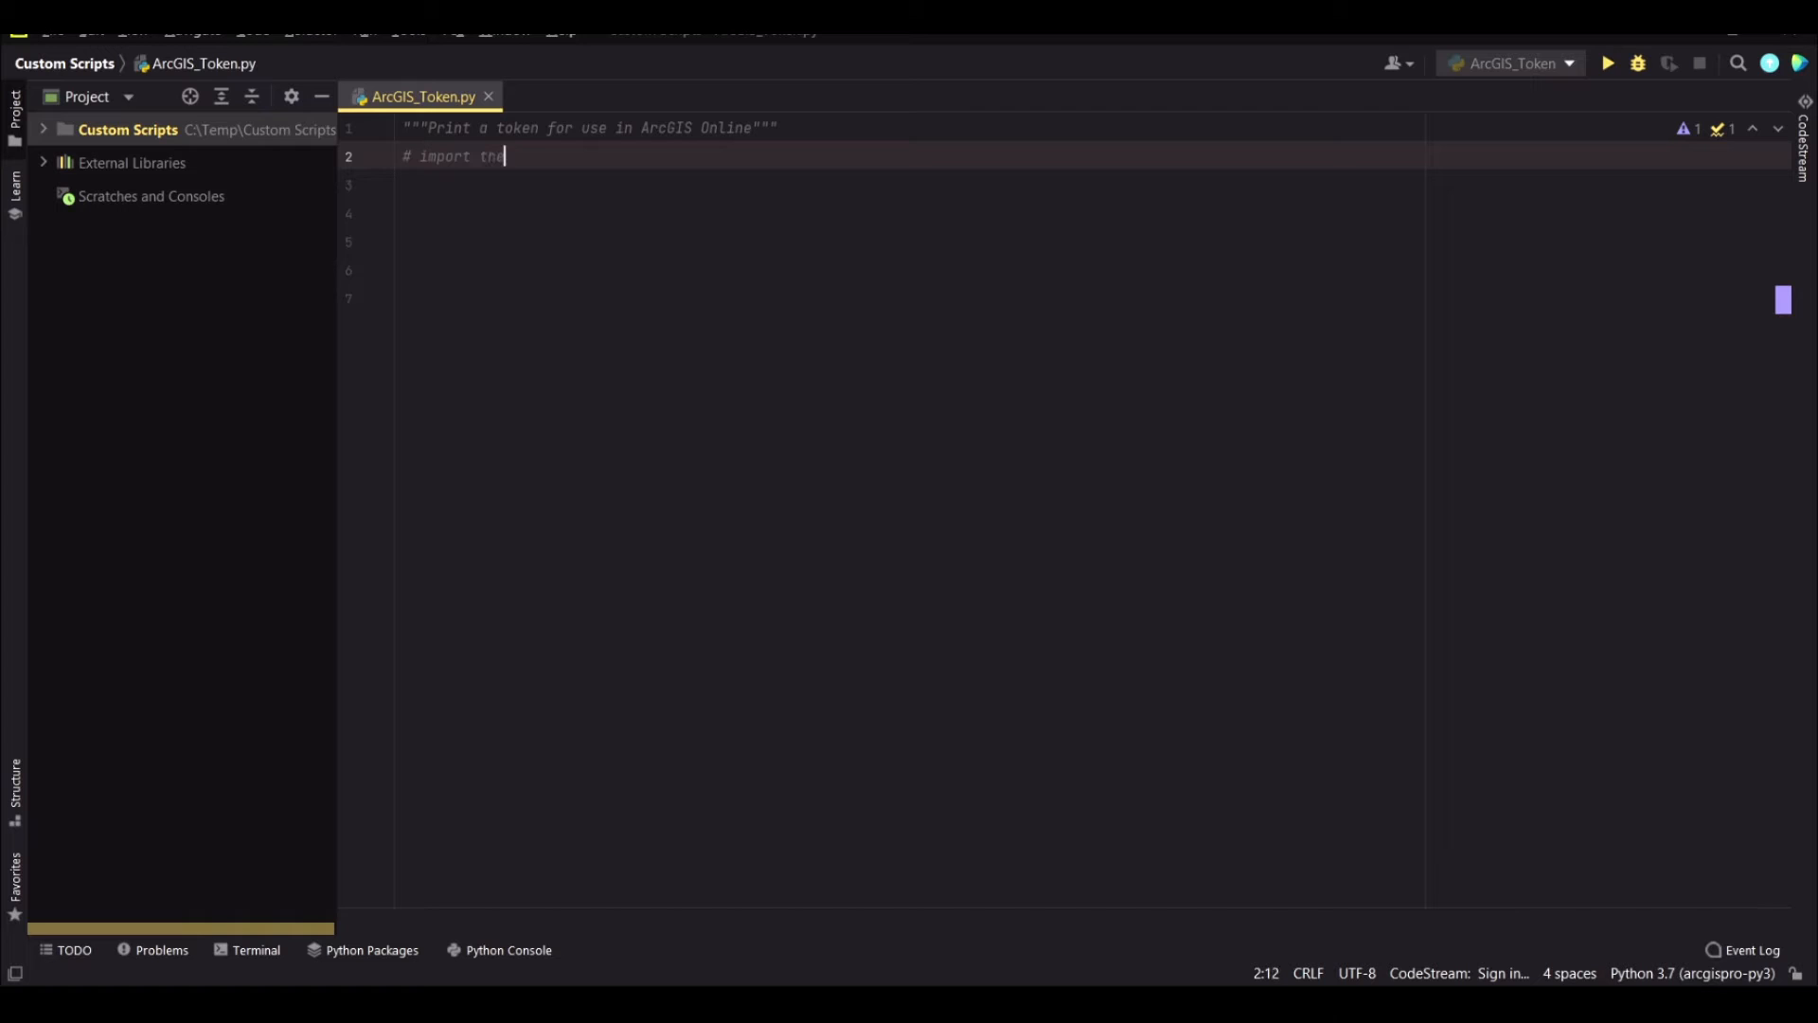
{"action": "type", "text": "required"}
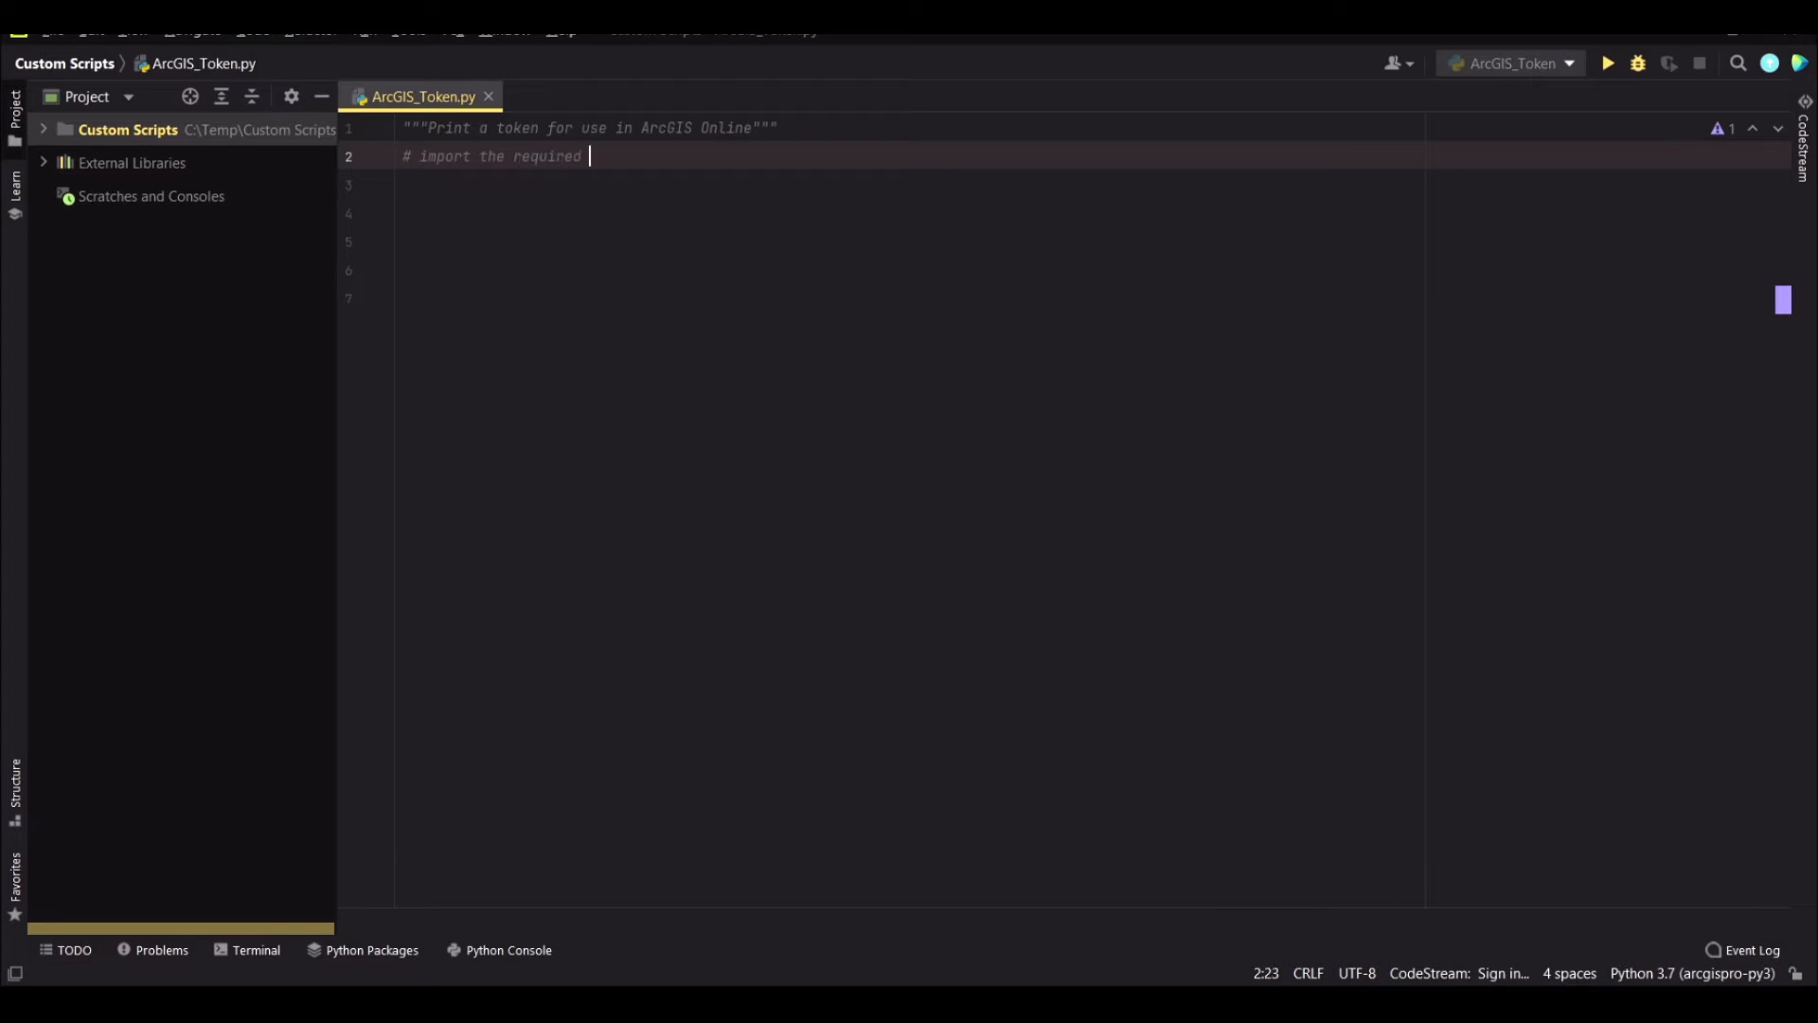
{"action": "type", "text": "system modules"}
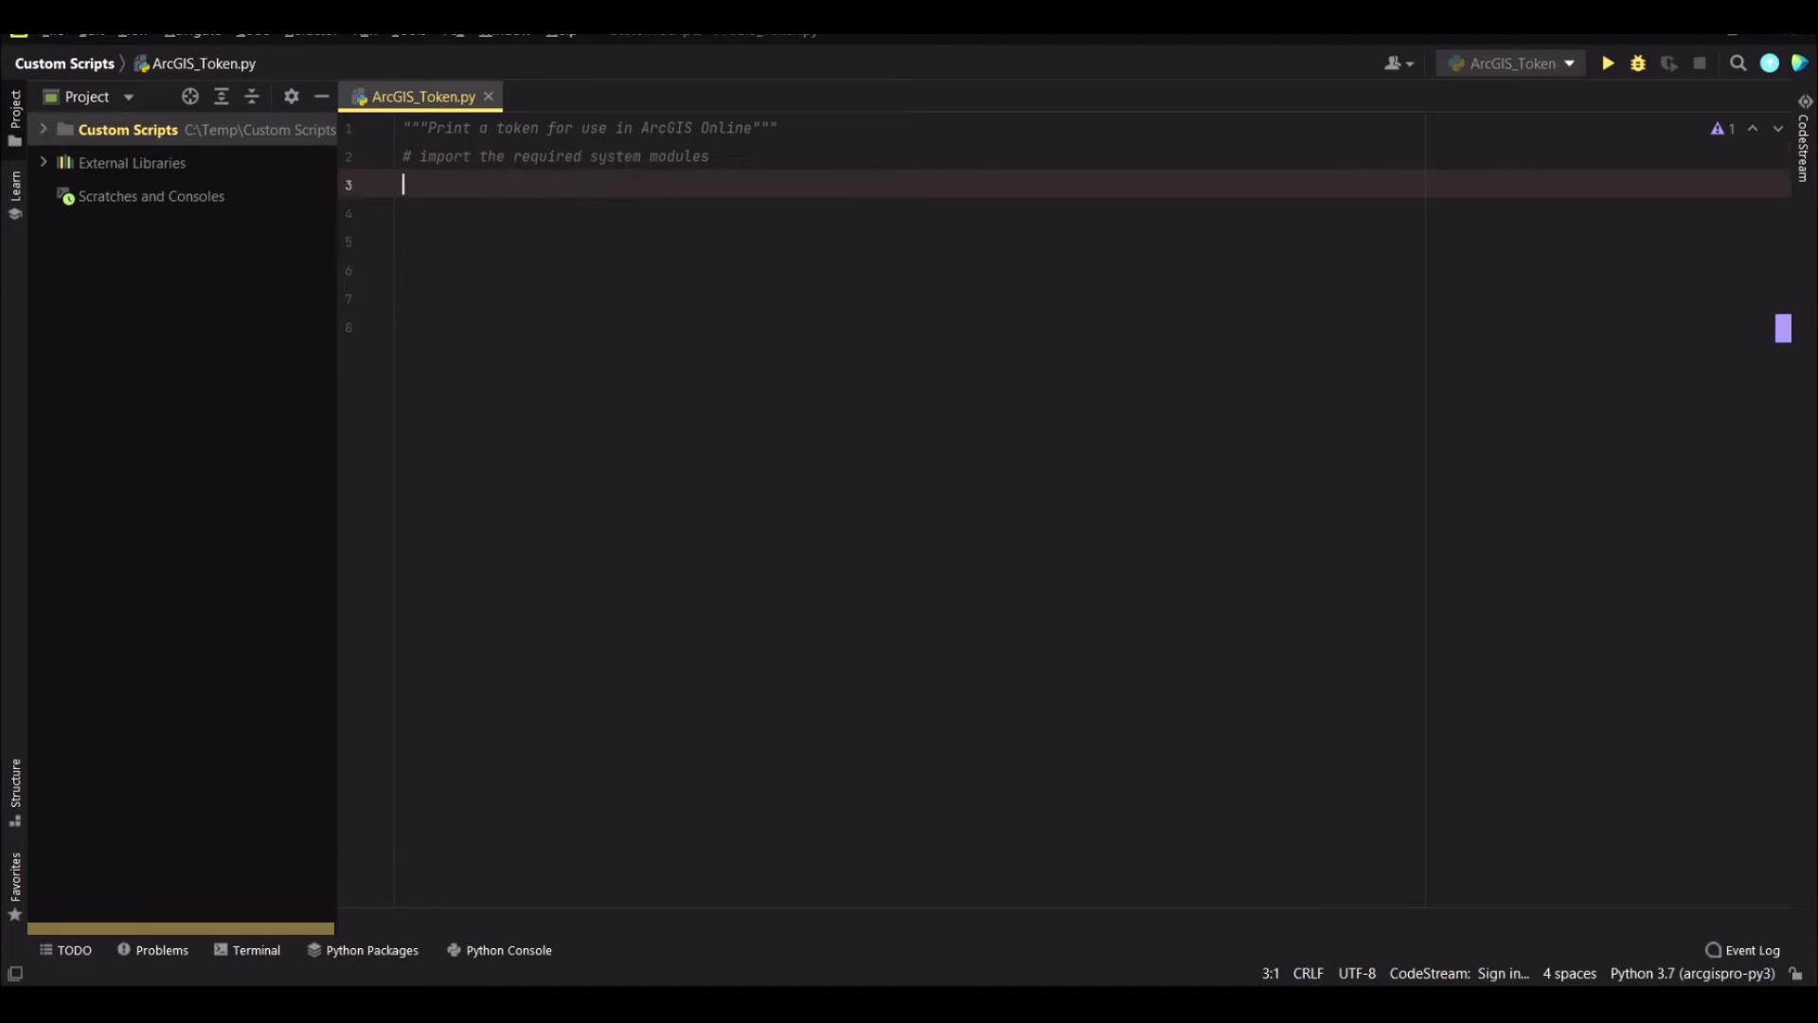
Write the import line 'from arcgis.gis import GIS'
{"action": "type", "text": "from a"}
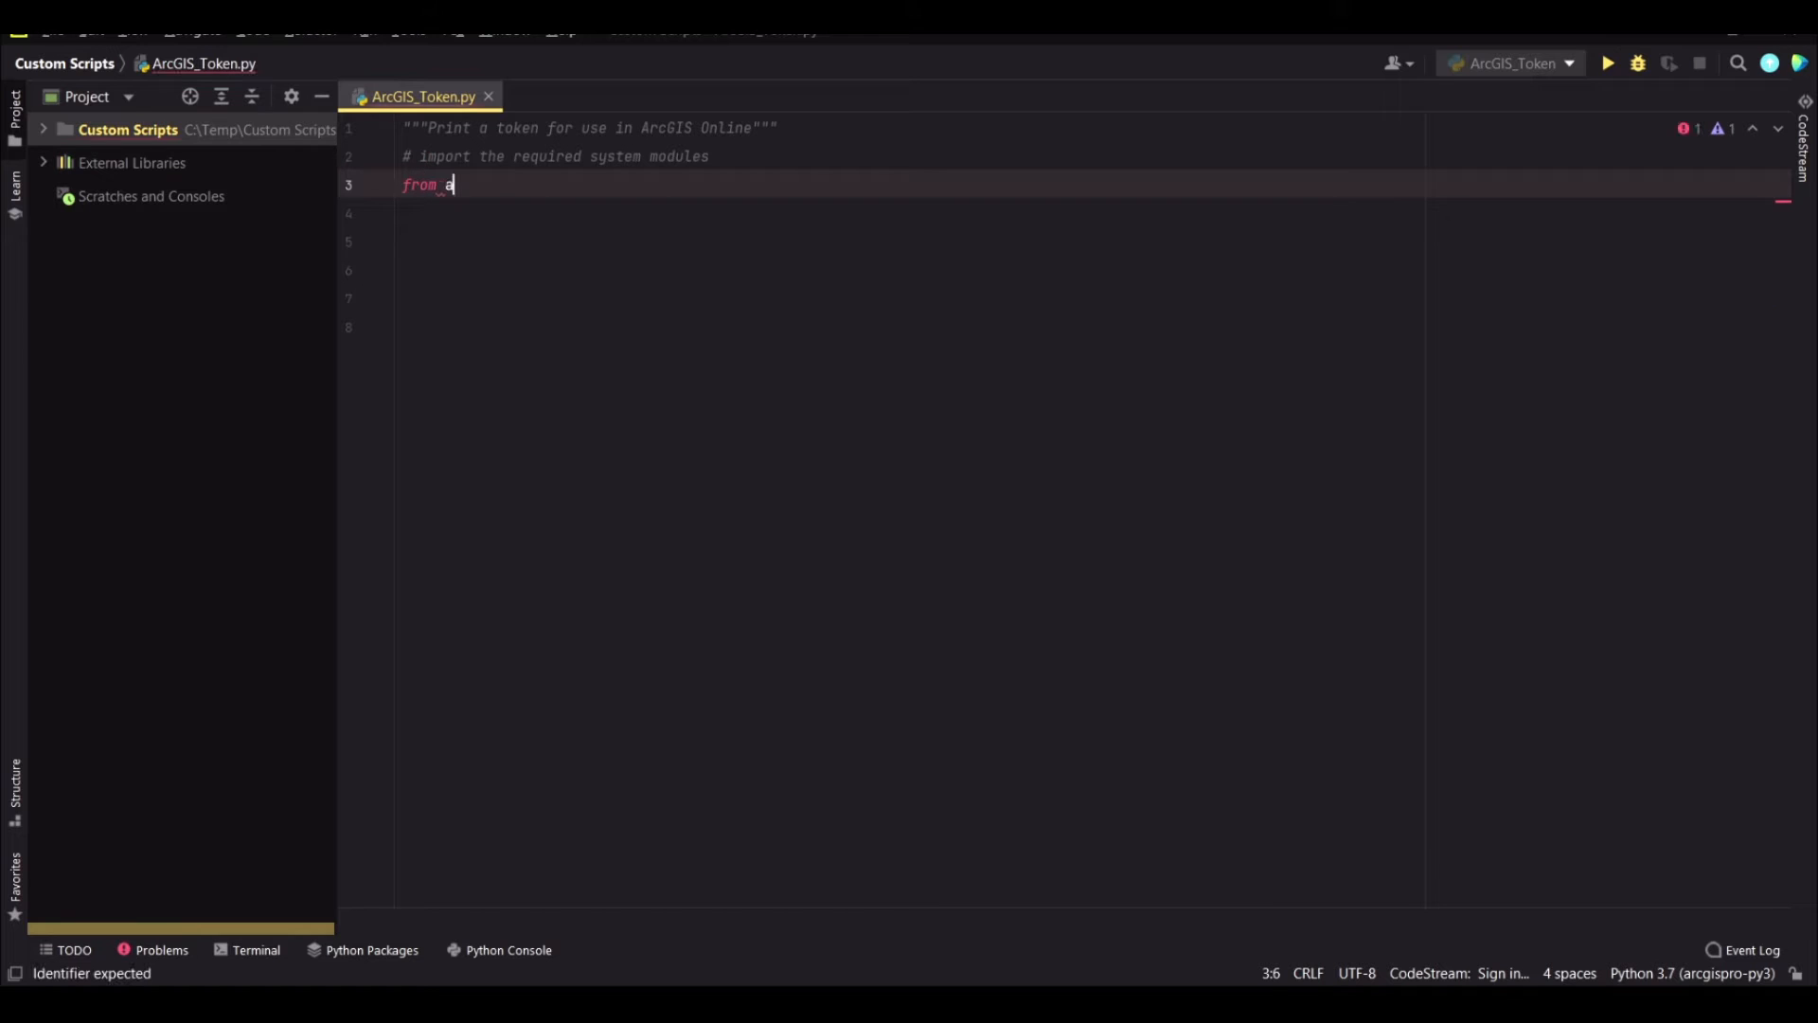
{"action": "type", "text": "rcgis."}
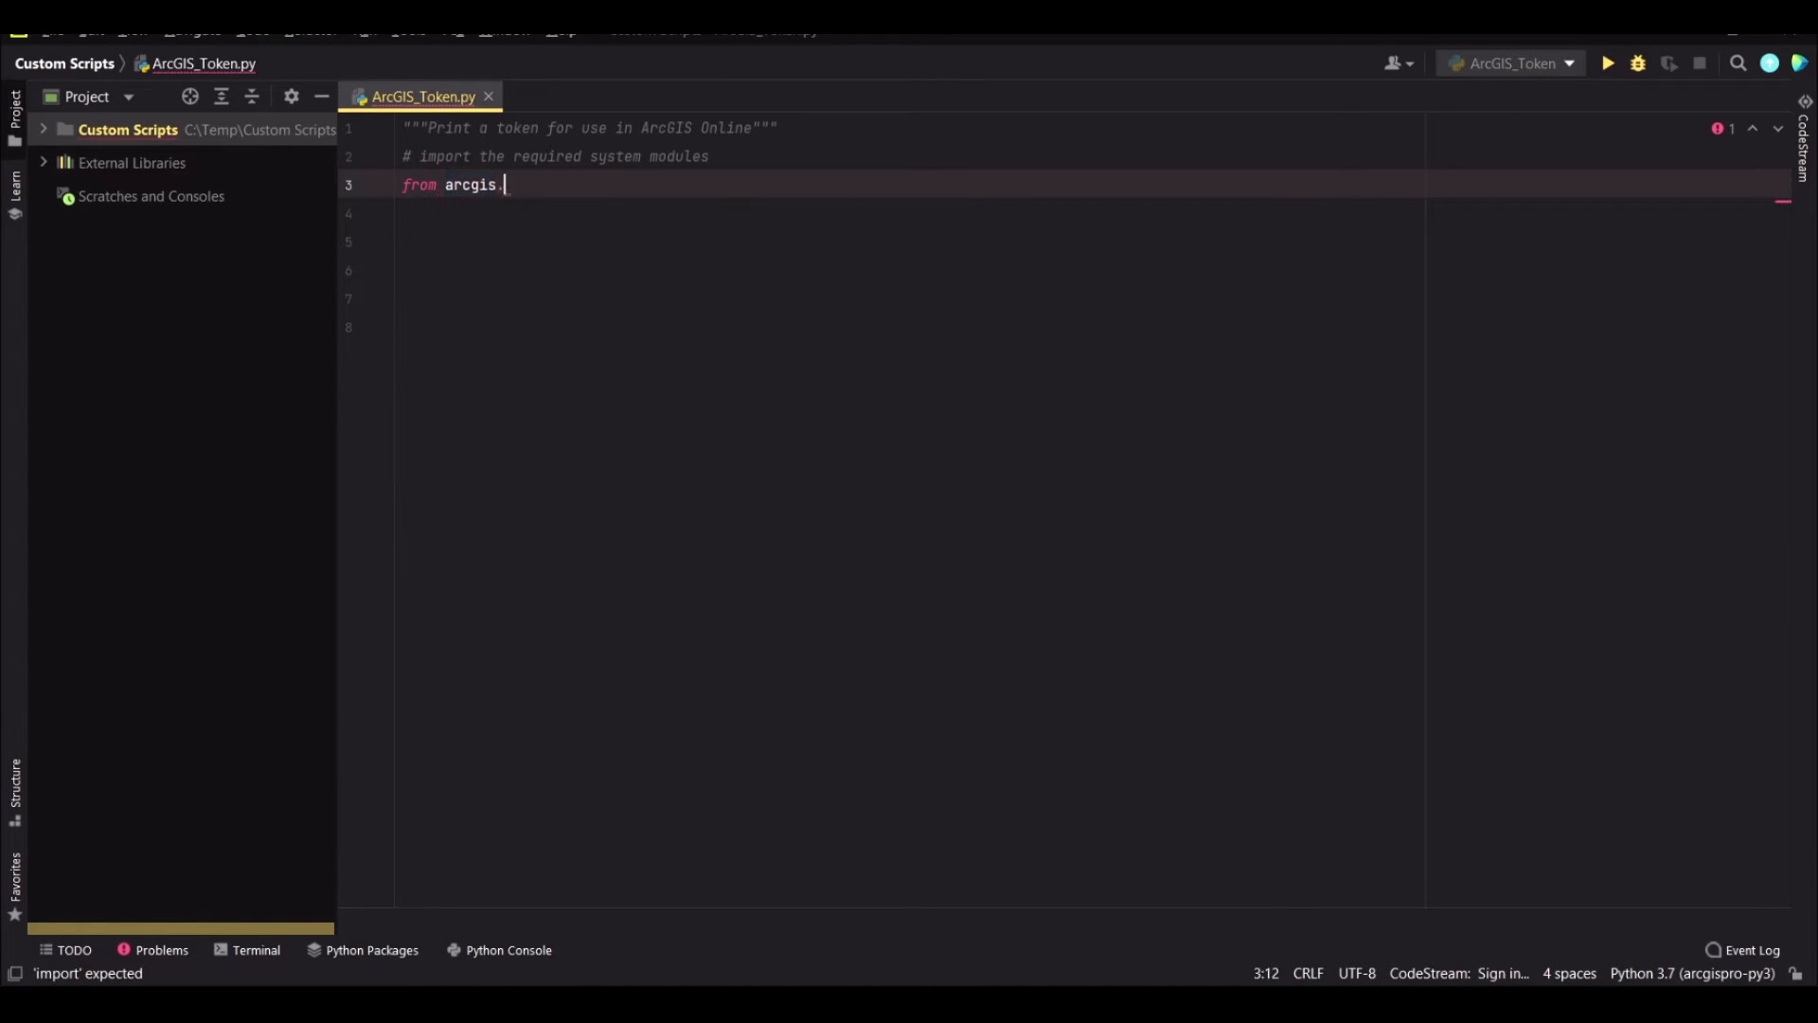
{"action": "type", "text": "gis"}
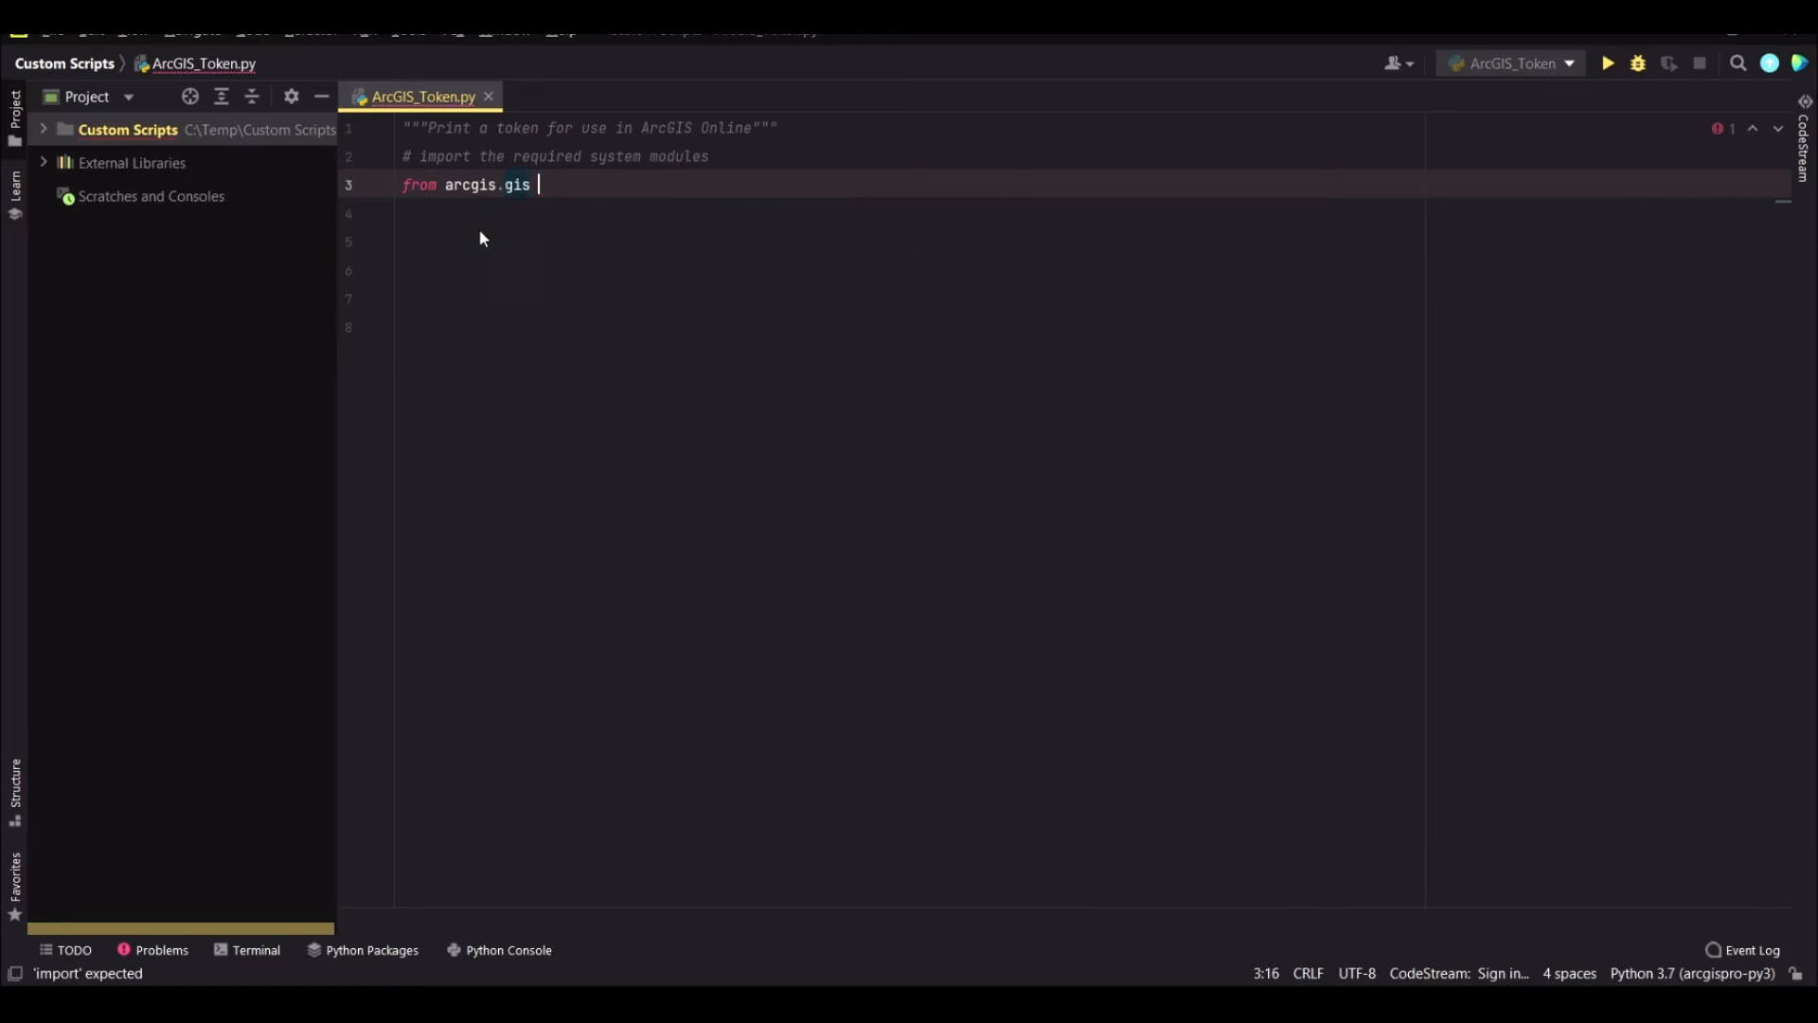
{"action": "type", "text": "import"}
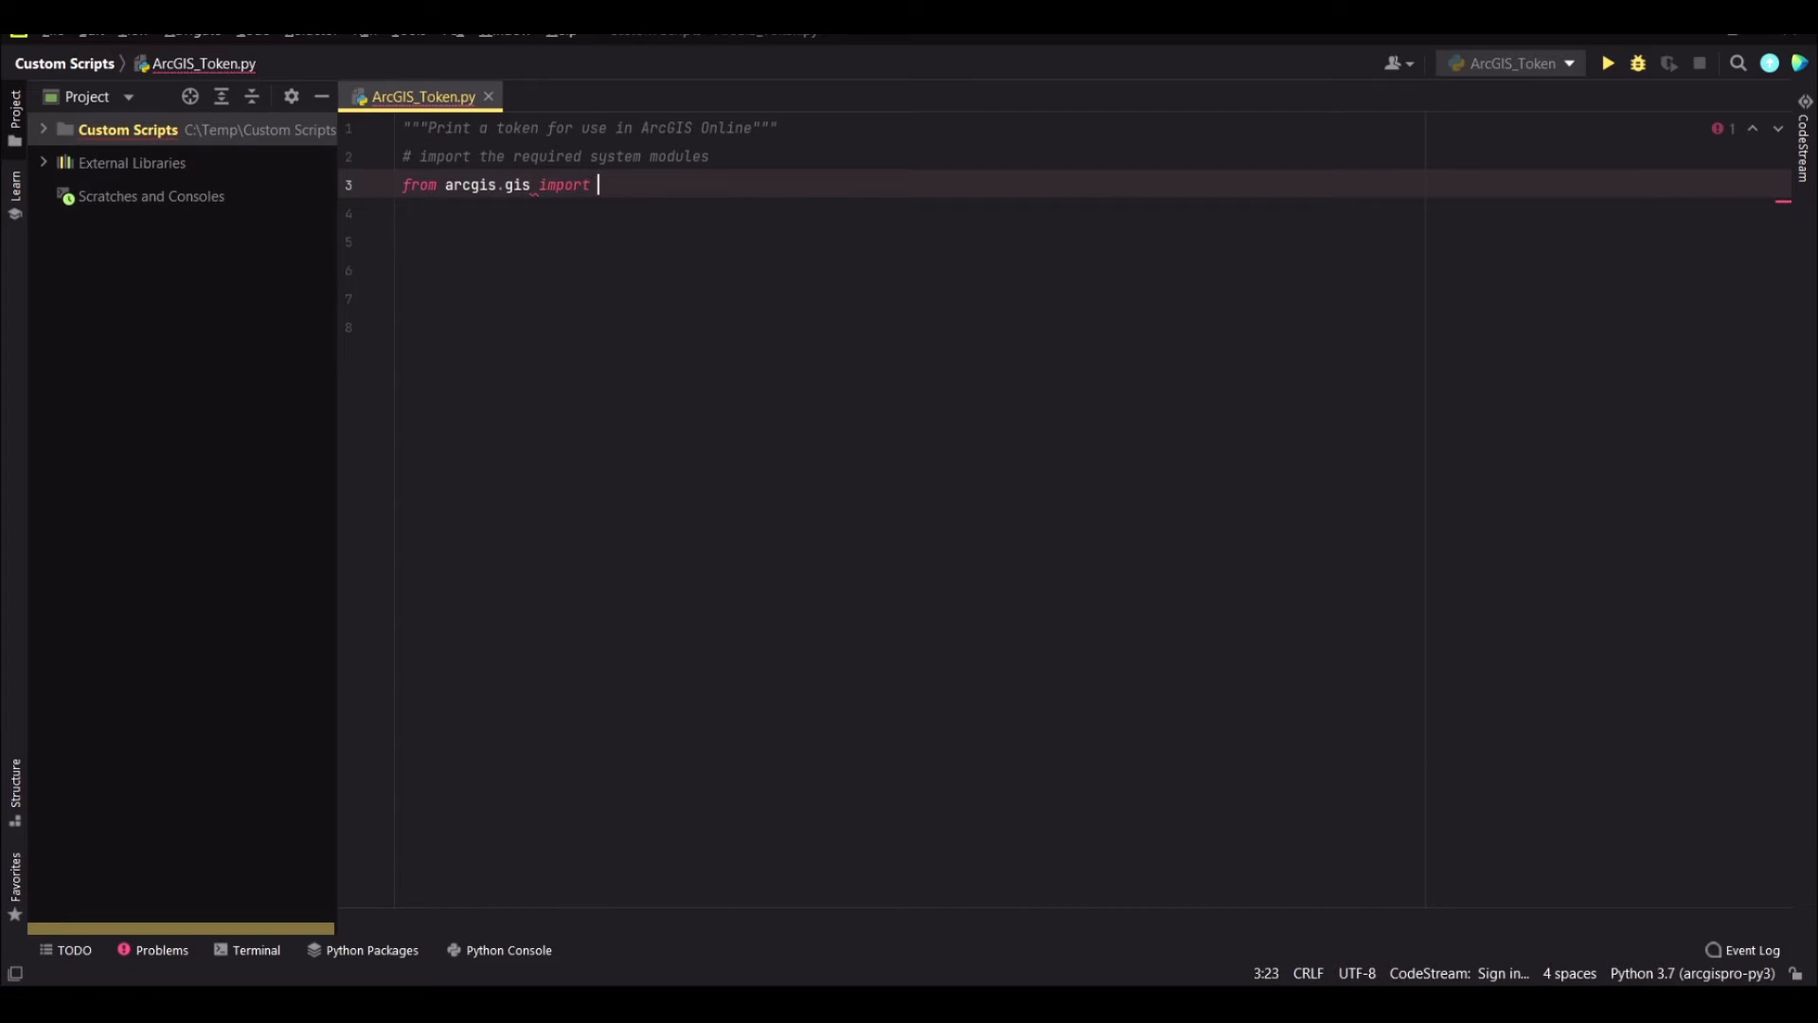
{"action": "type", "text": "G"}
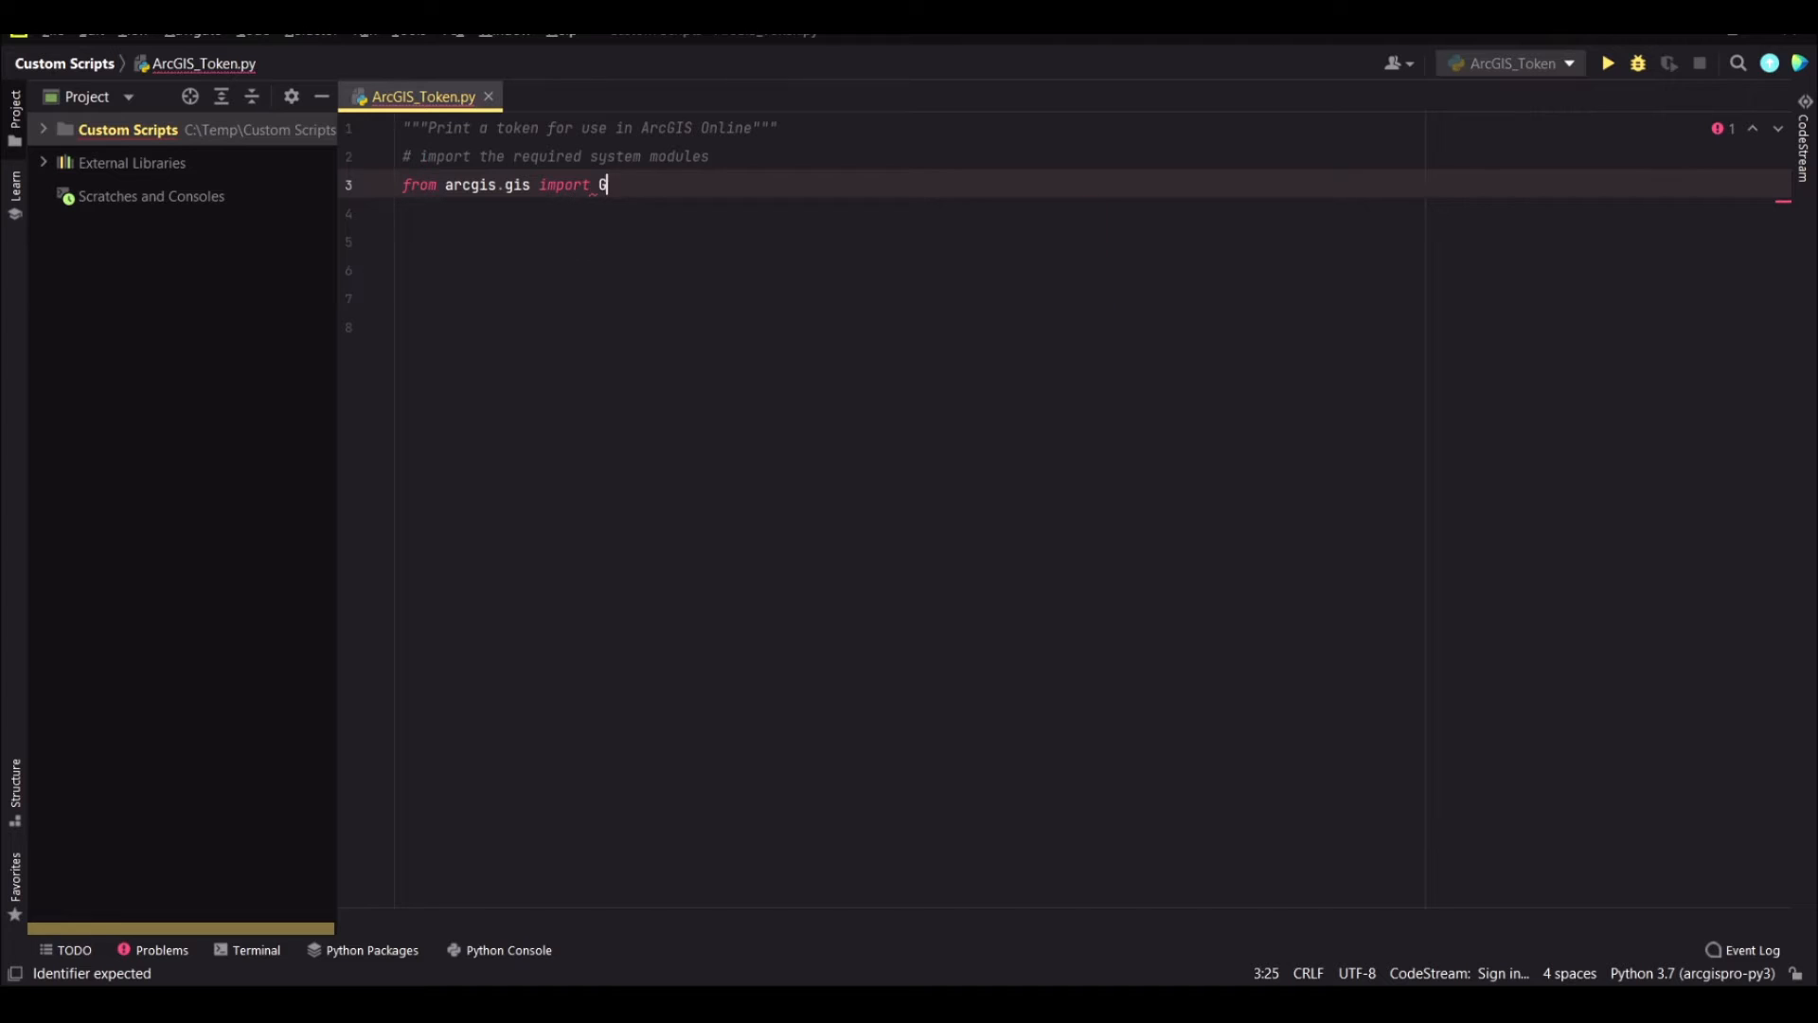
{"action": "type", "text": "IS"}
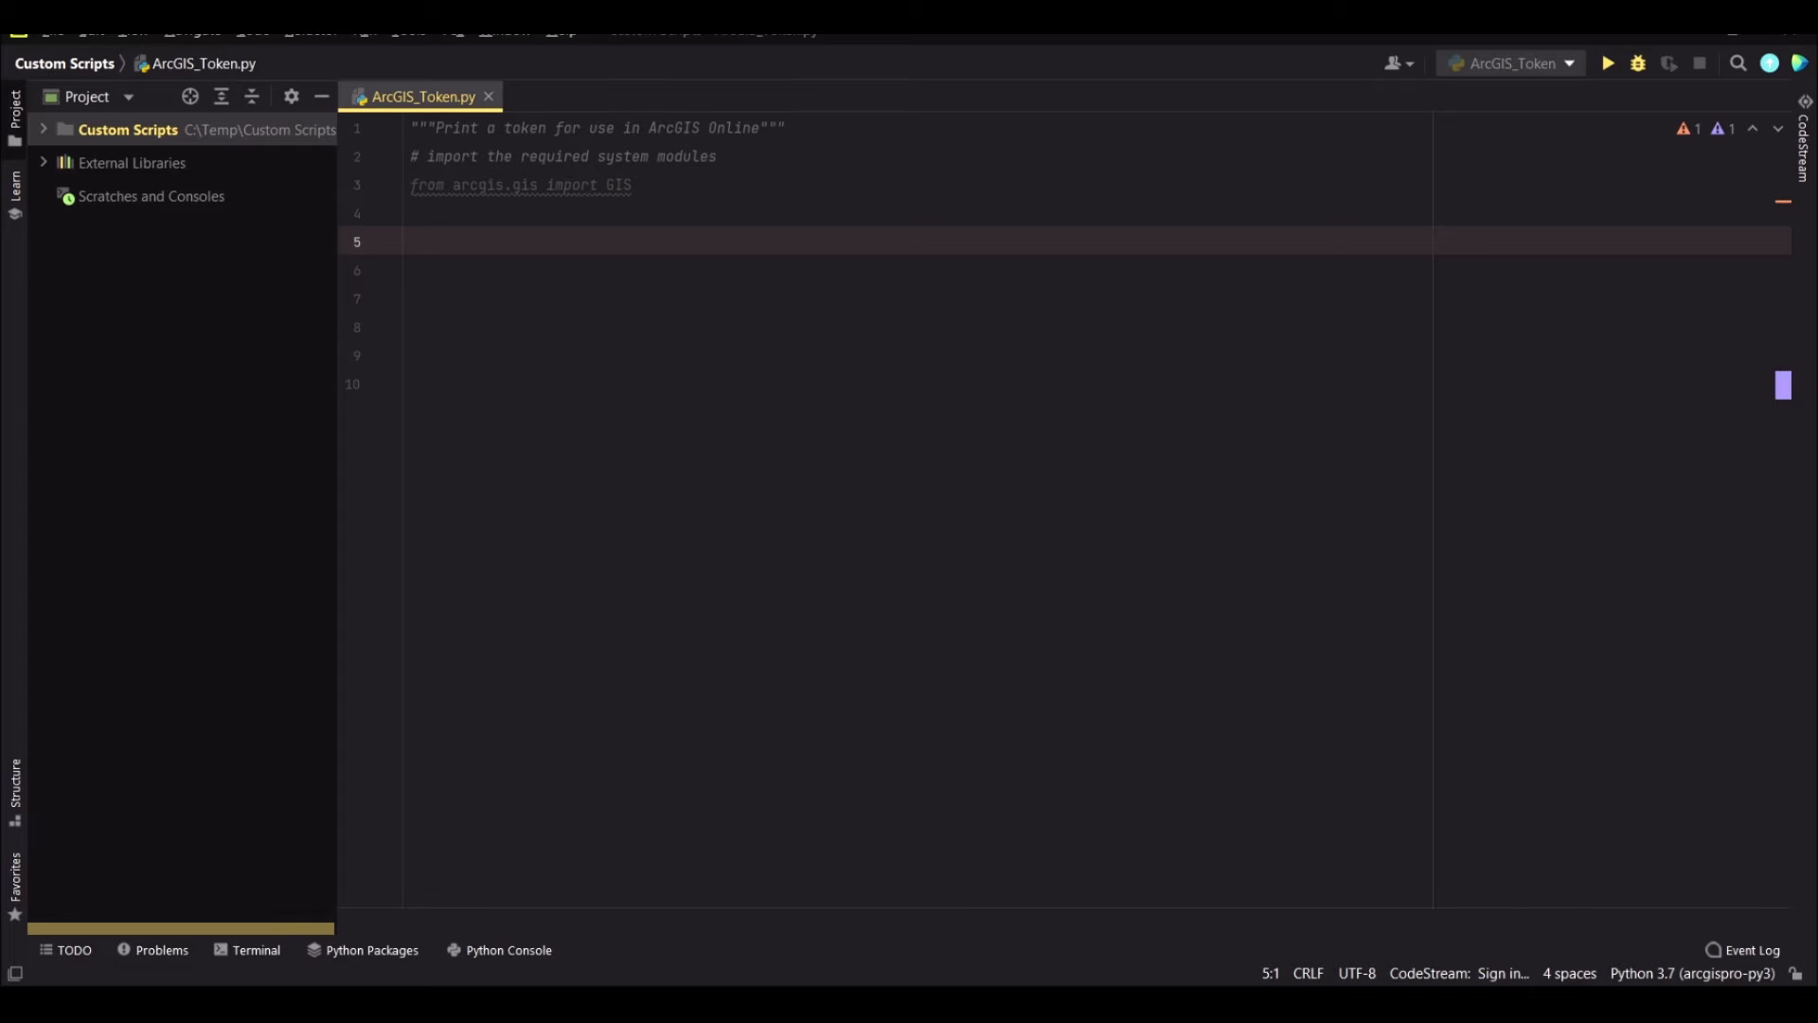
{"action": "type", "text": "pa"}
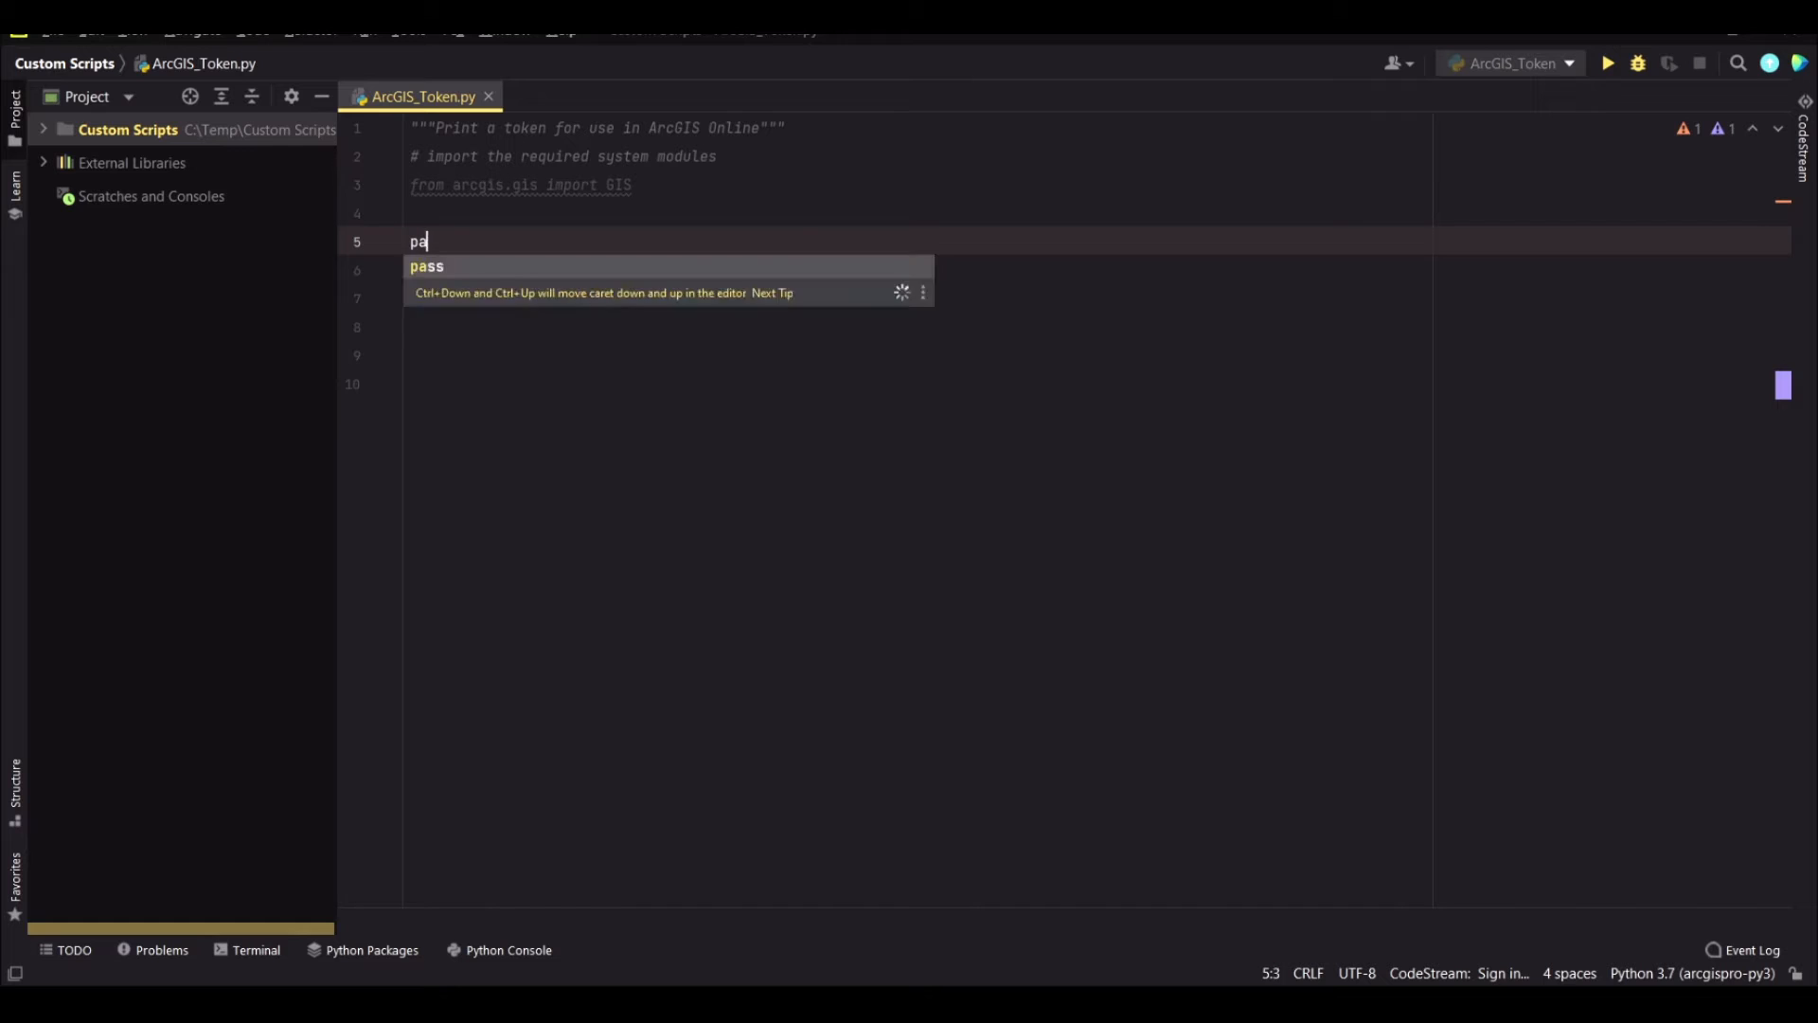
{"action": "type", "text": "parameters = {"}
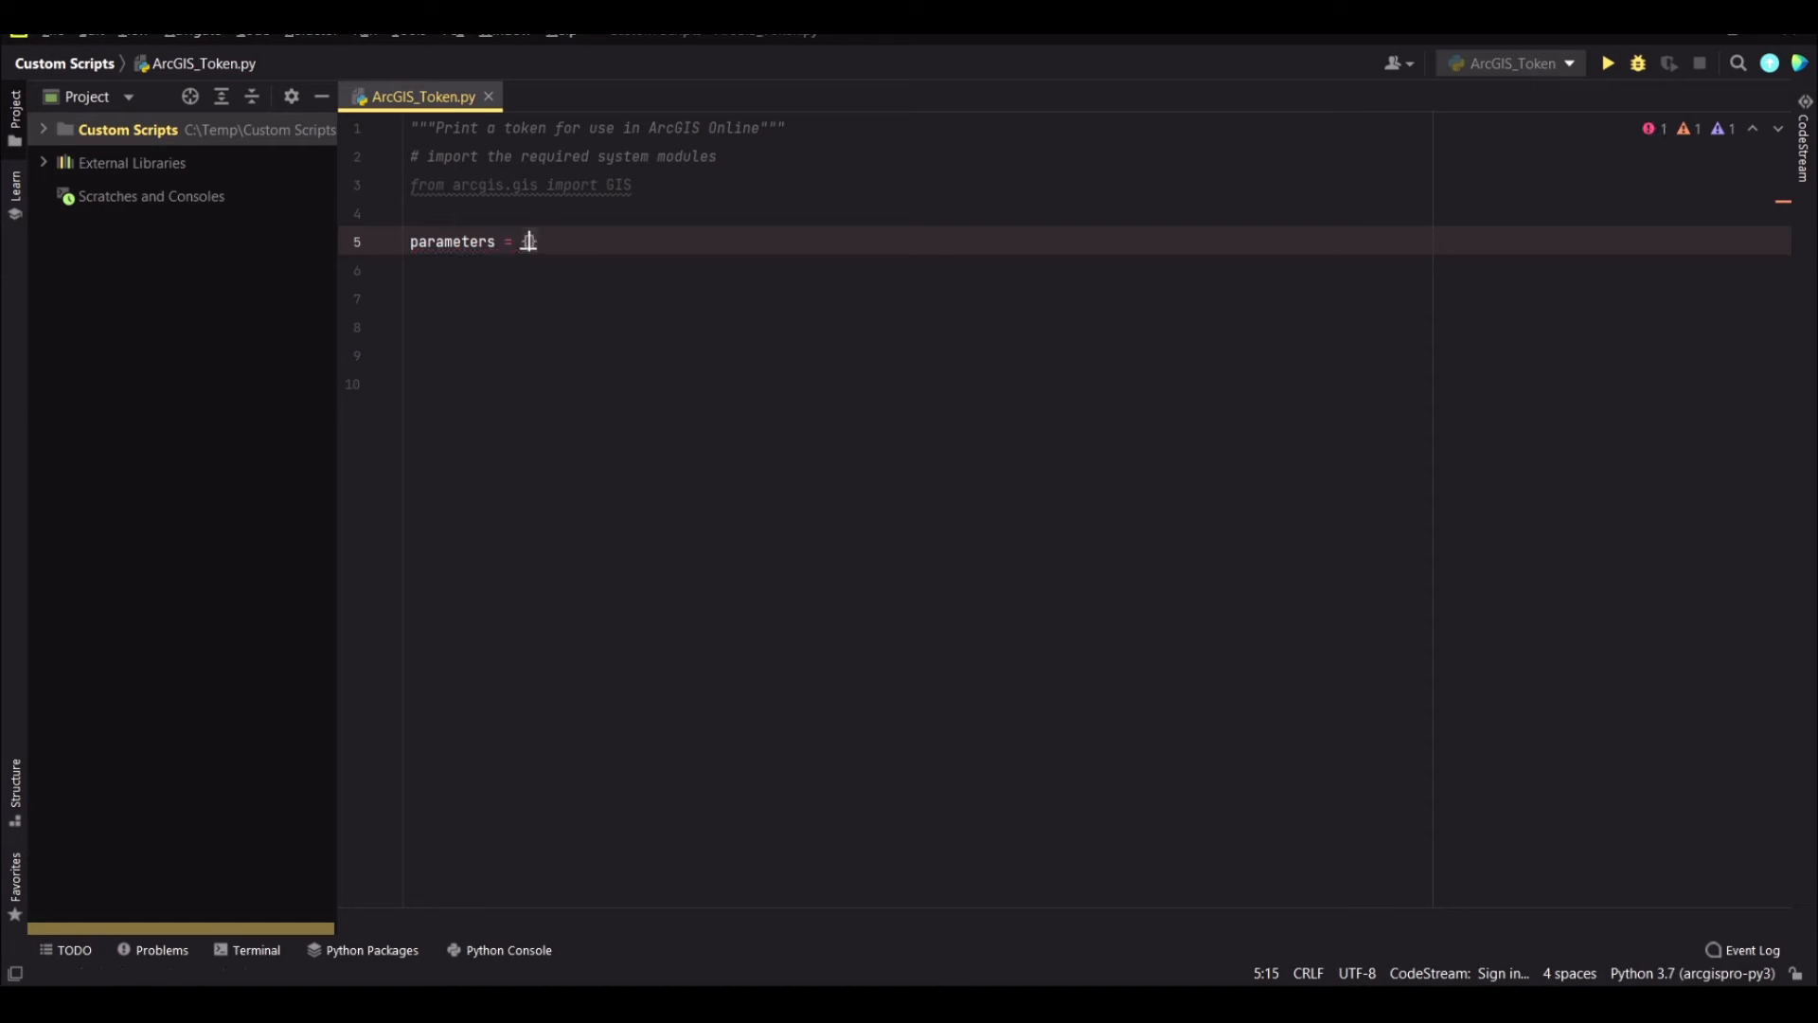
{"action": "type", "text": "{"}
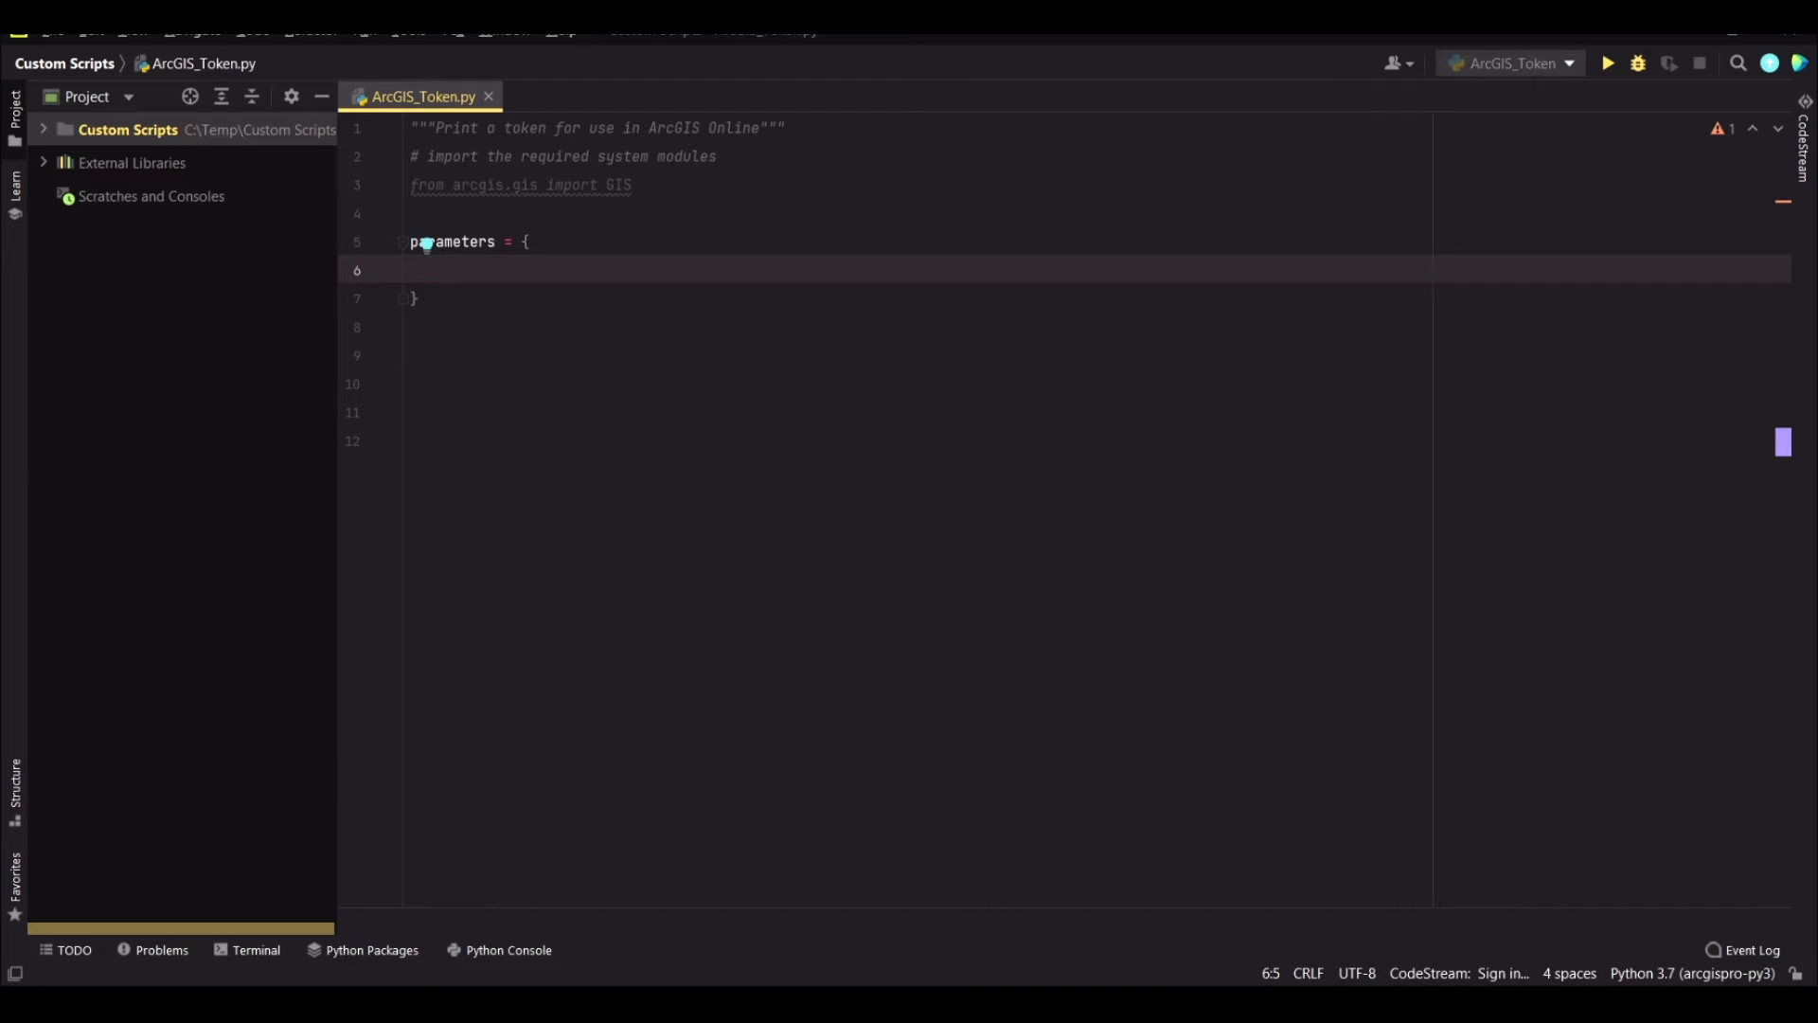
{"action": "type", "text": "\"PortalUrl\""}
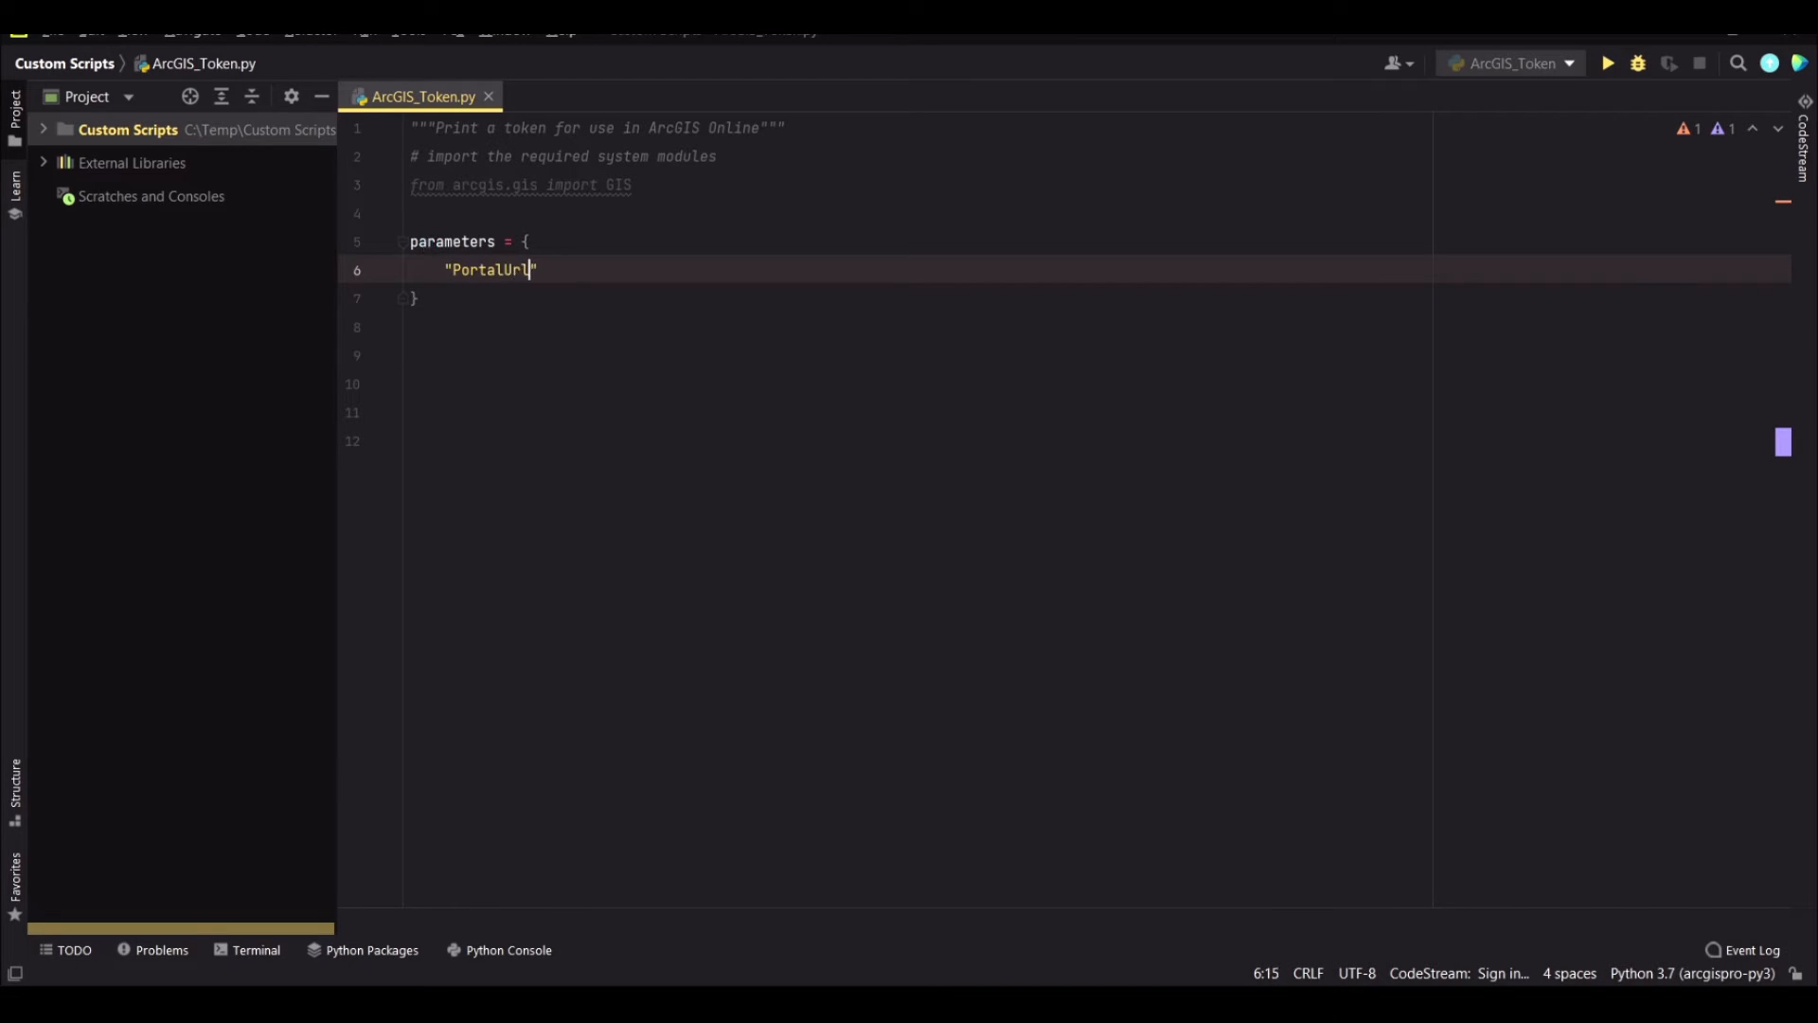
{"action": "type", "text": ": \"https://www.arcgis.com"}
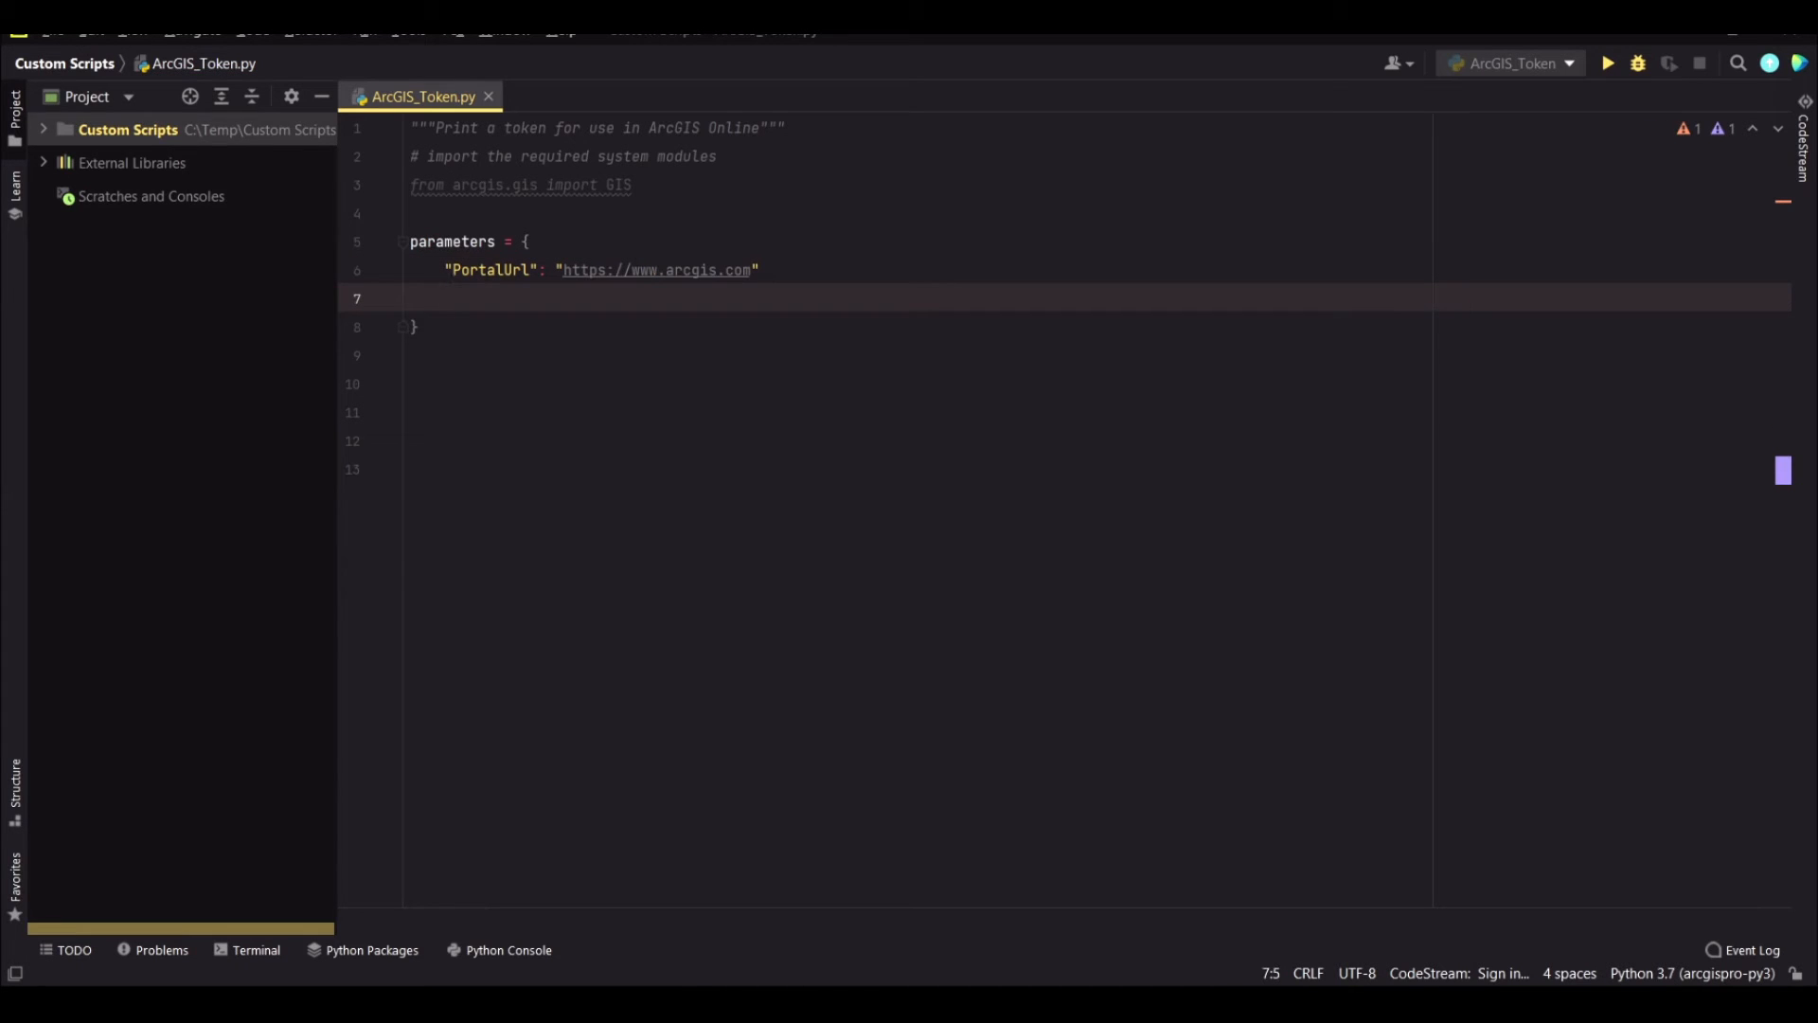
Add "PortalUserName" and "PortalPassword": "PasswordHere" placeholder entries and close the dictionary
{"action": "type", "text": "\"PortalUserName\": \"UserNameHere\","}
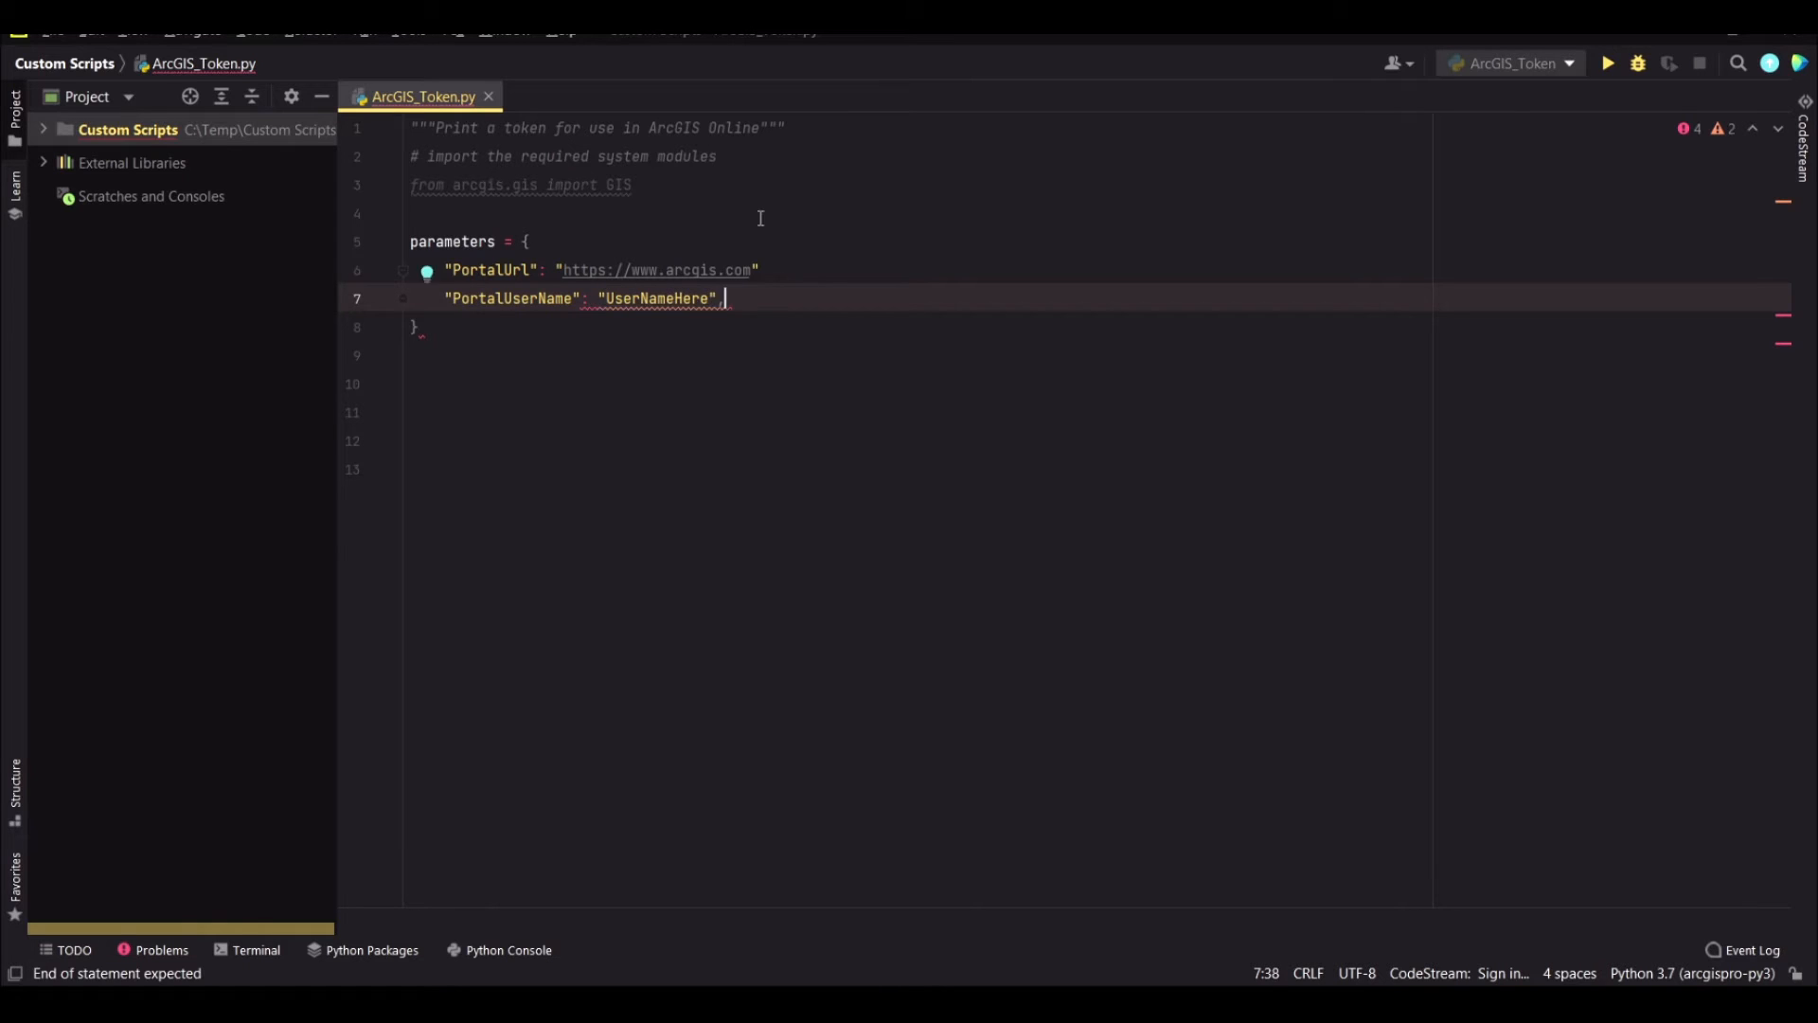
{"action": "type", "text": "\"PortalPassword\""}
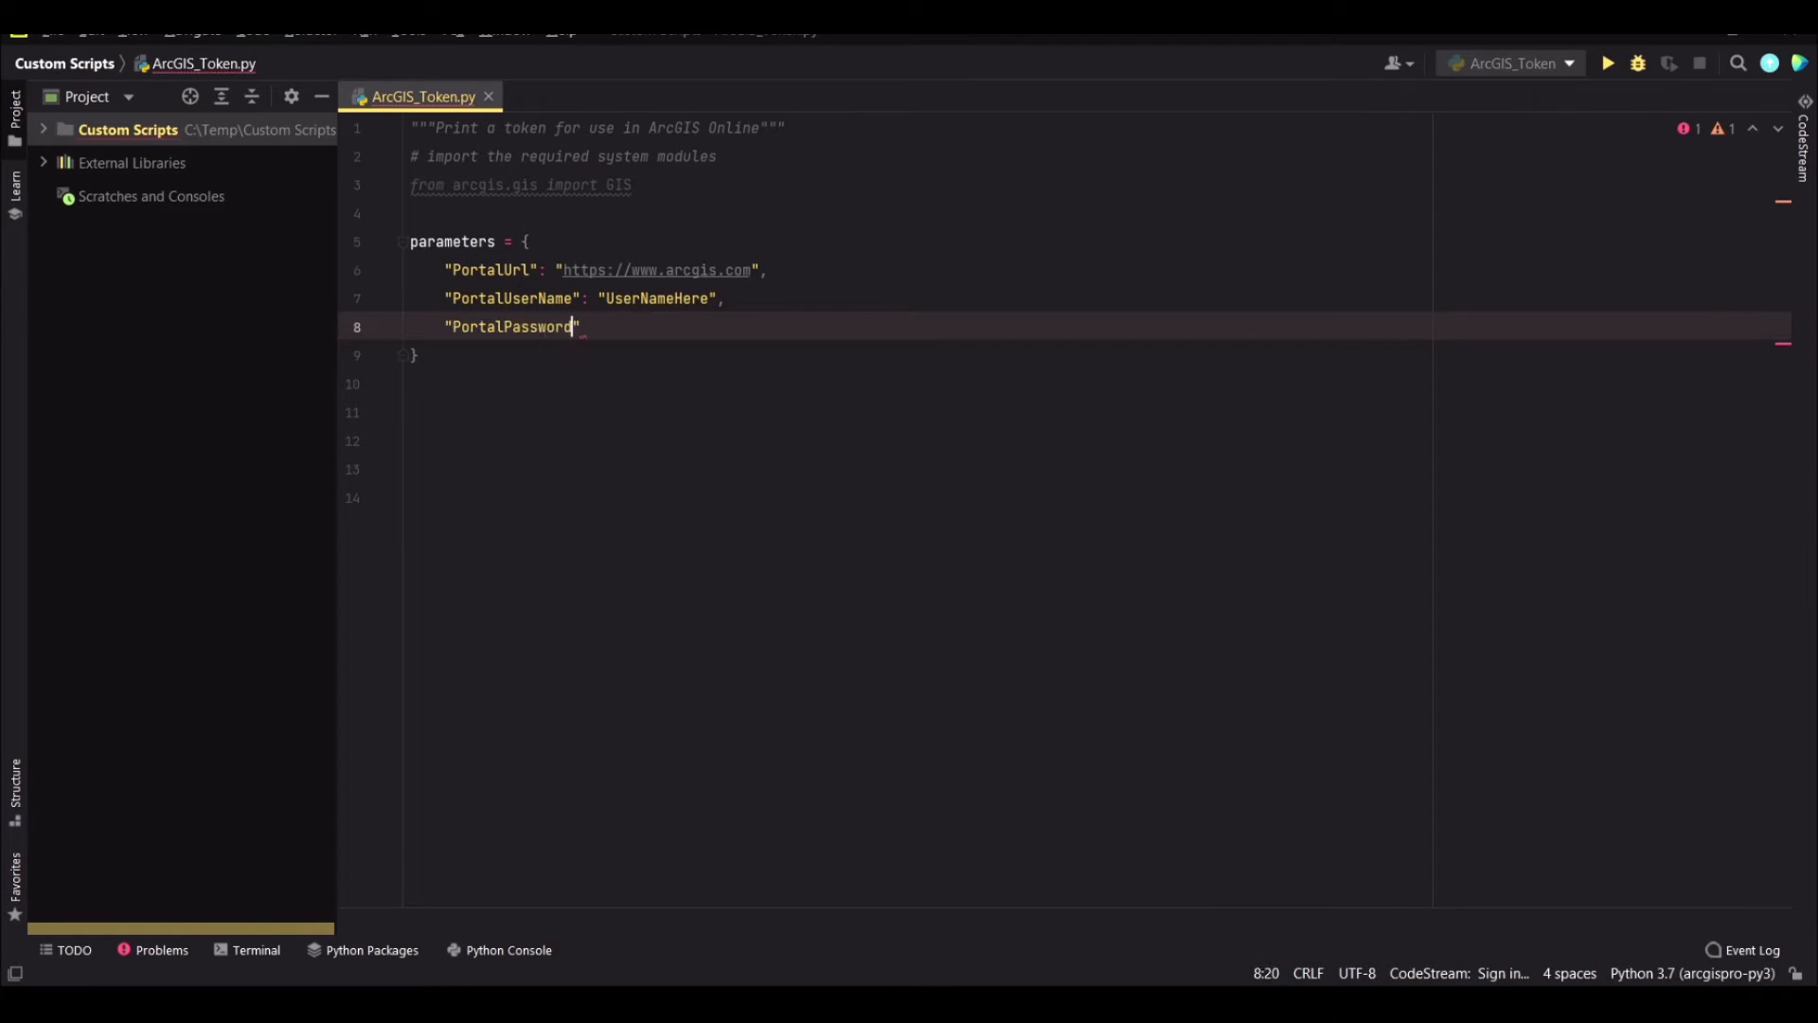
{"action": "type", "text": ": \"PasswordHere\""}
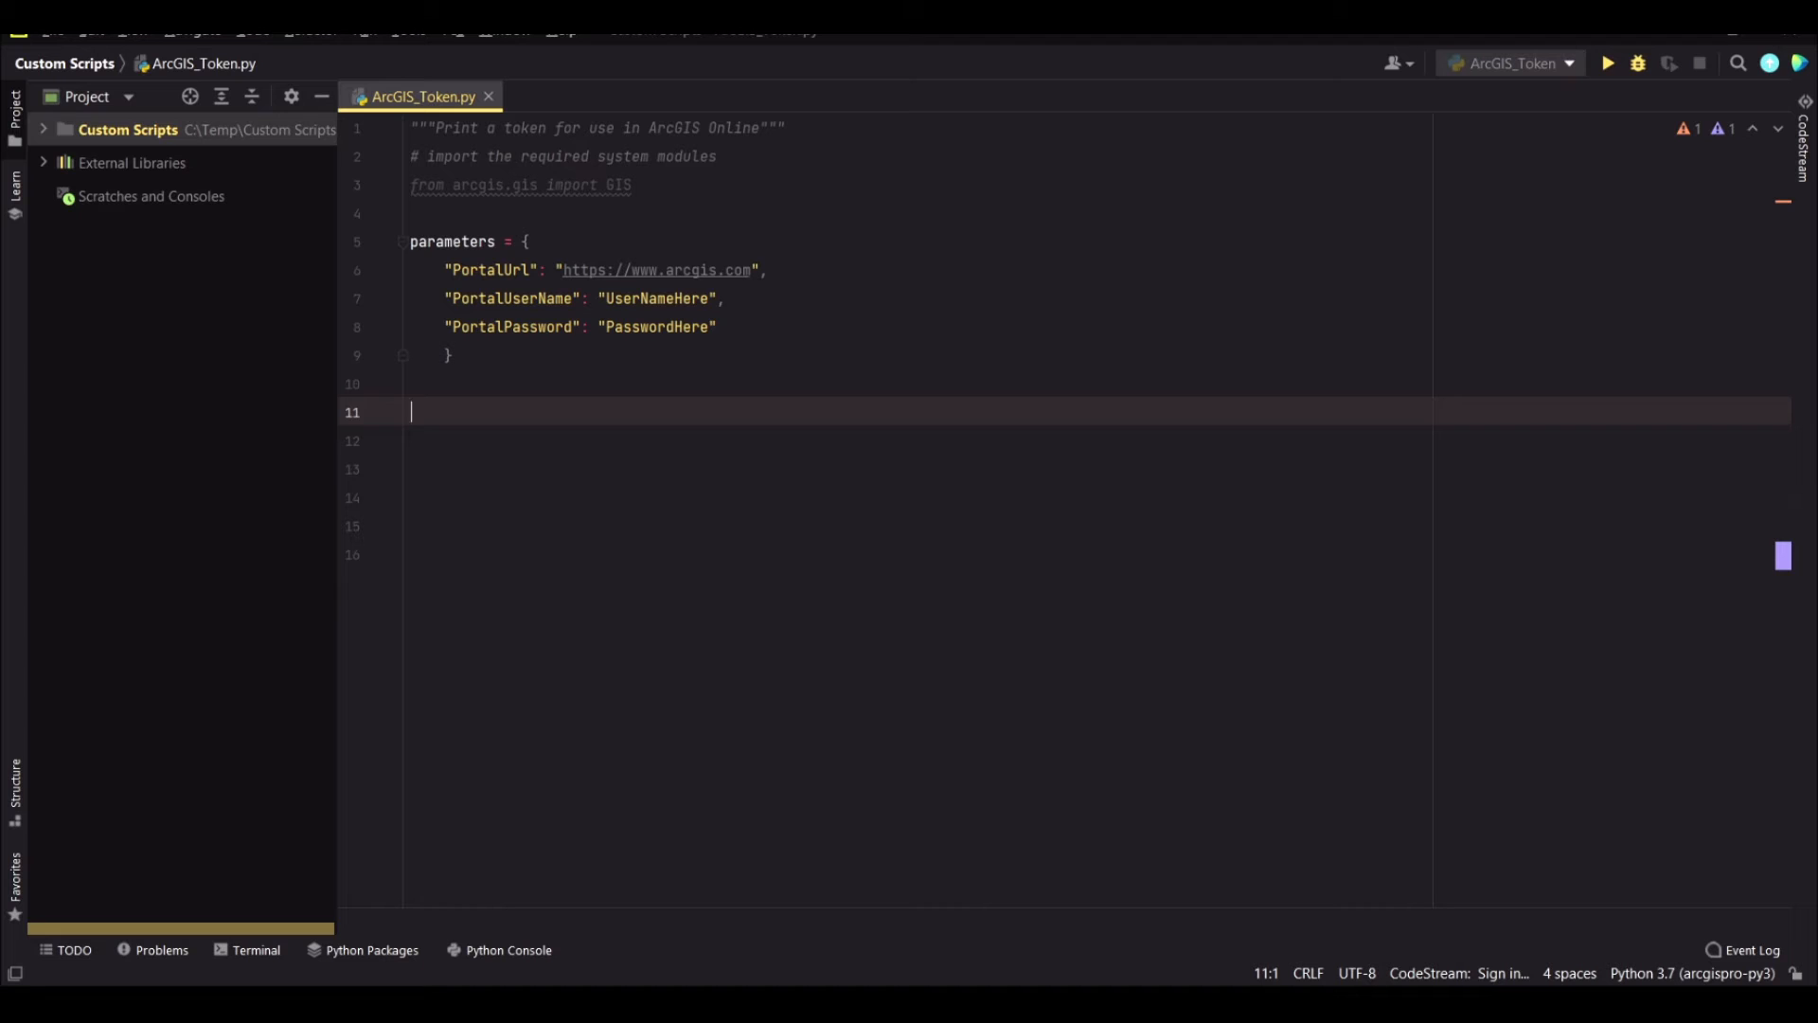
Write the loop header 'for keys, values in parameters.items():'
{"action": "type", "text": "for ke"}
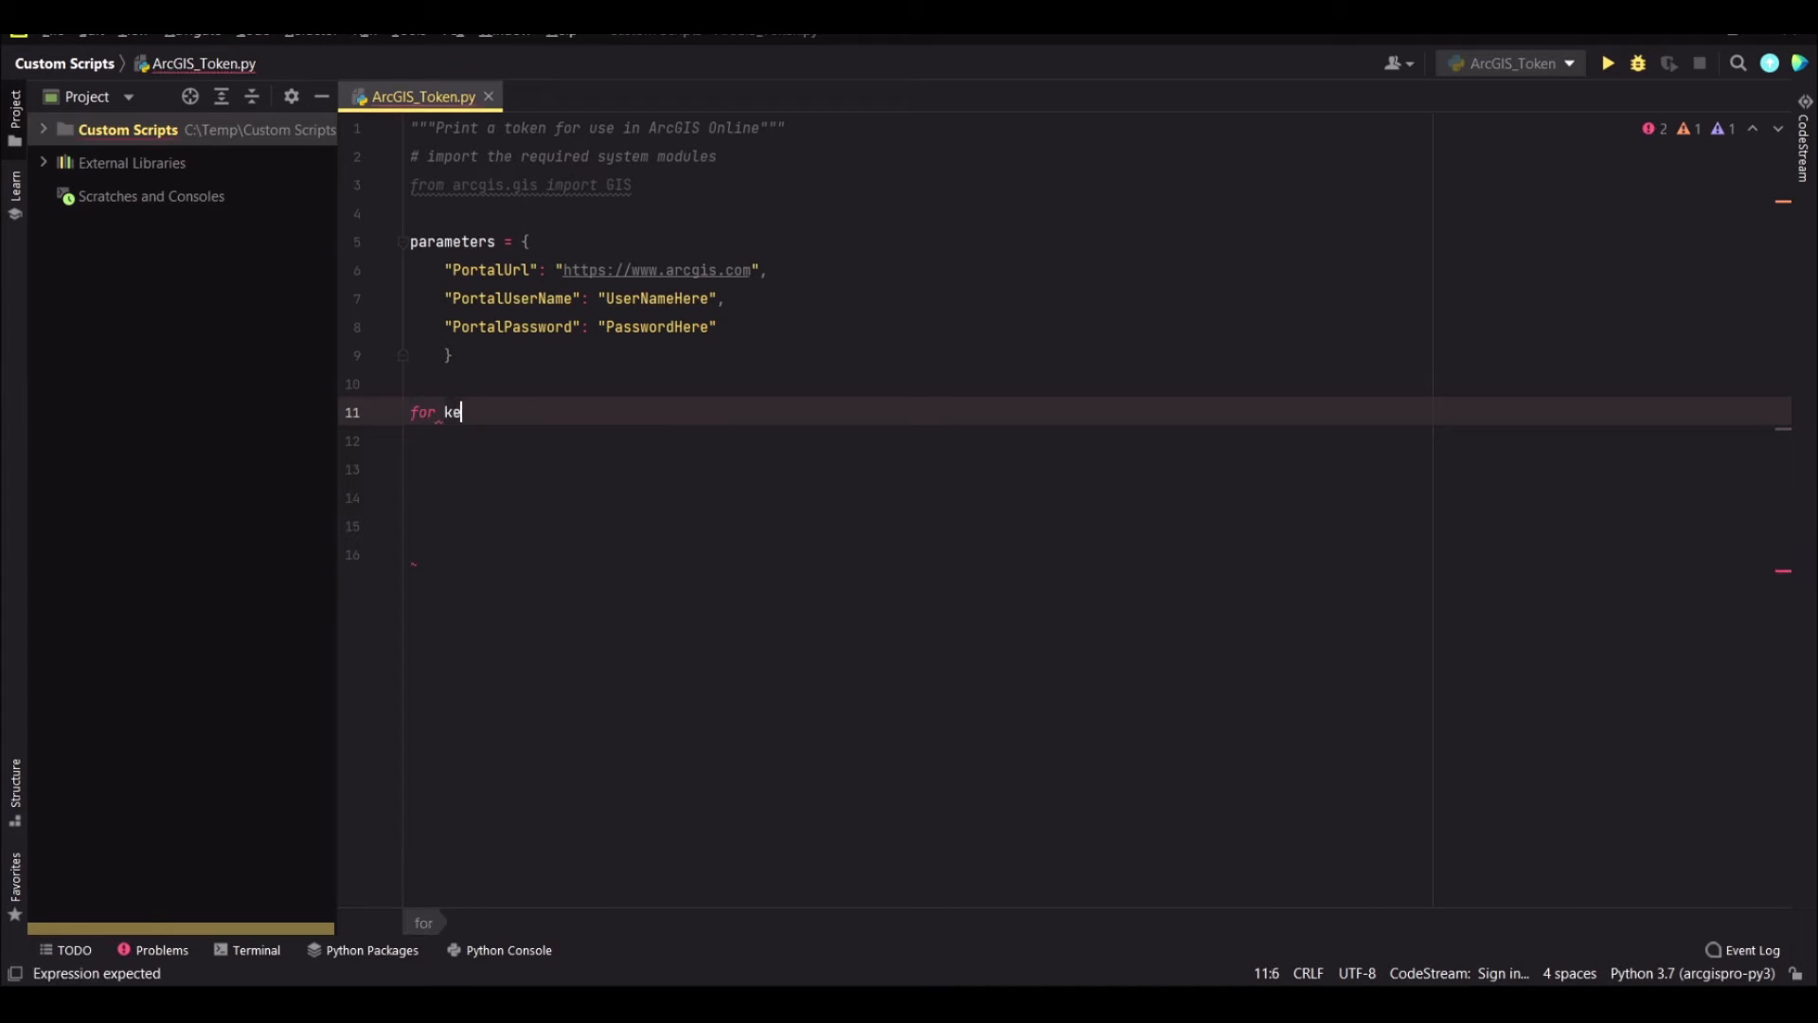
{"action": "type", "text": "ys, values in"}
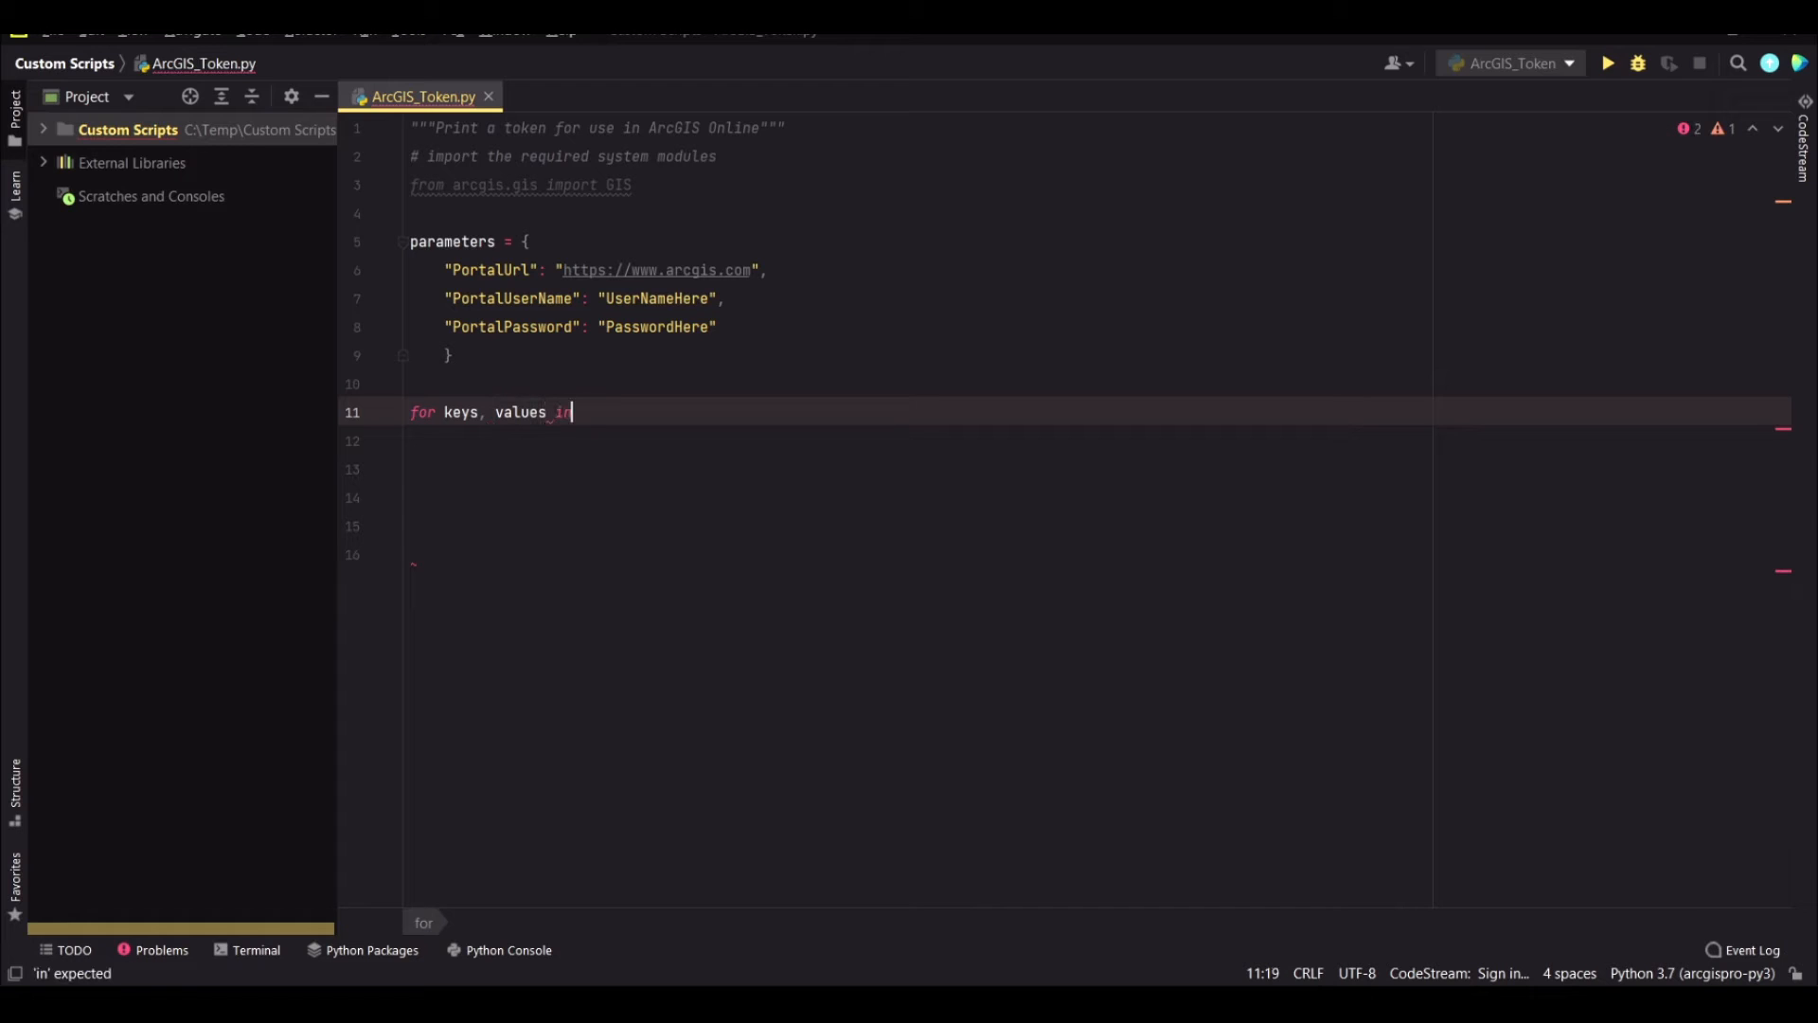
{"action": "type", "text": "parameters"}
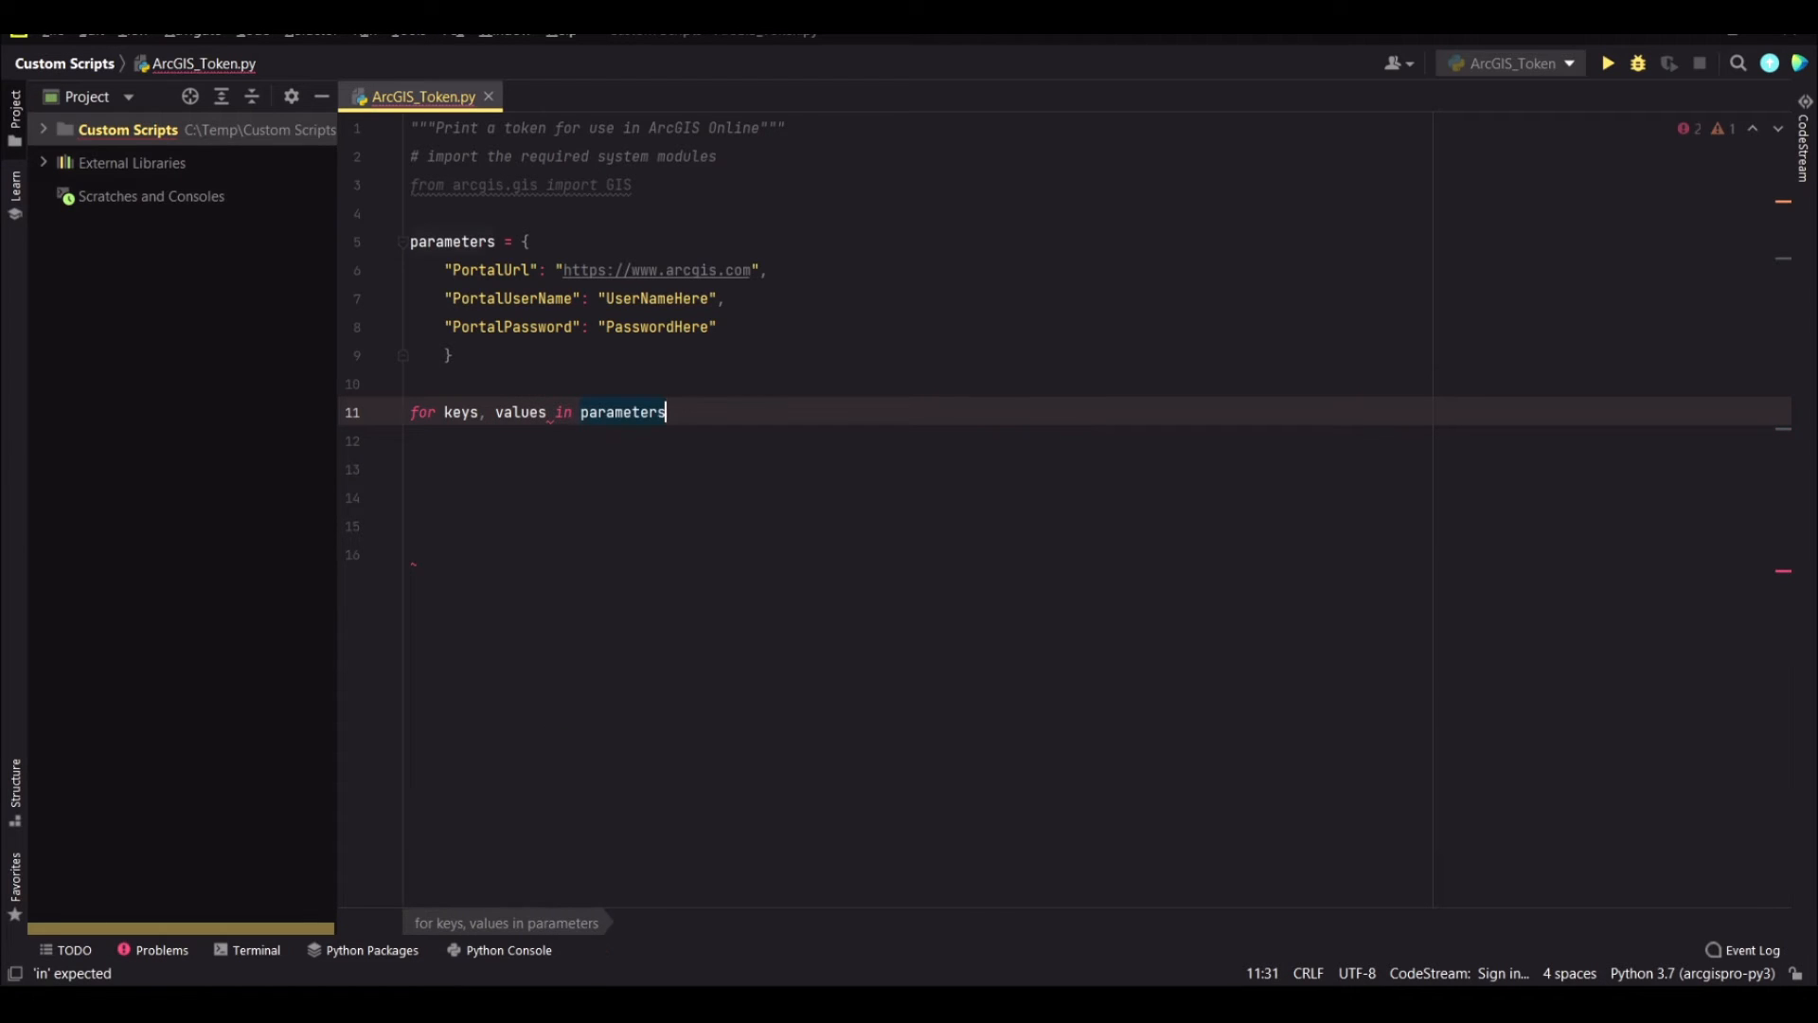
{"action": "type", "text": "."}
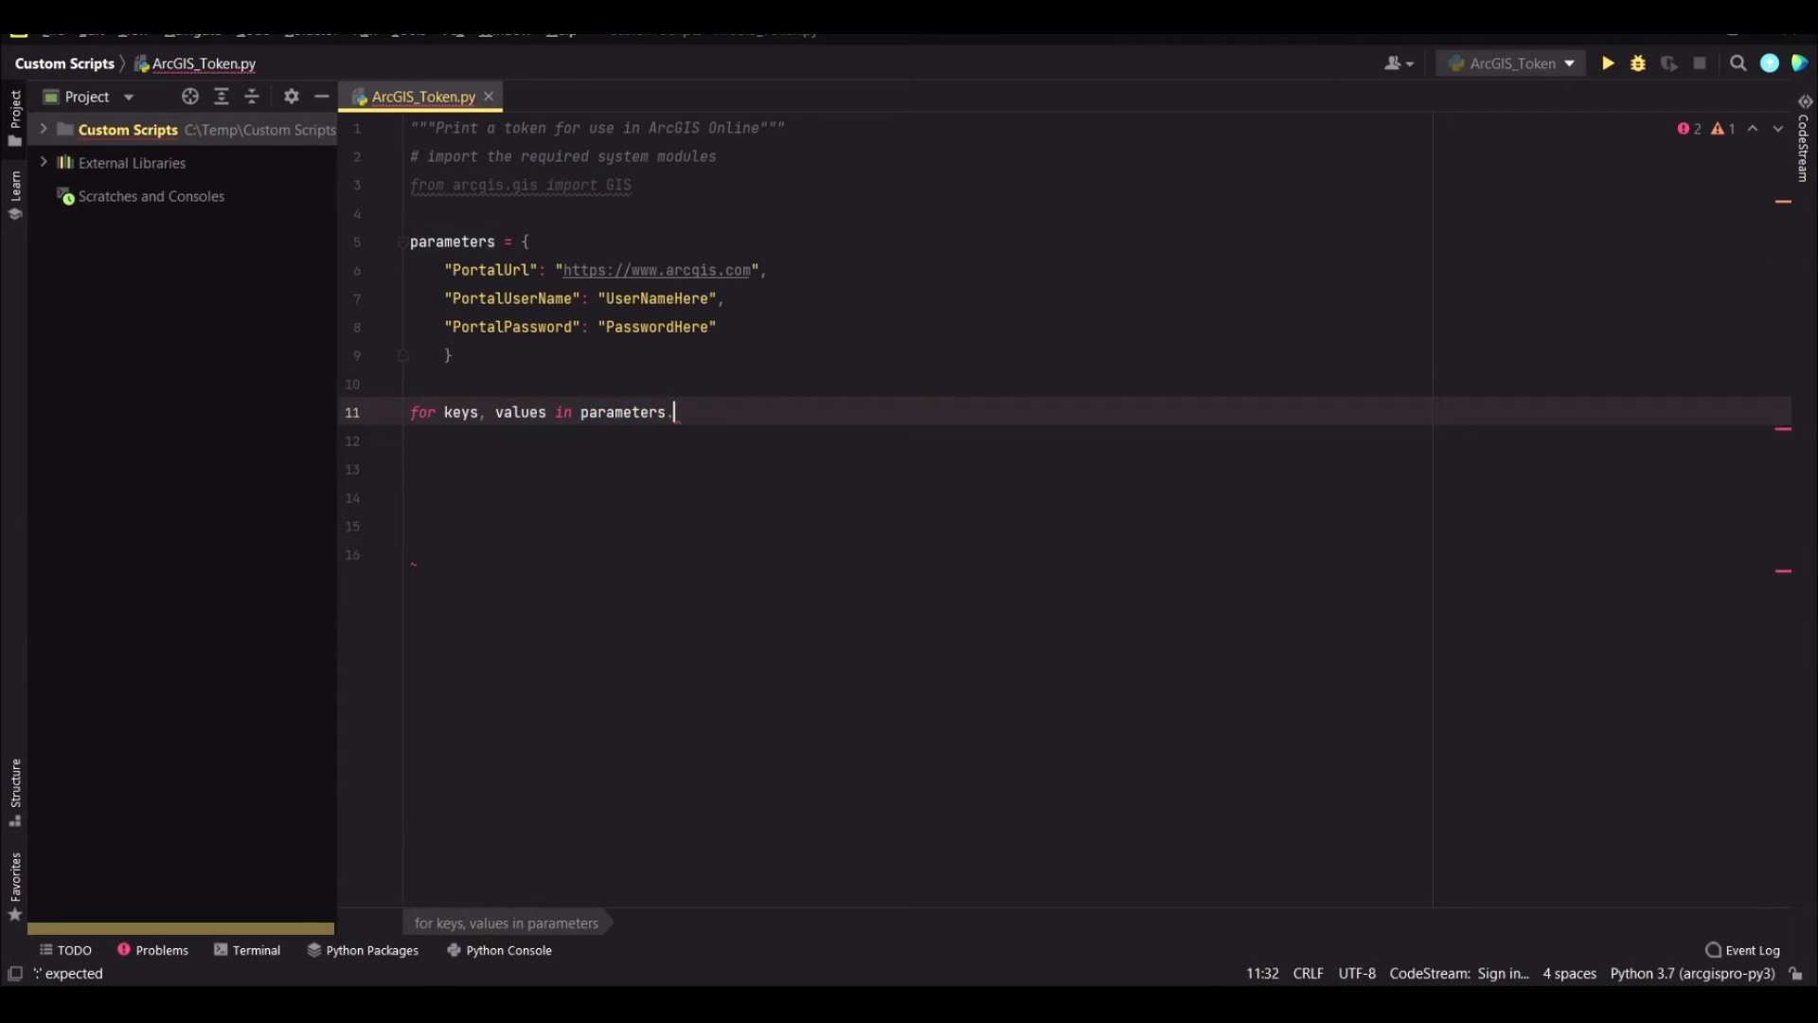
{"action": "type", "text": "items():"}
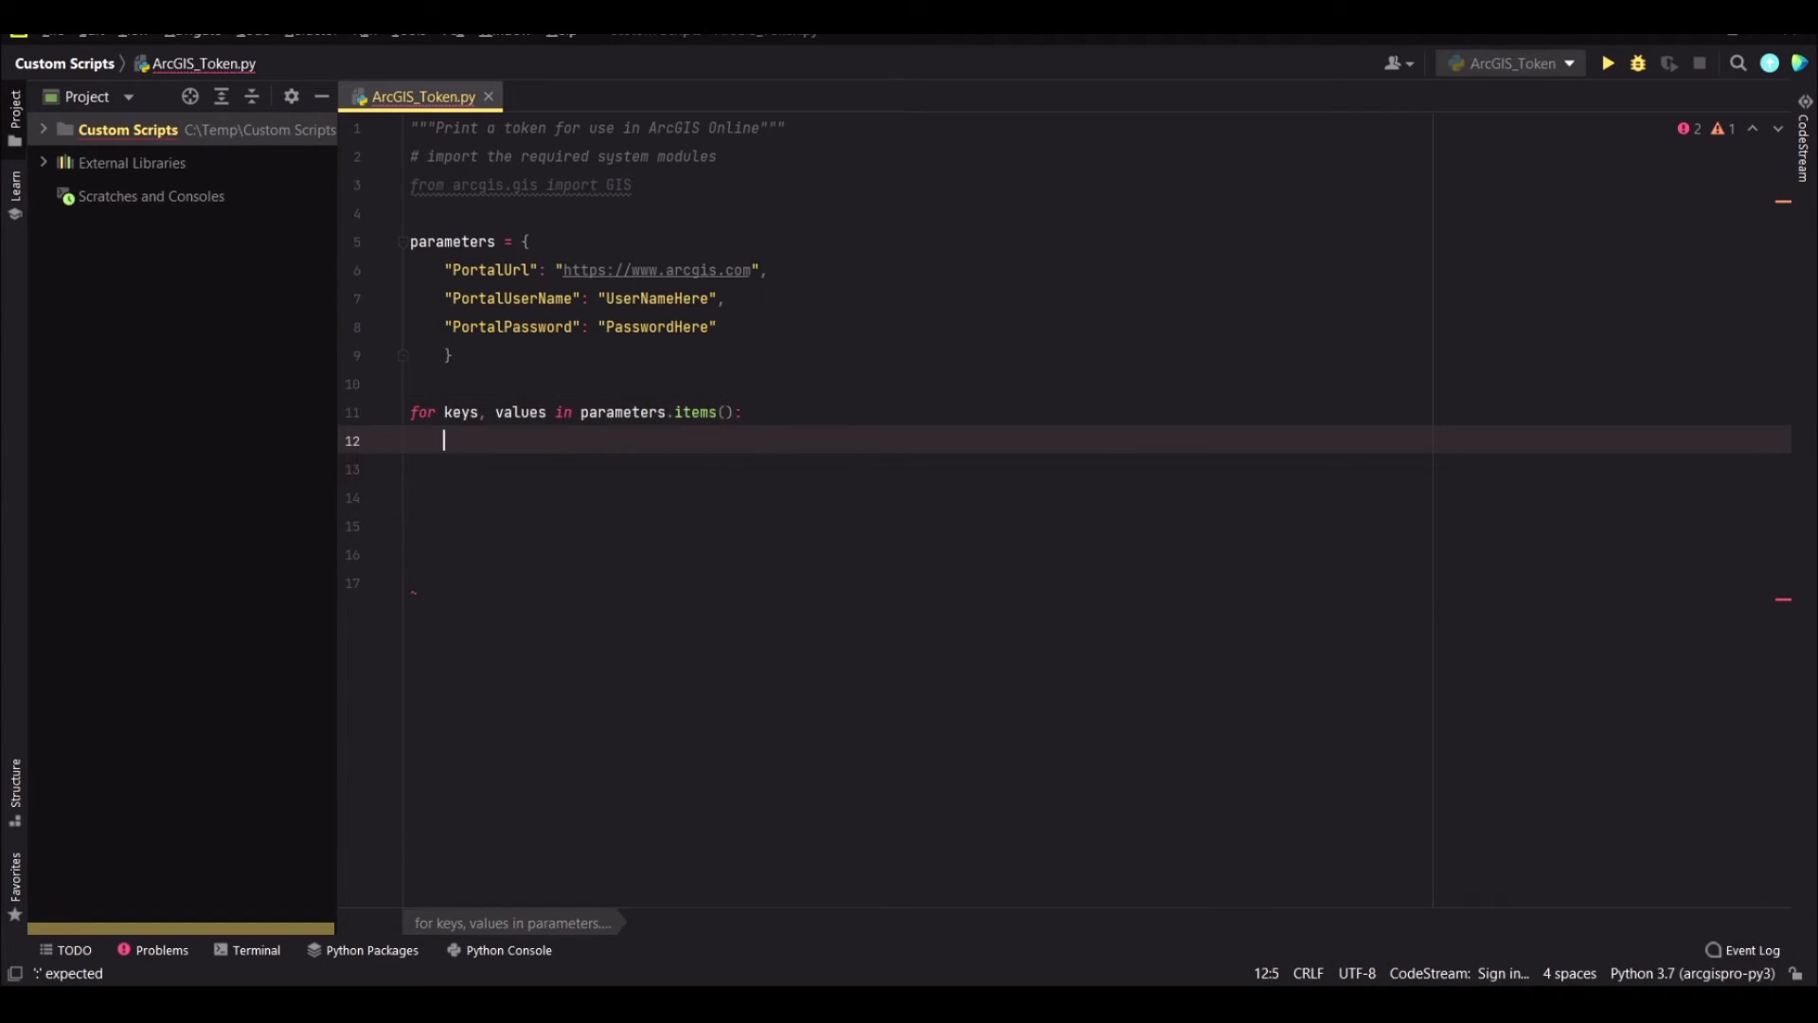
Assign url, username and password from parameters['PortalUrl'], ['PortalUserName'] and ['PortalPassword']
{"action": "type", "text": "url ="}
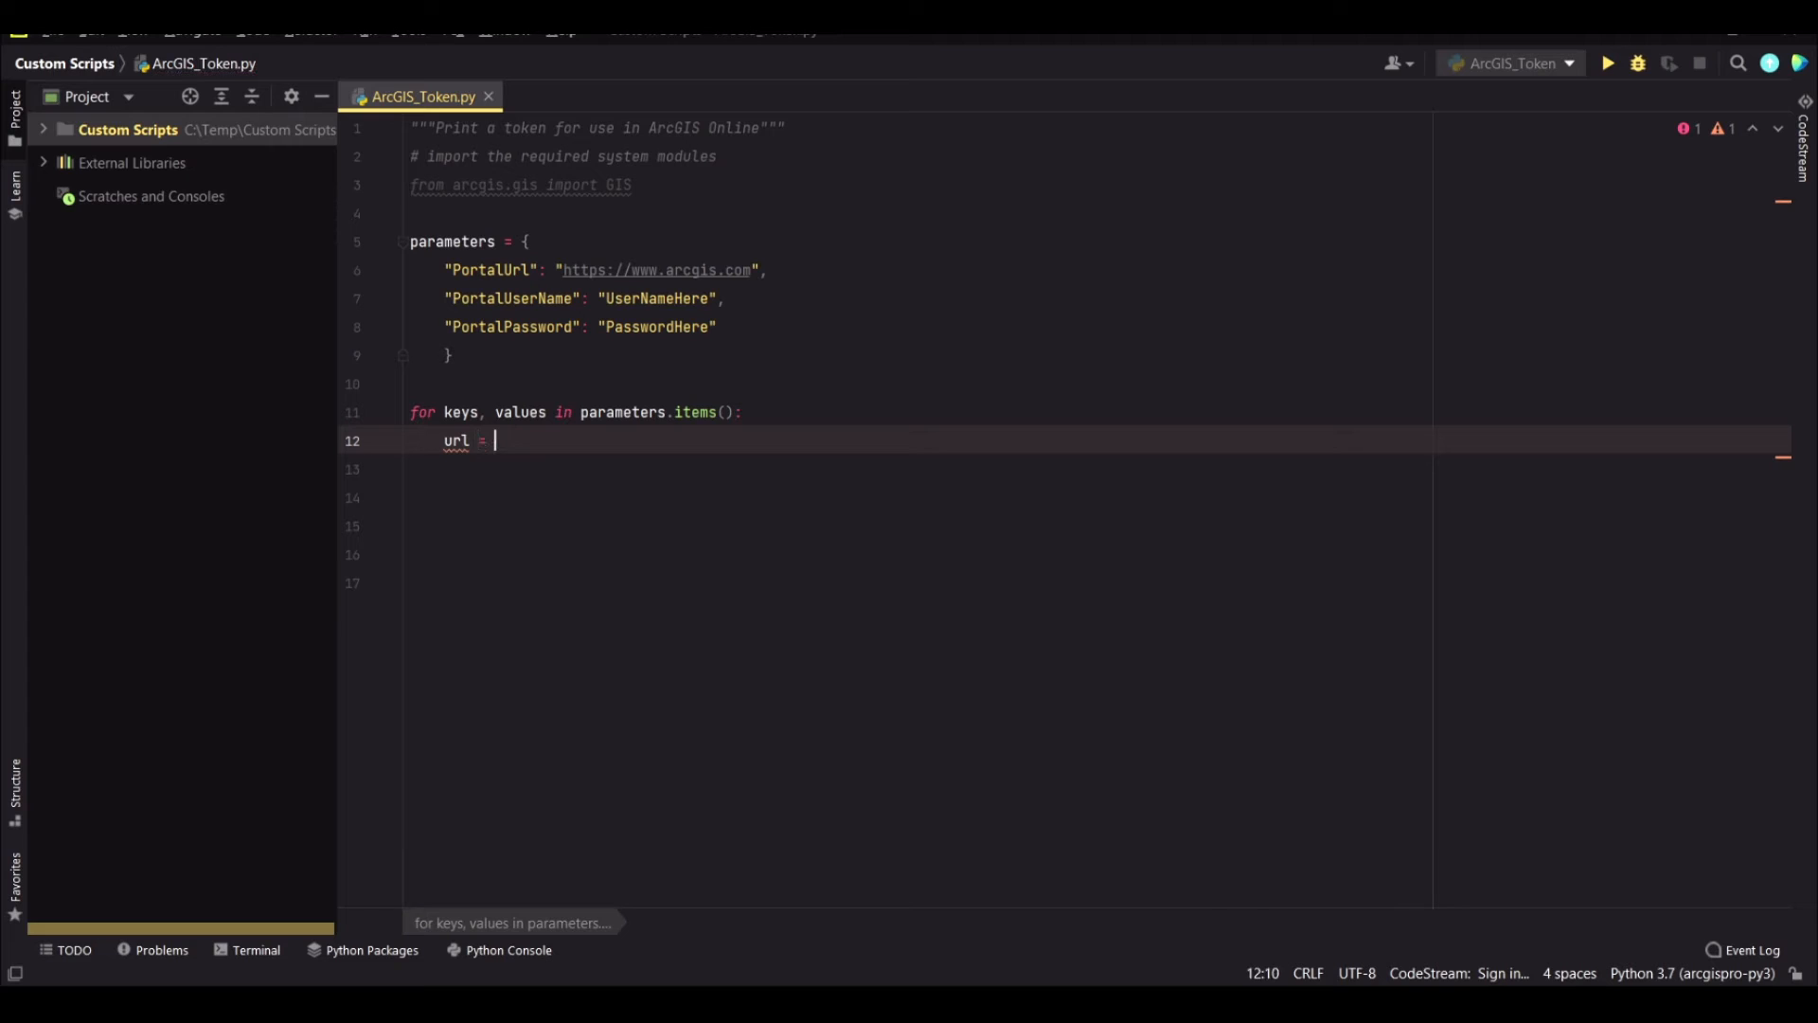
{"action": "type", "text": "parameters['"}
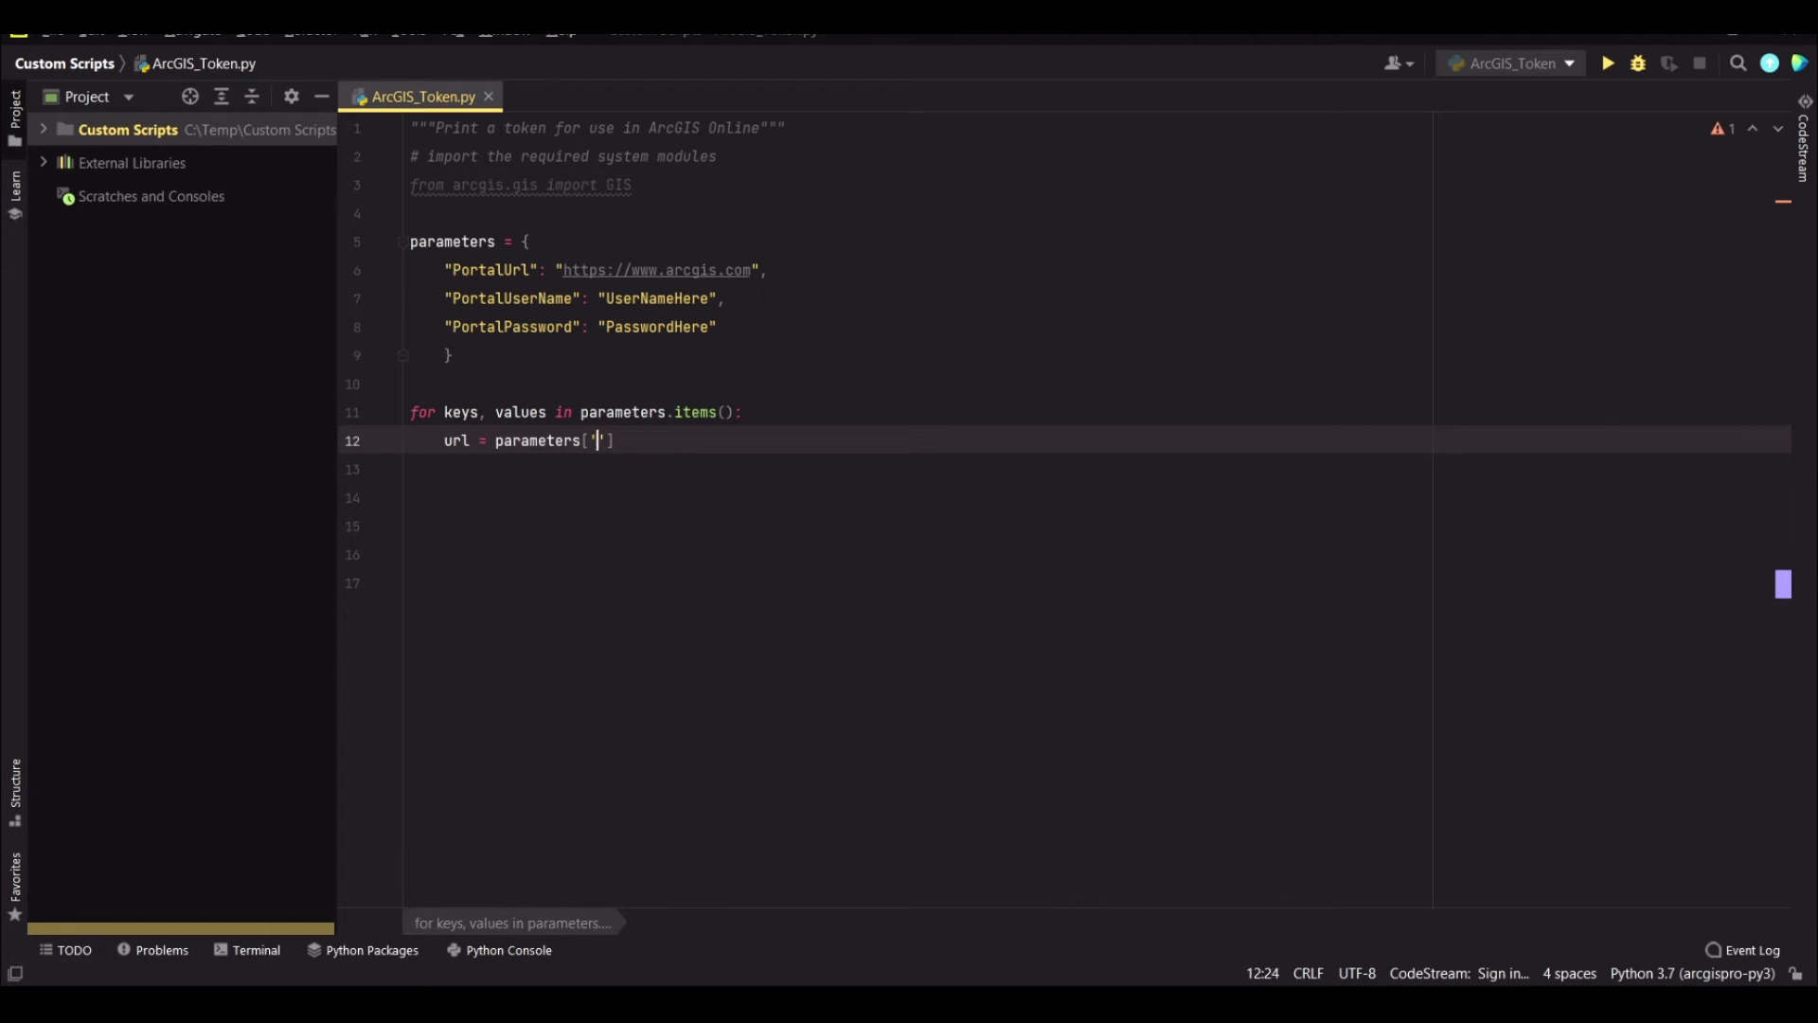
{"action": "type", "text": "PortUrl"}
{"action": "left_click", "coordinate": [1099, 468]}
{"action": "type", "text": "username = parameters['Portal"}
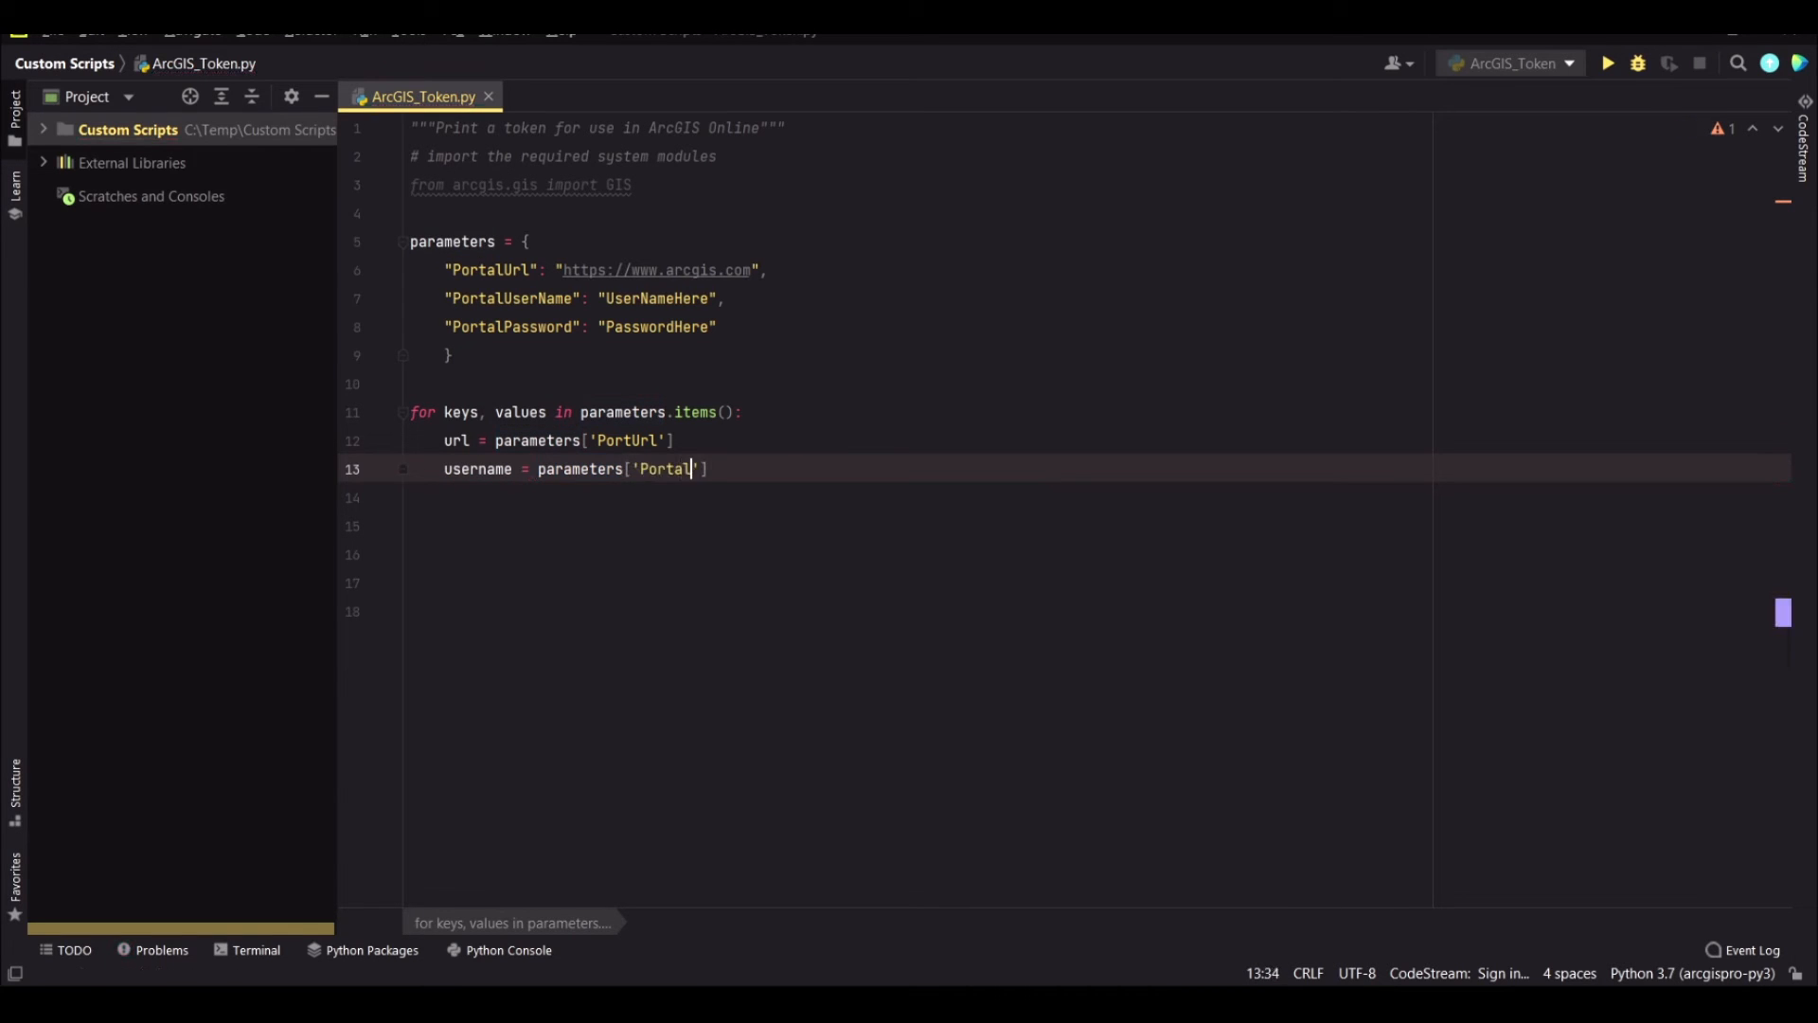
{"action": "type", "text": "UserName']"}
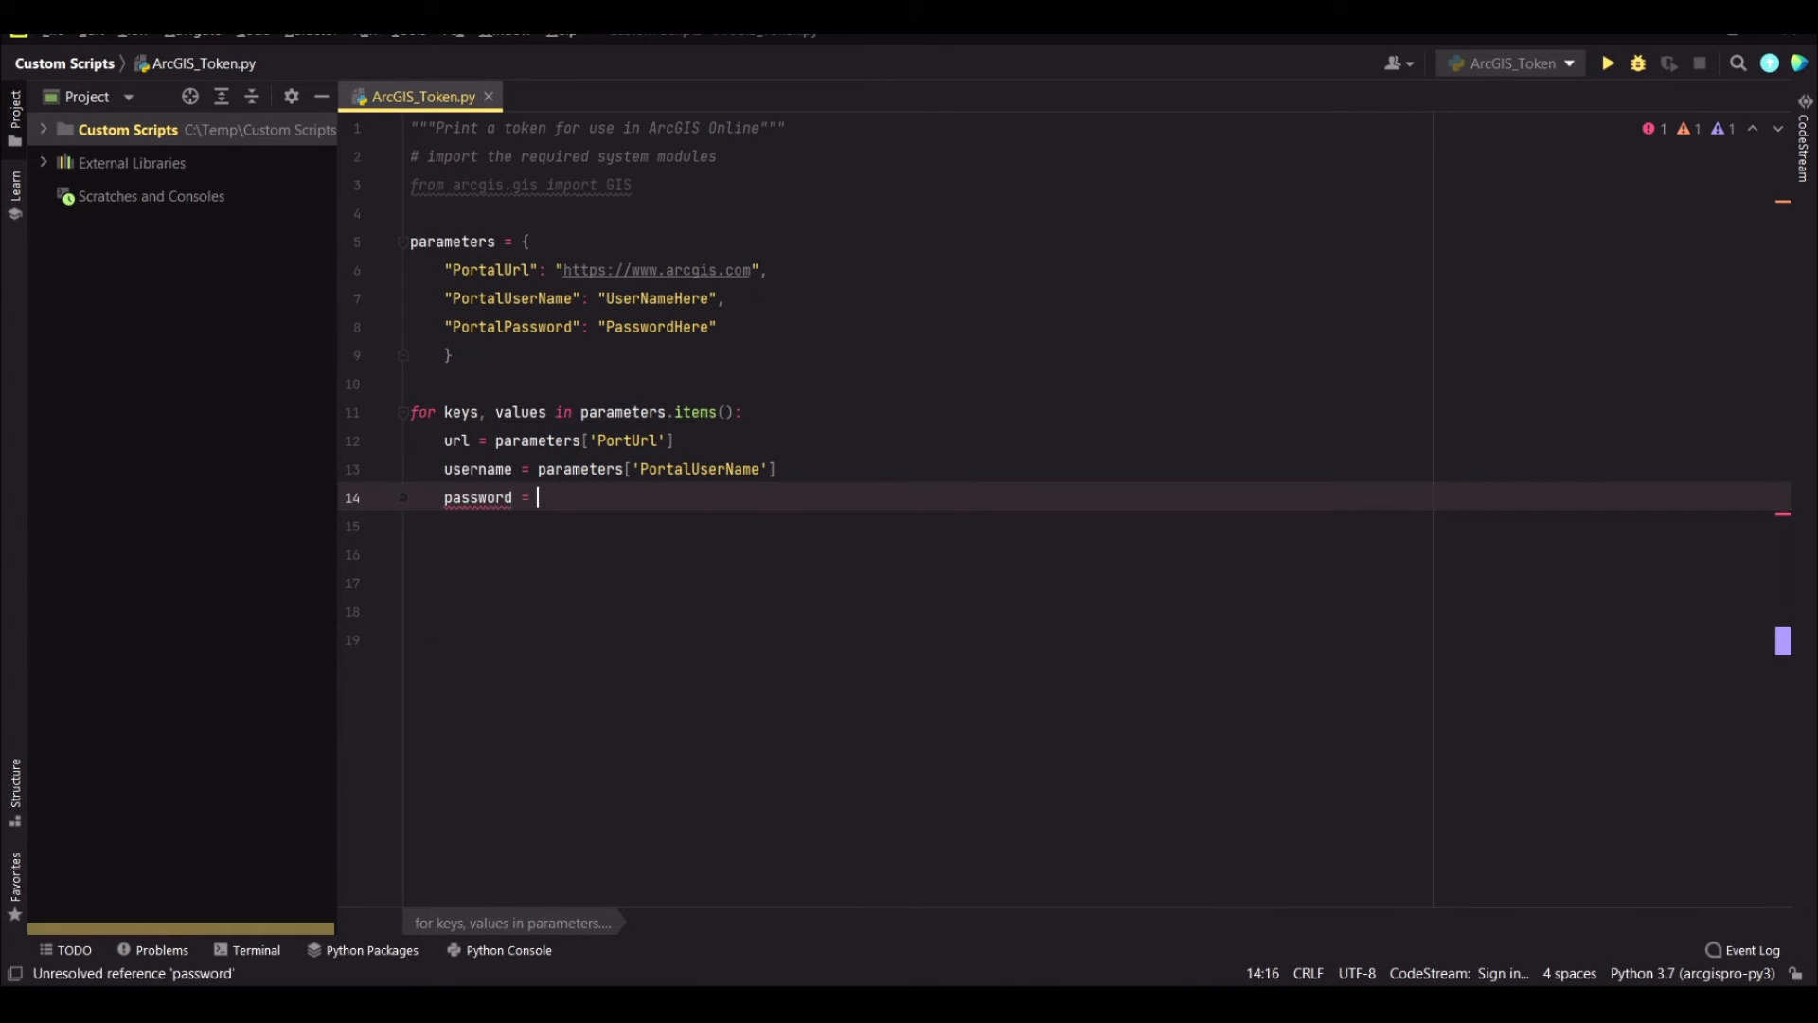
{"action": "type", "text": "parameters['PortalPassword']"}
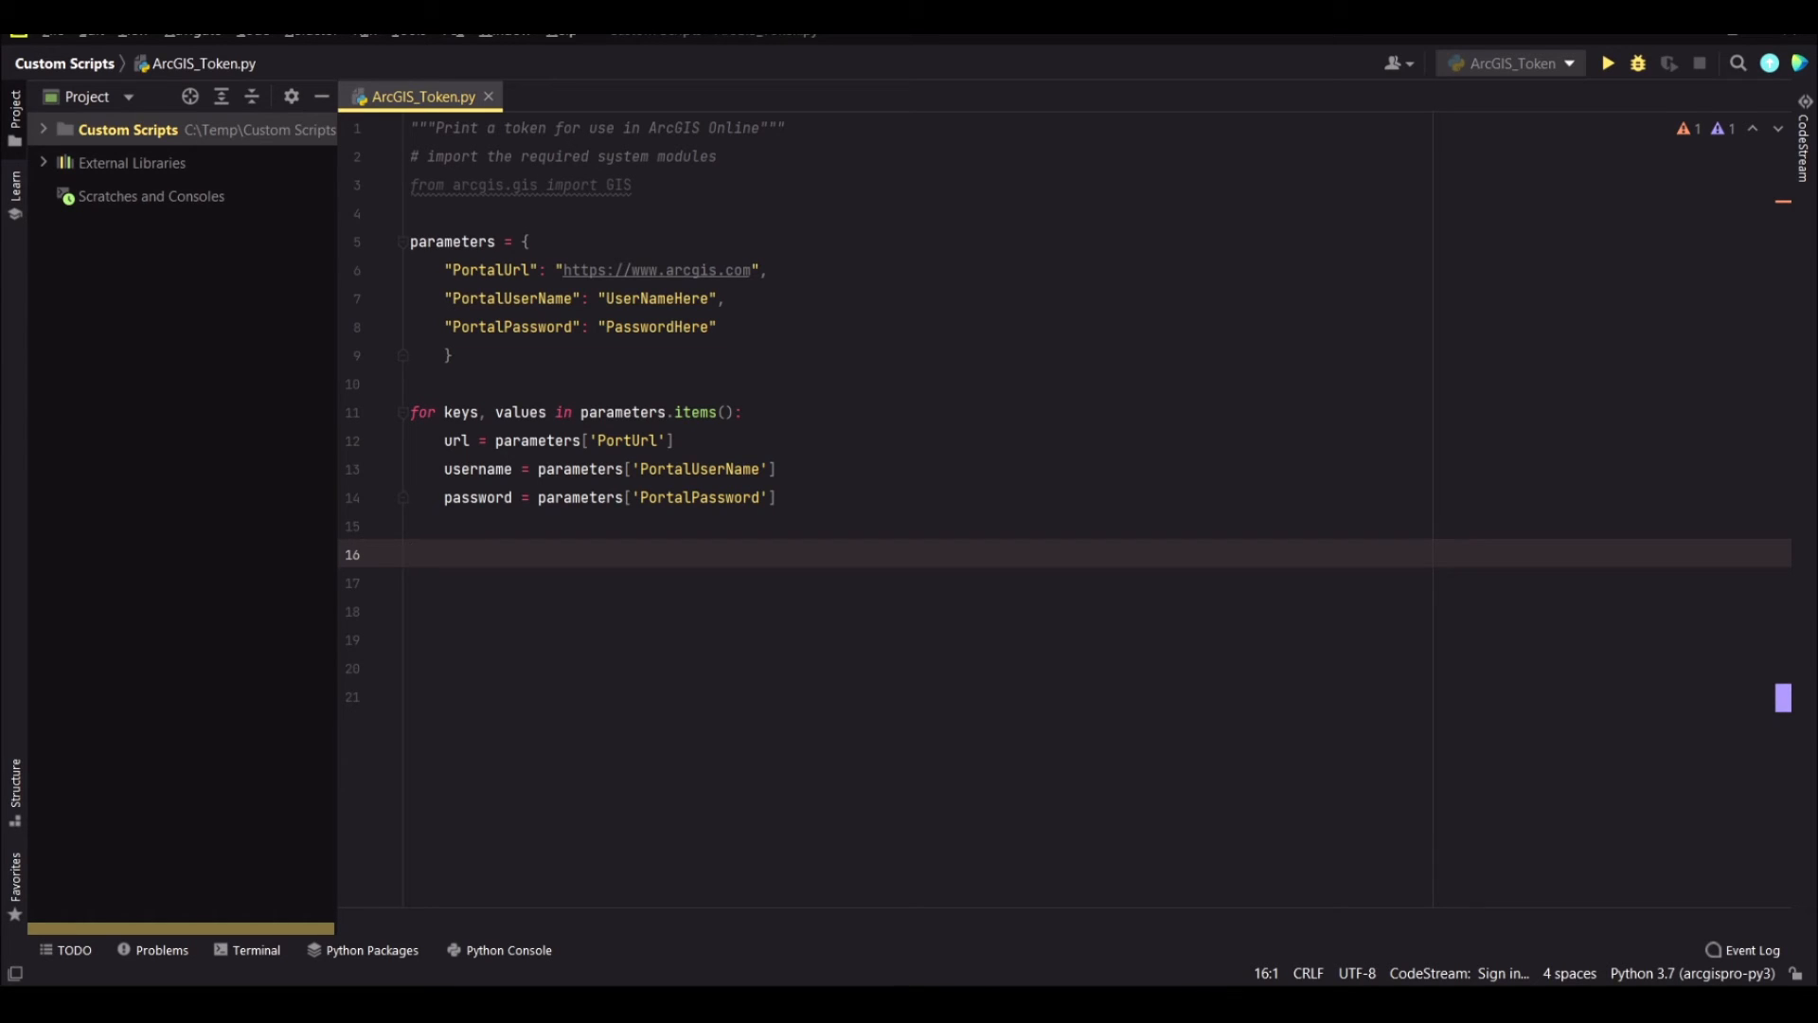
Write 'gis = GIS(url, username, password)' and begin the token assignment line
{"action": "type", "text": "gis = GIS("}
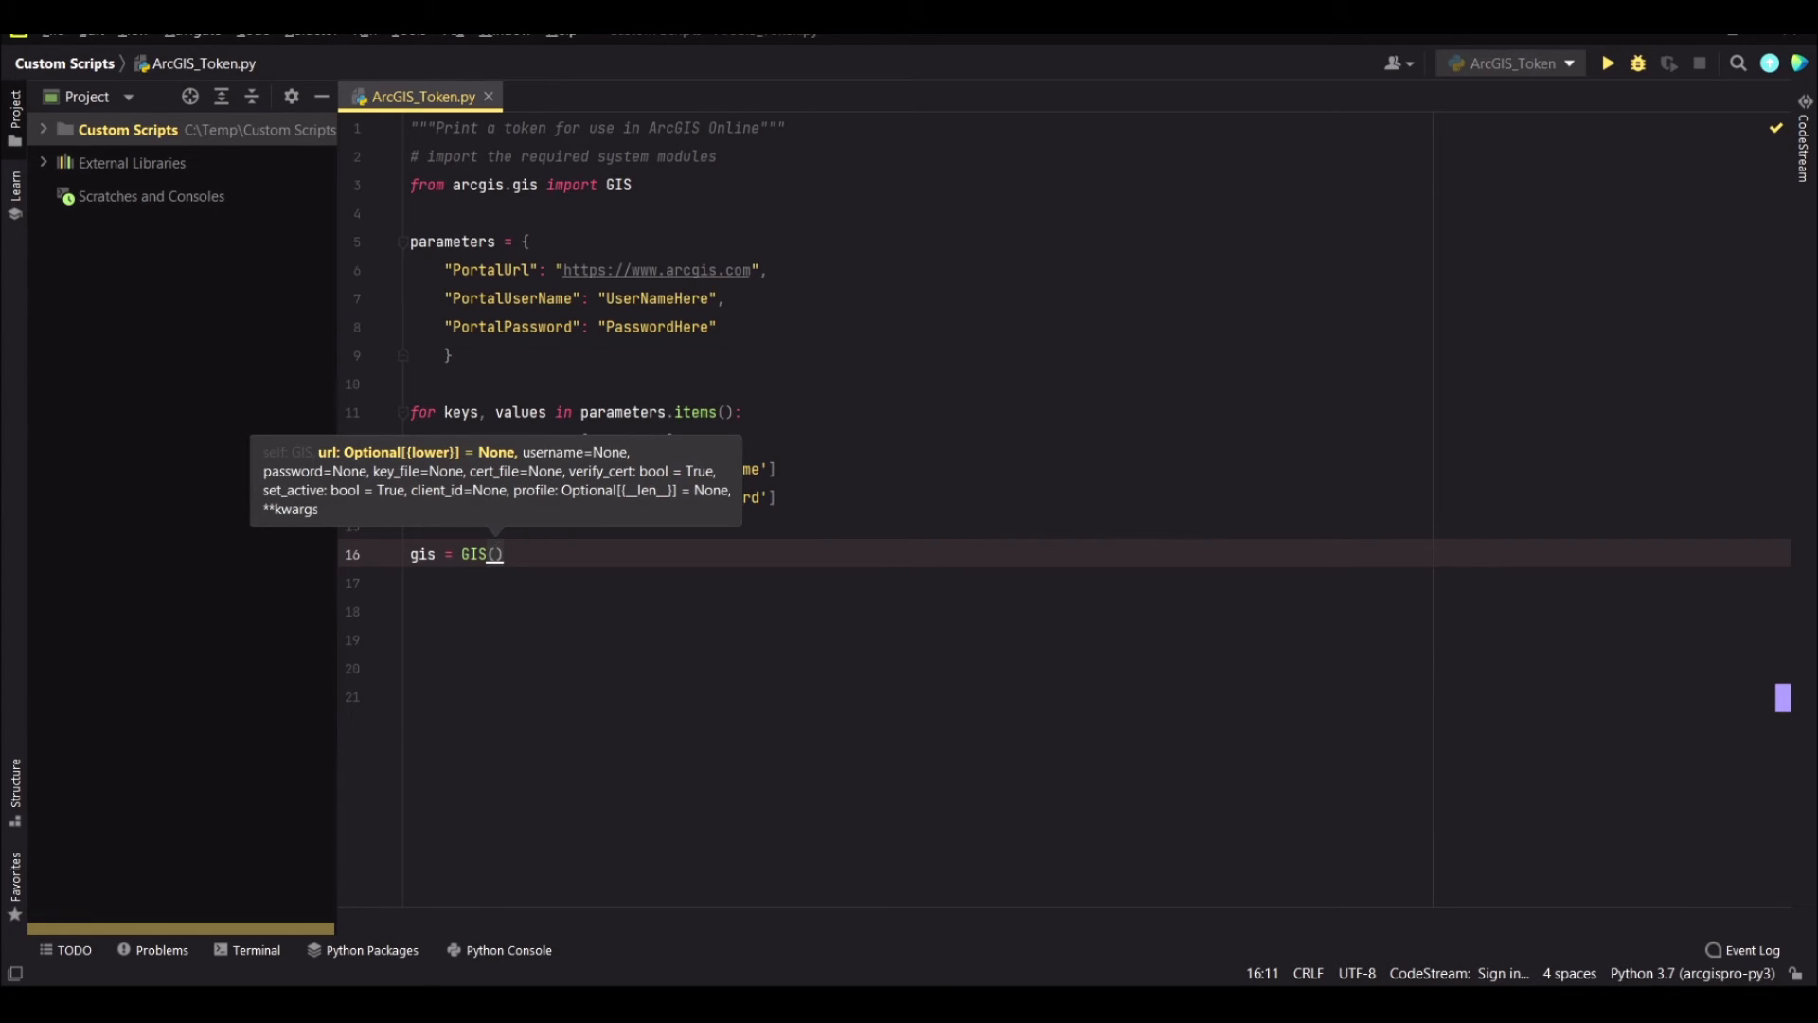
{"action": "type", "text": "url"}
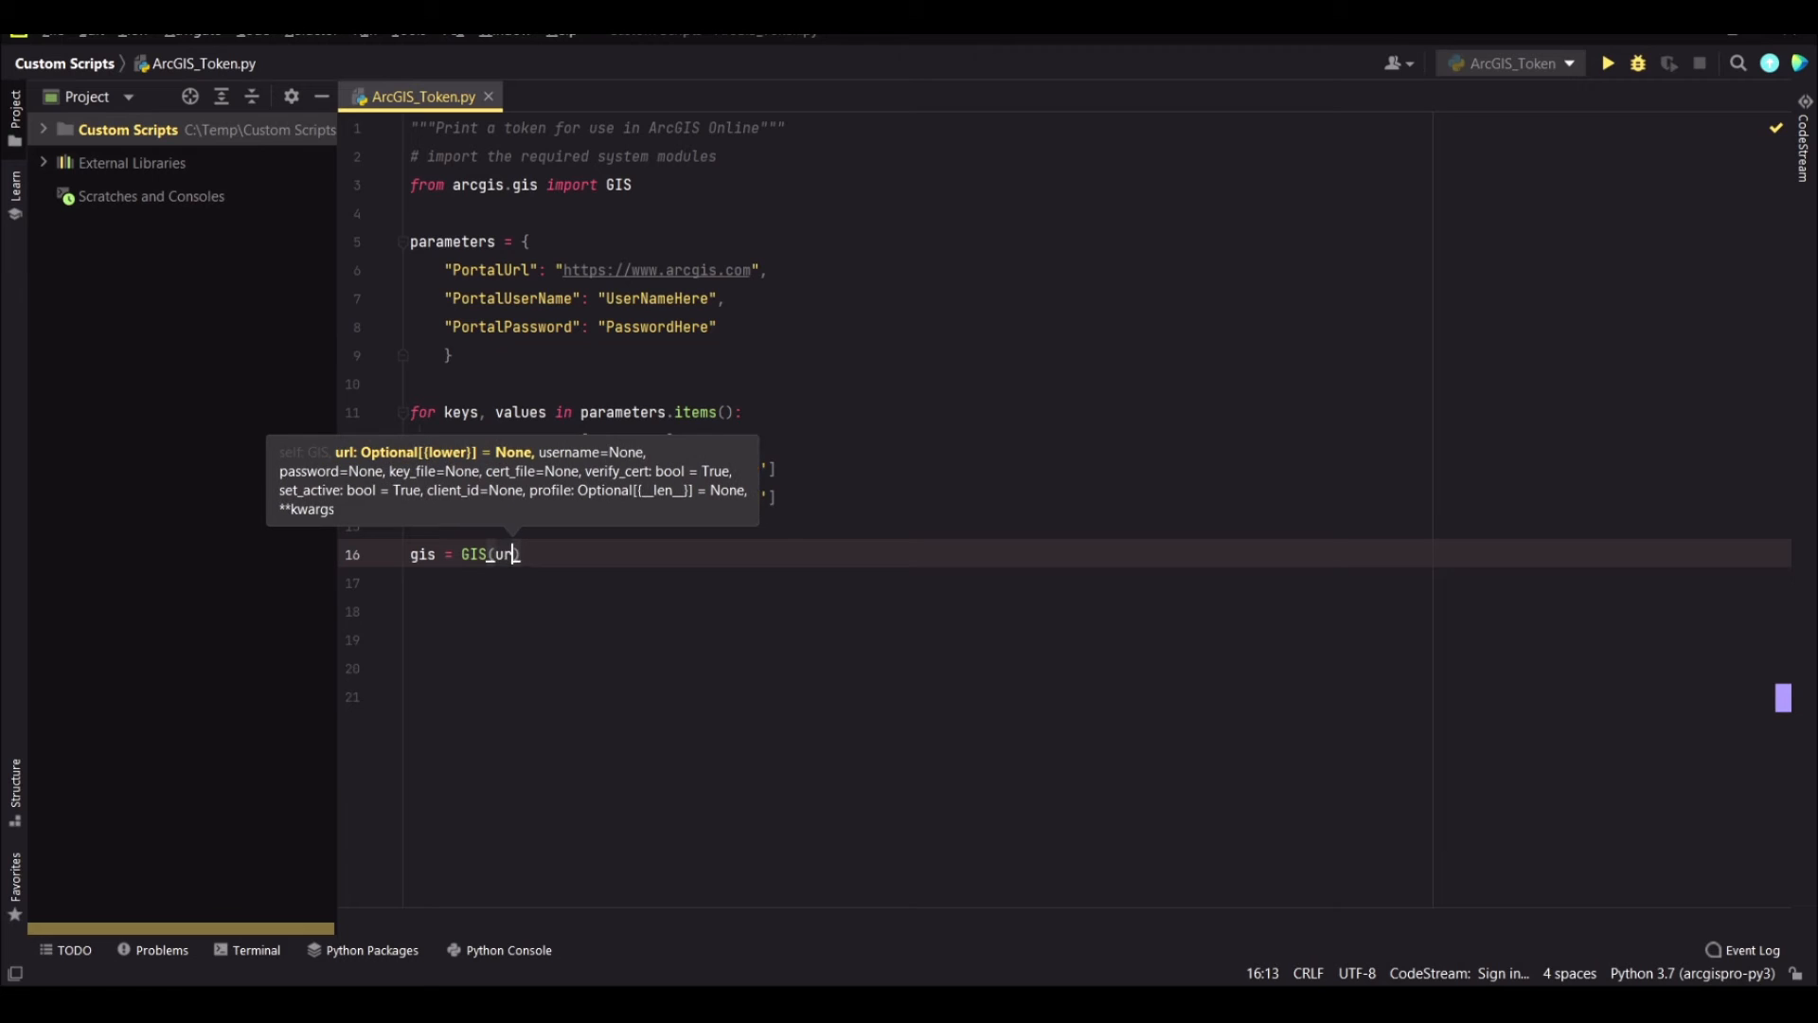
{"action": "type", "text": ", username"}
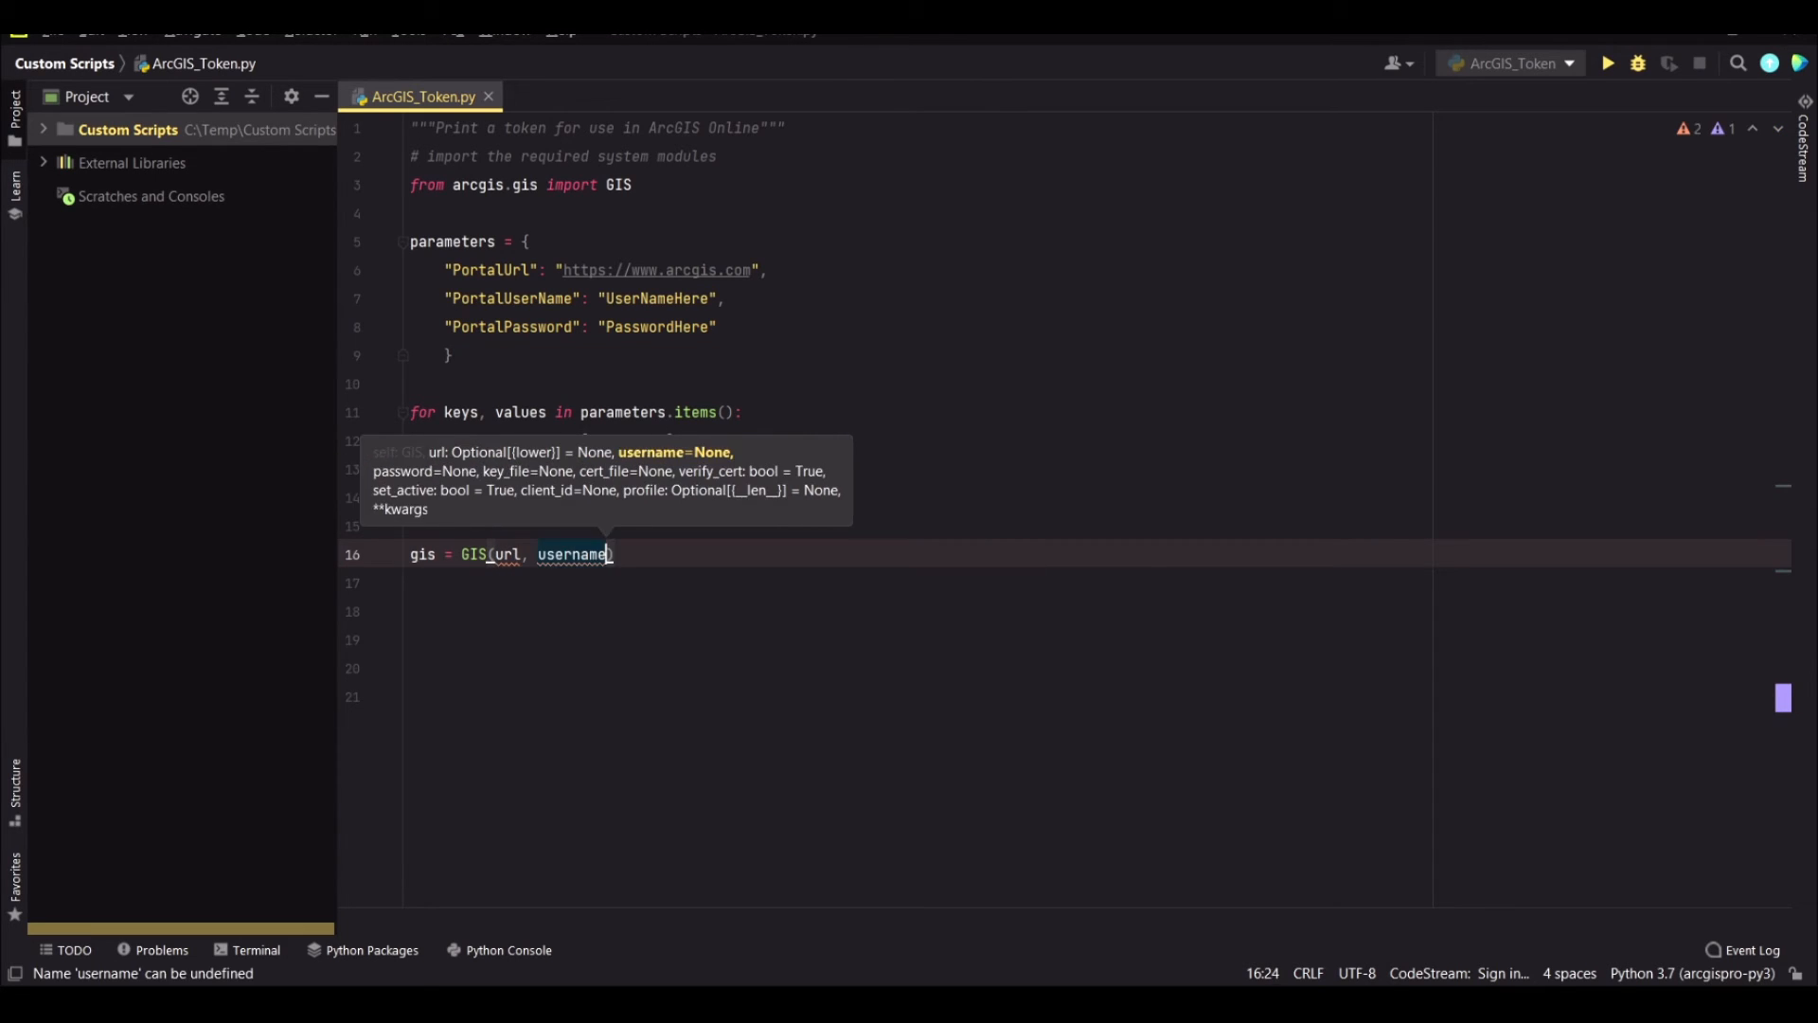
{"action": "type", "text": ", password"}
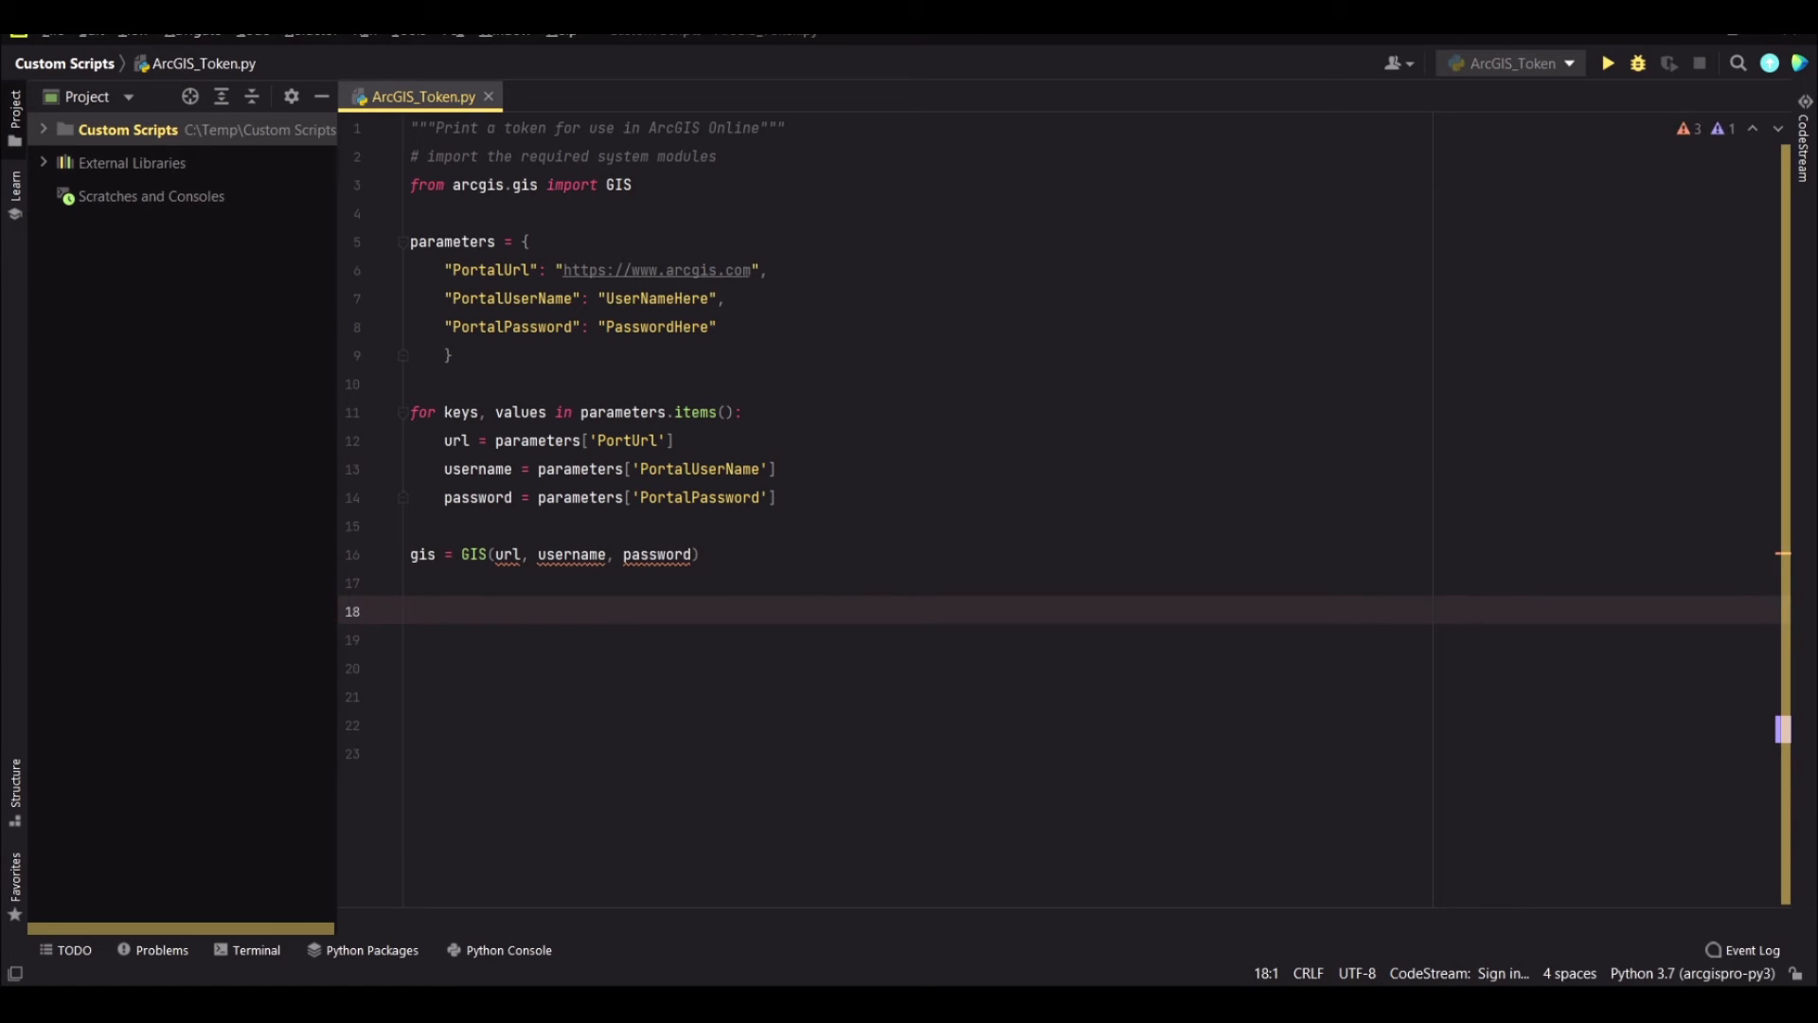
{"action": "type", "text": "token ="}
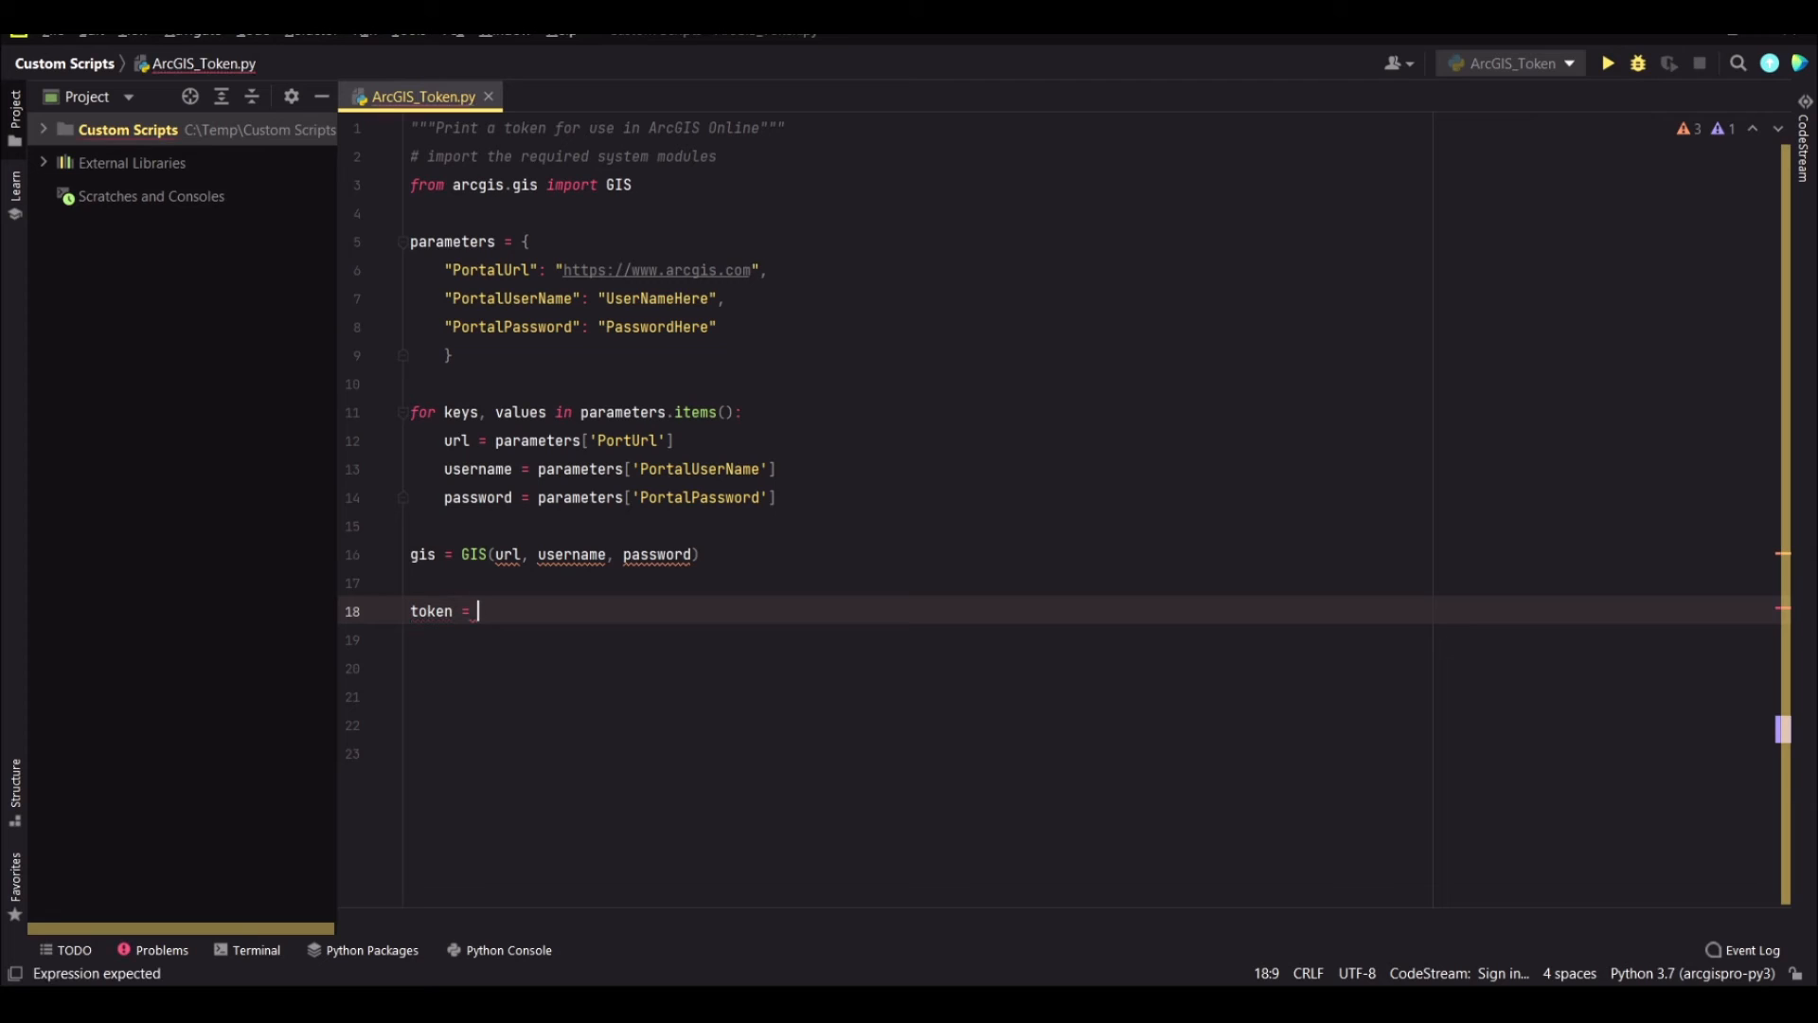
Complete the line 'token = gis._con.token'
{"action": "type", "text": "gis."}
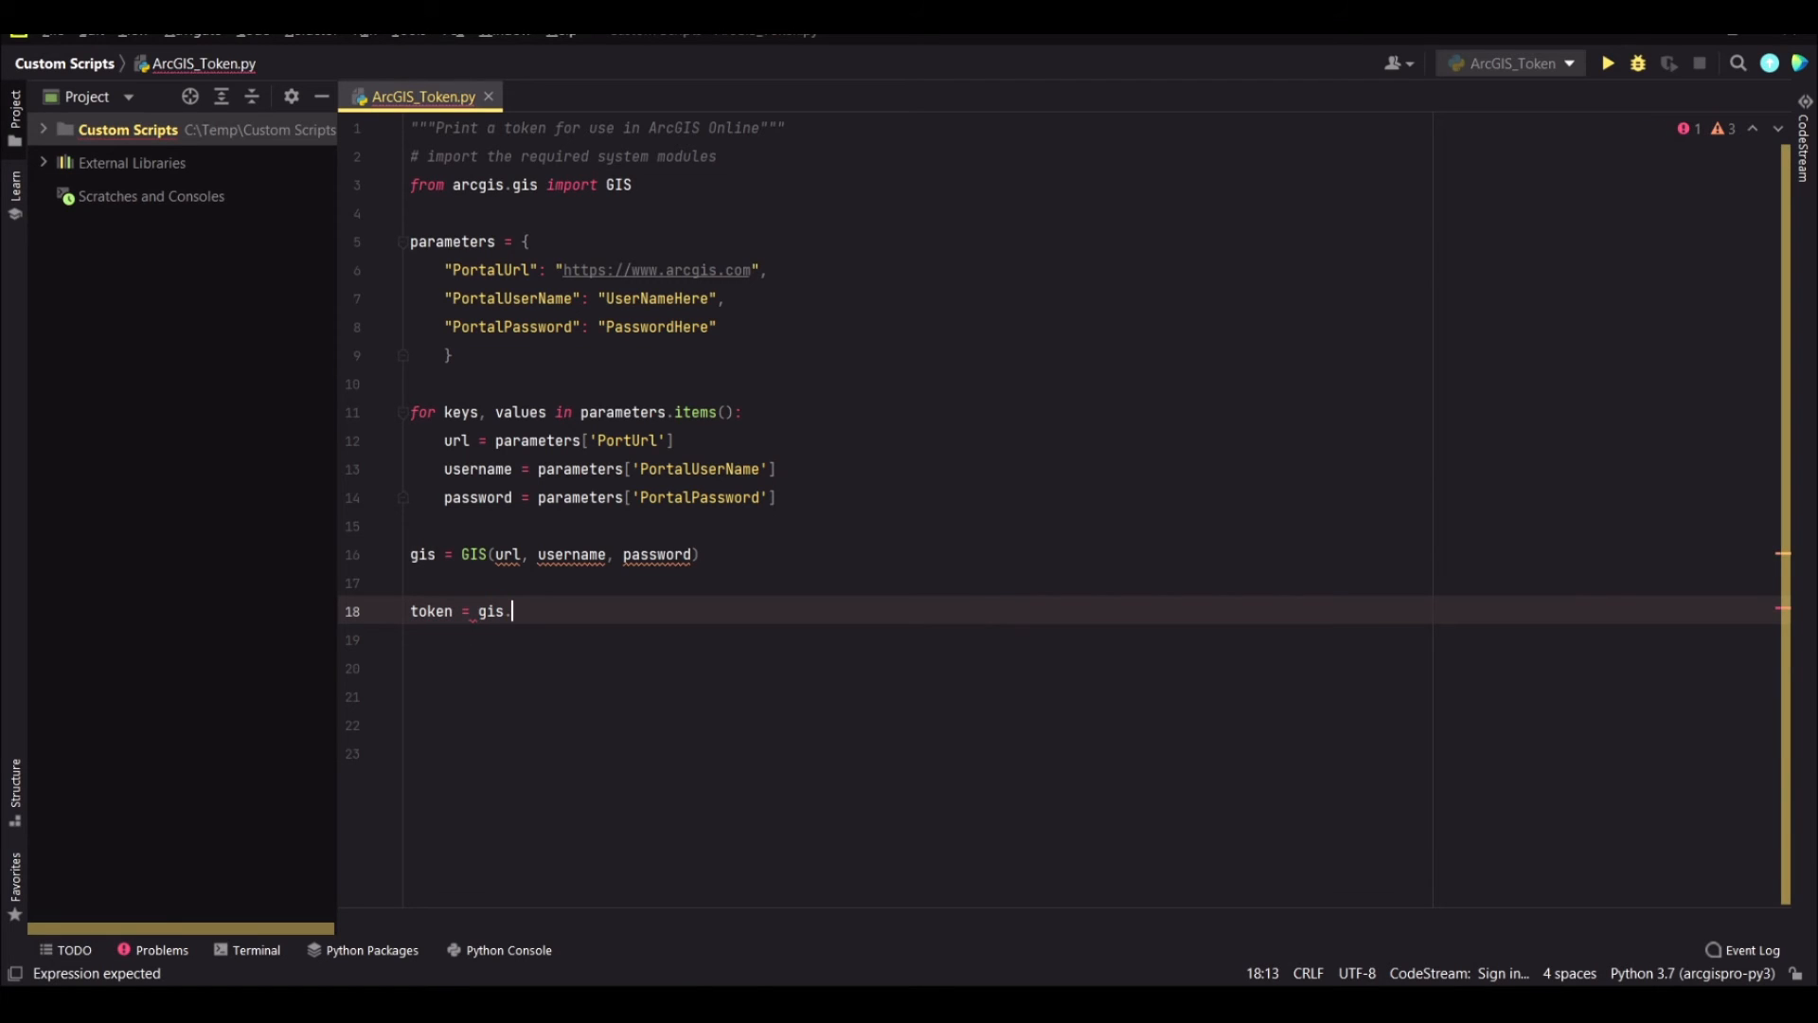
{"action": "type", "text": "_"}
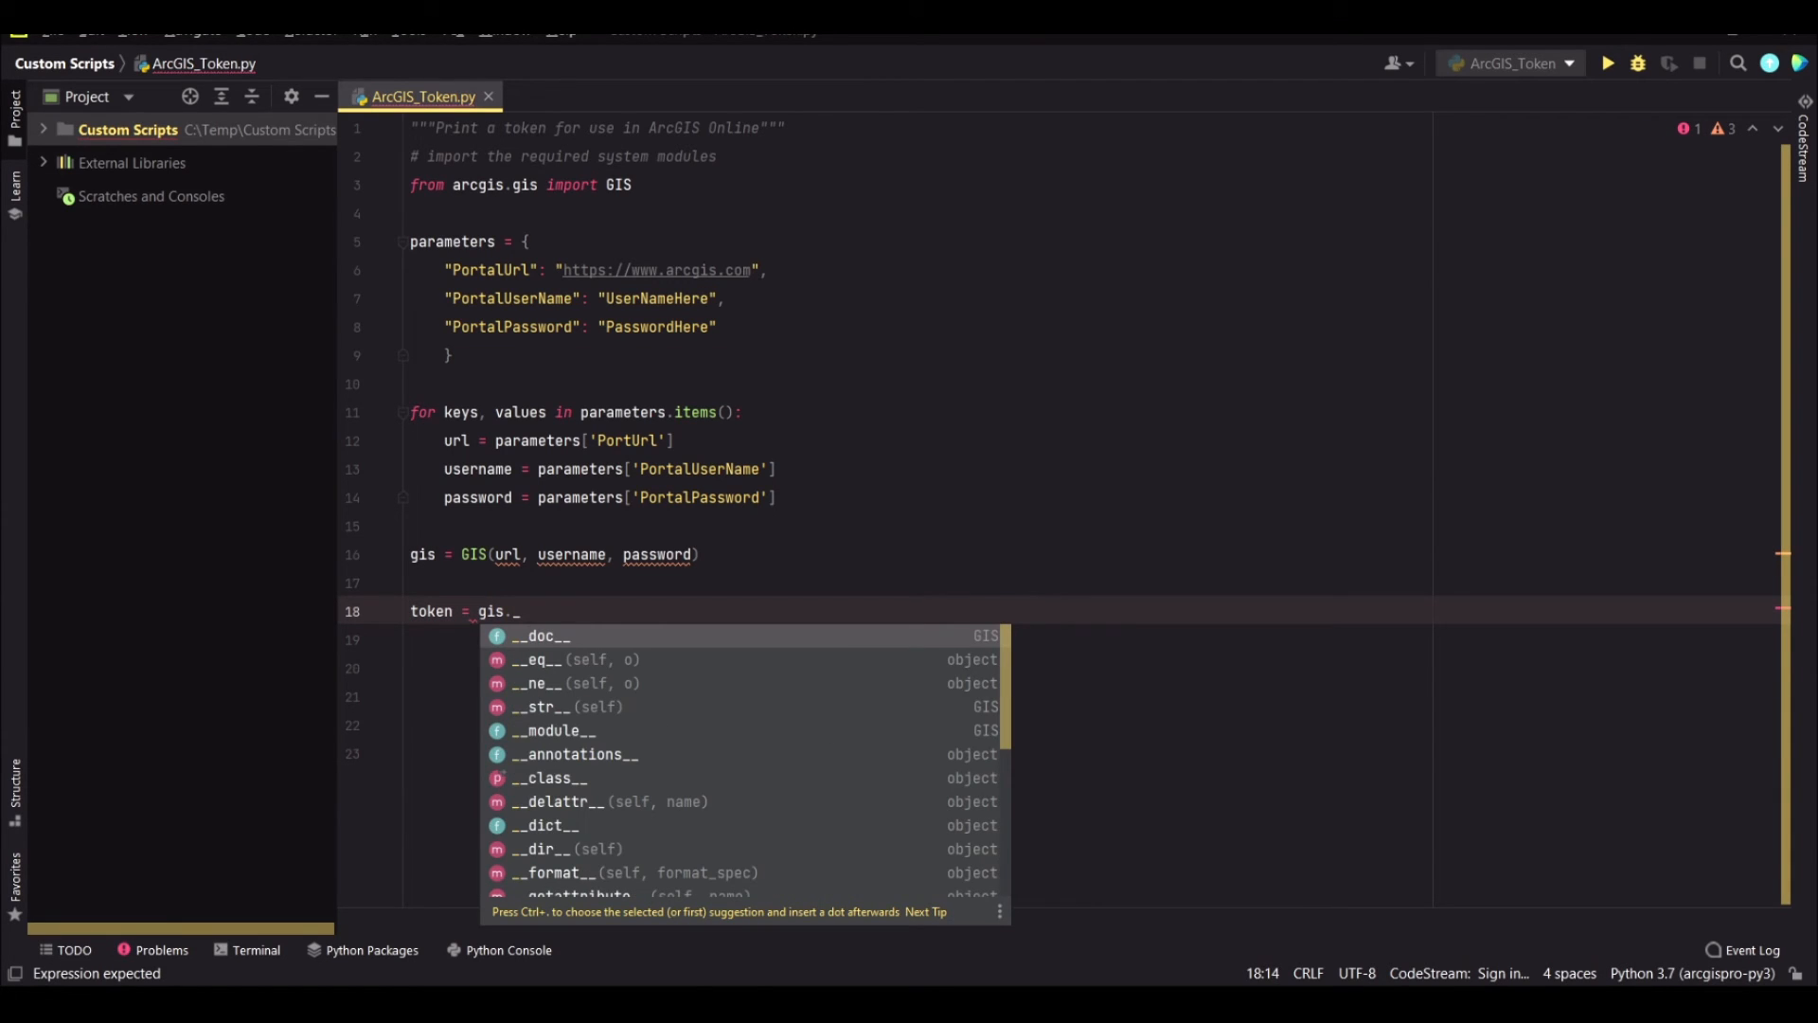
{"action": "type", "text": "con.token"}
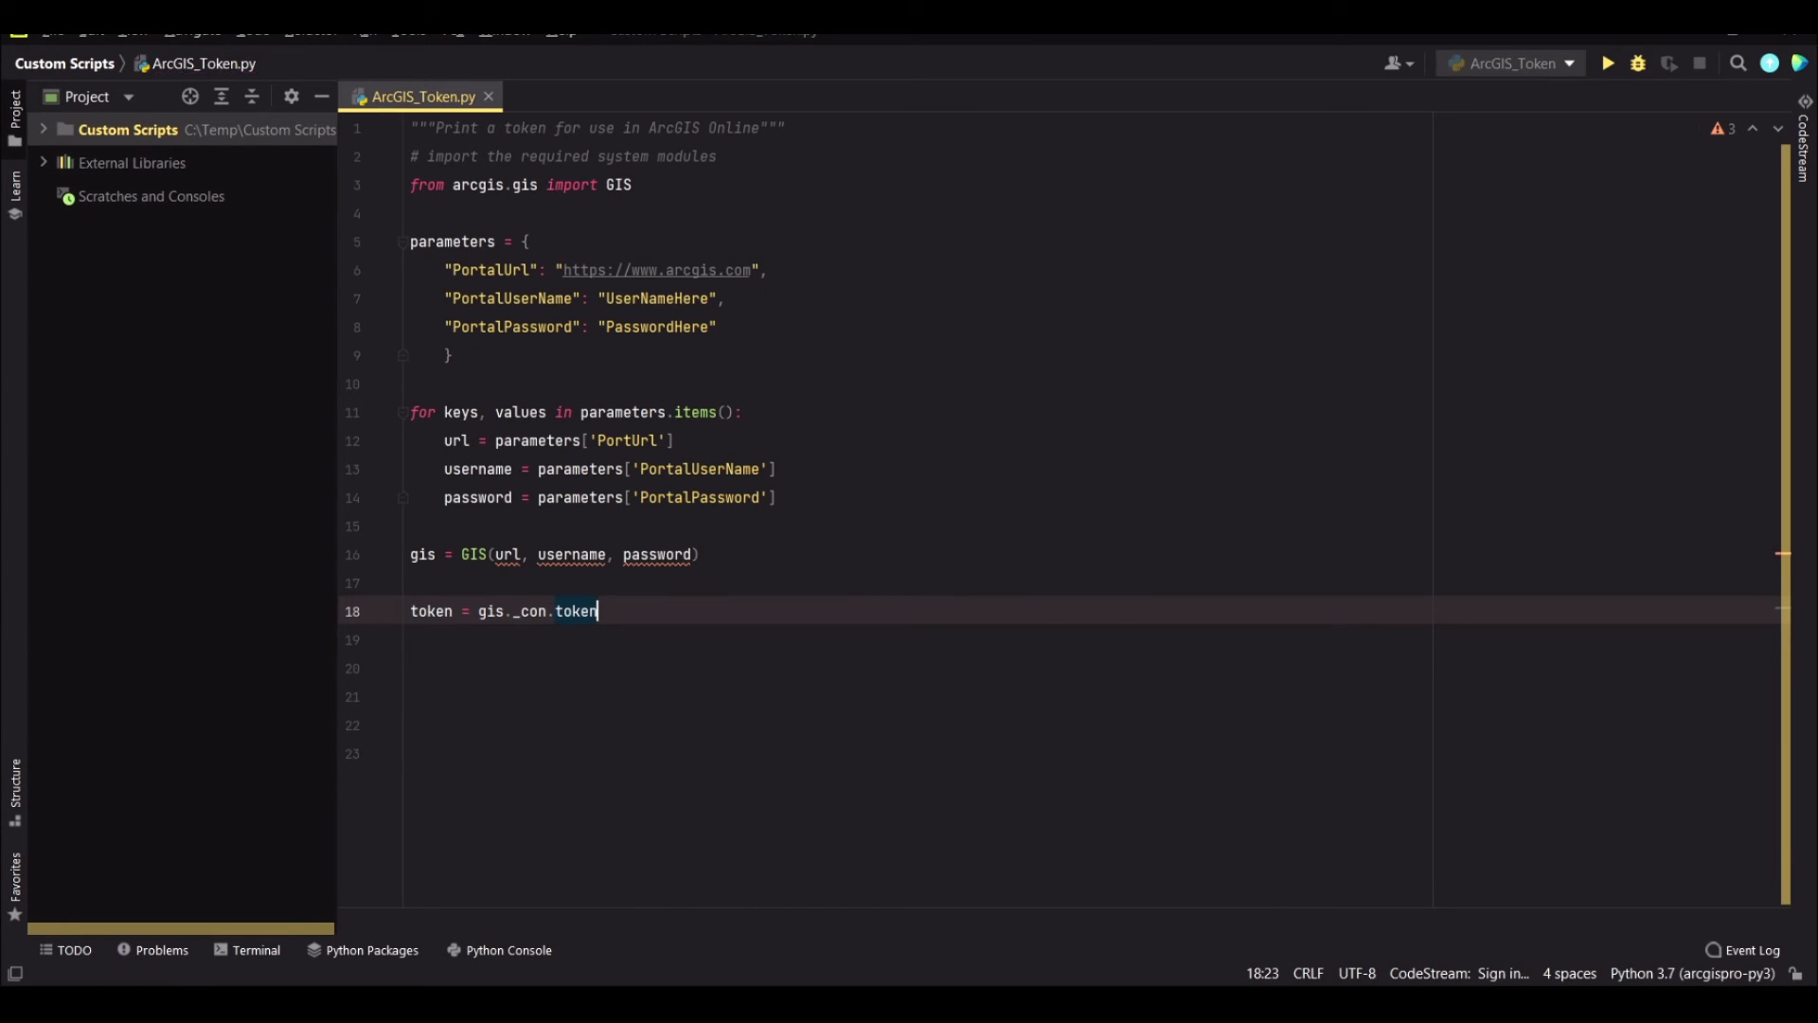
{"action": "key", "text": "enter"}
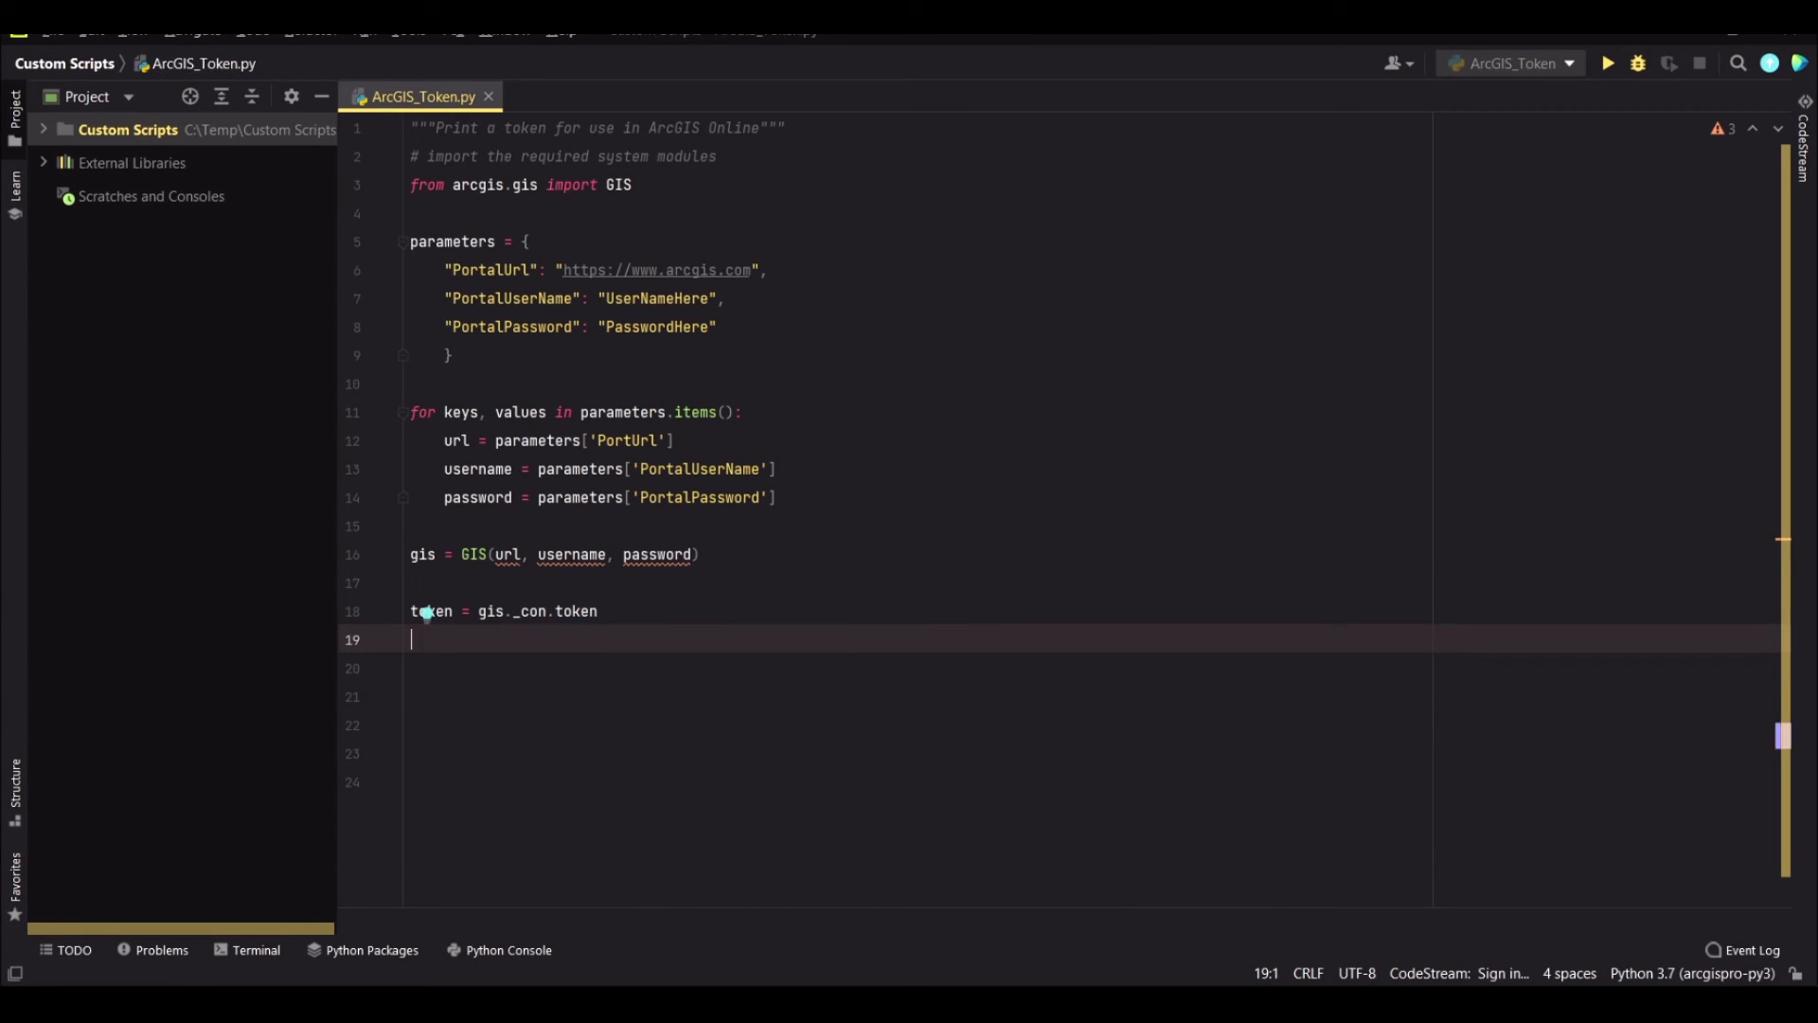
Start the line print(f"Your ArcGIS token is: ")
{"action": "type", "text": "print"}
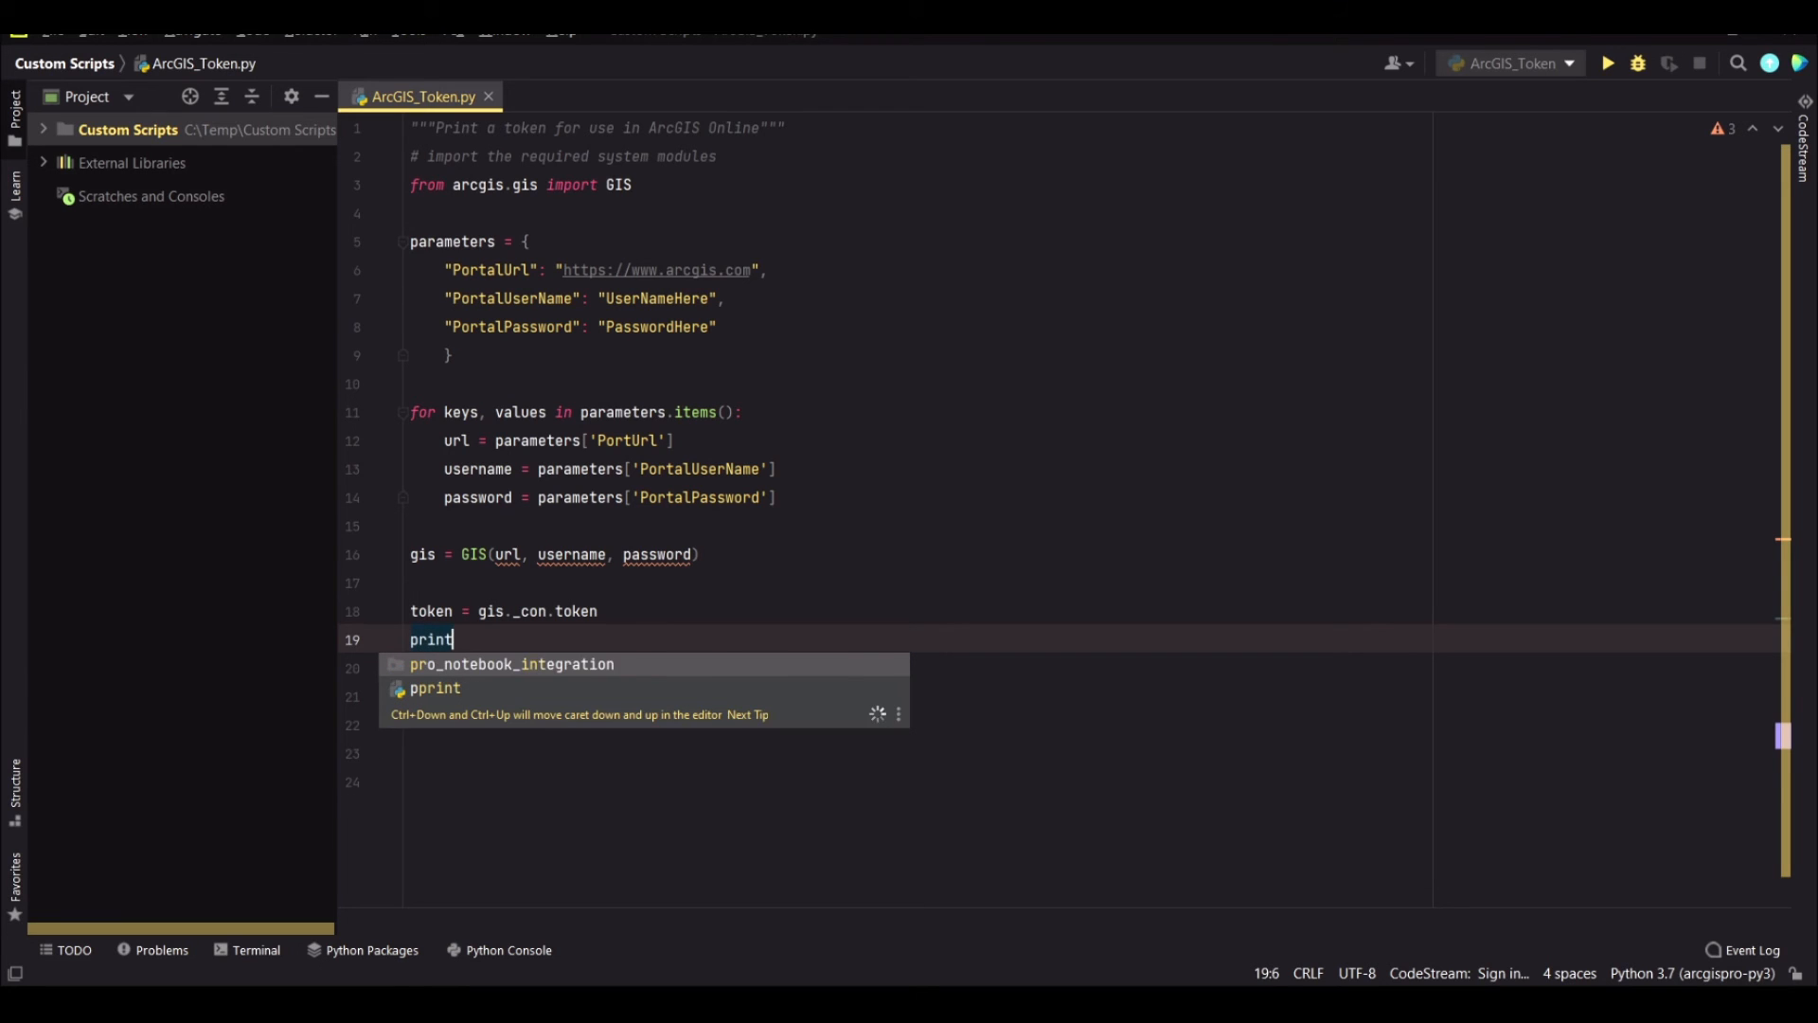
{"action": "type", "text": "("}
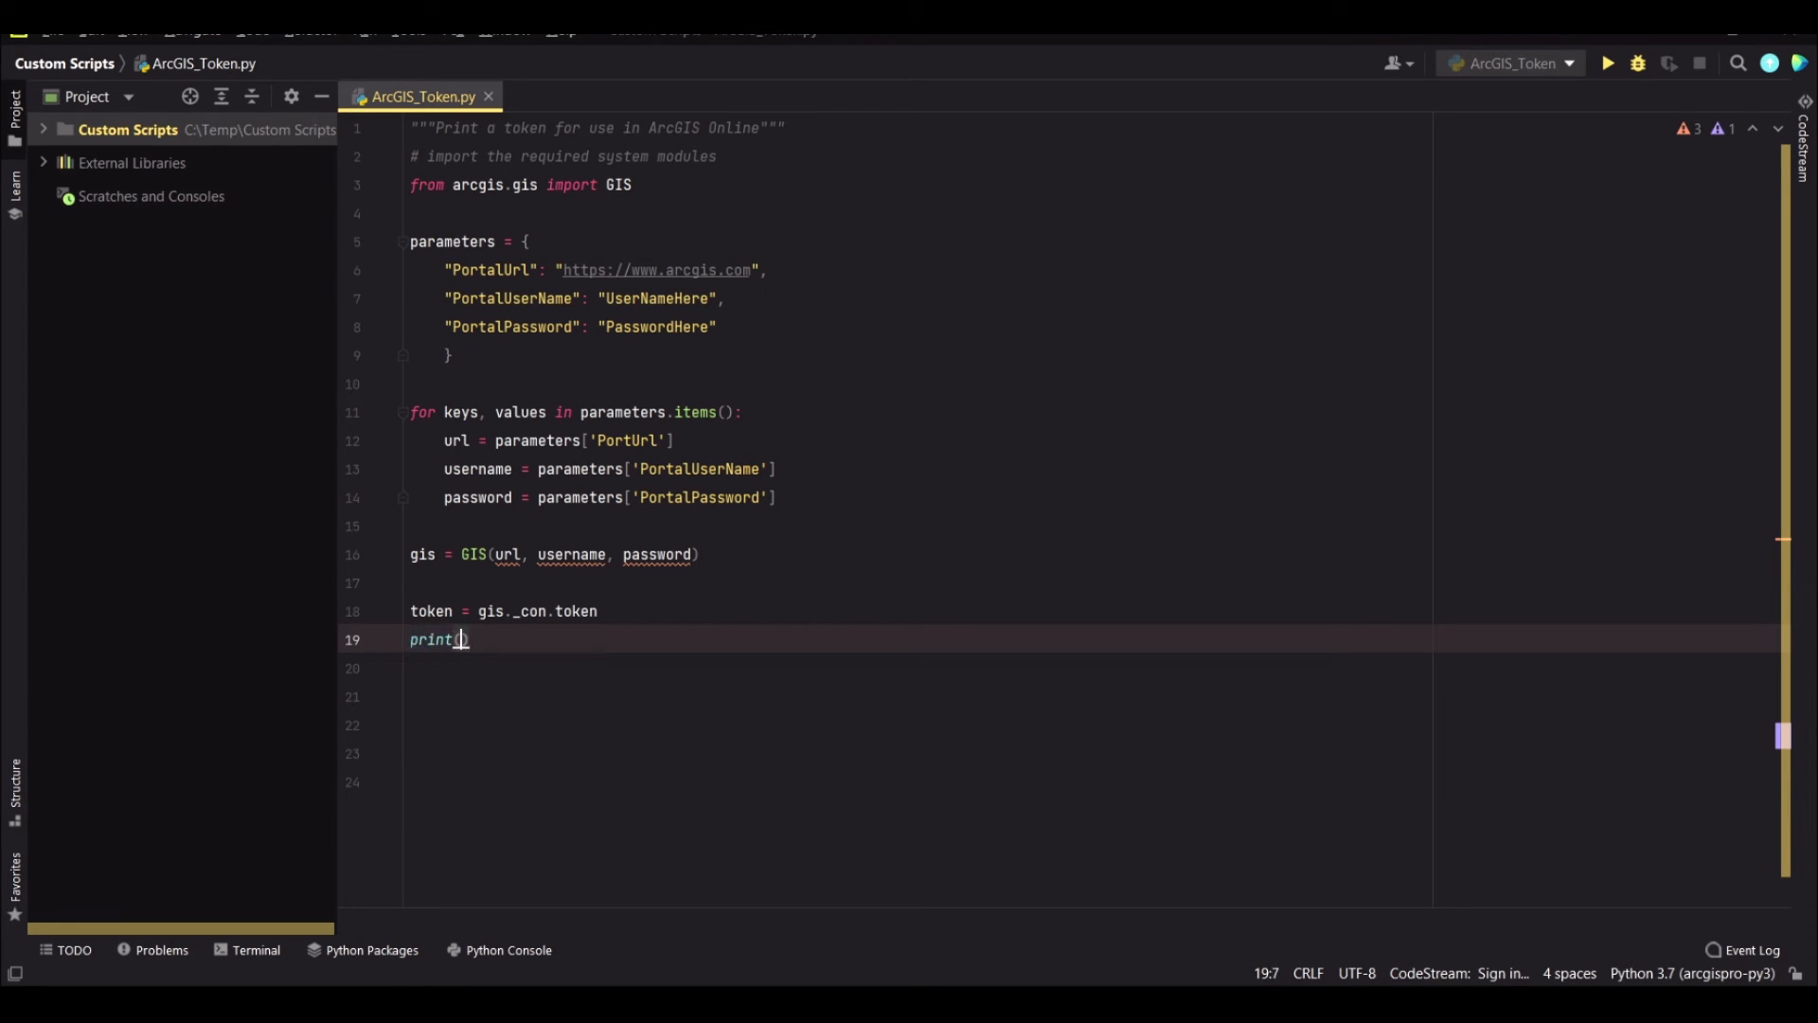
{"action": "type", "text": "f\""}
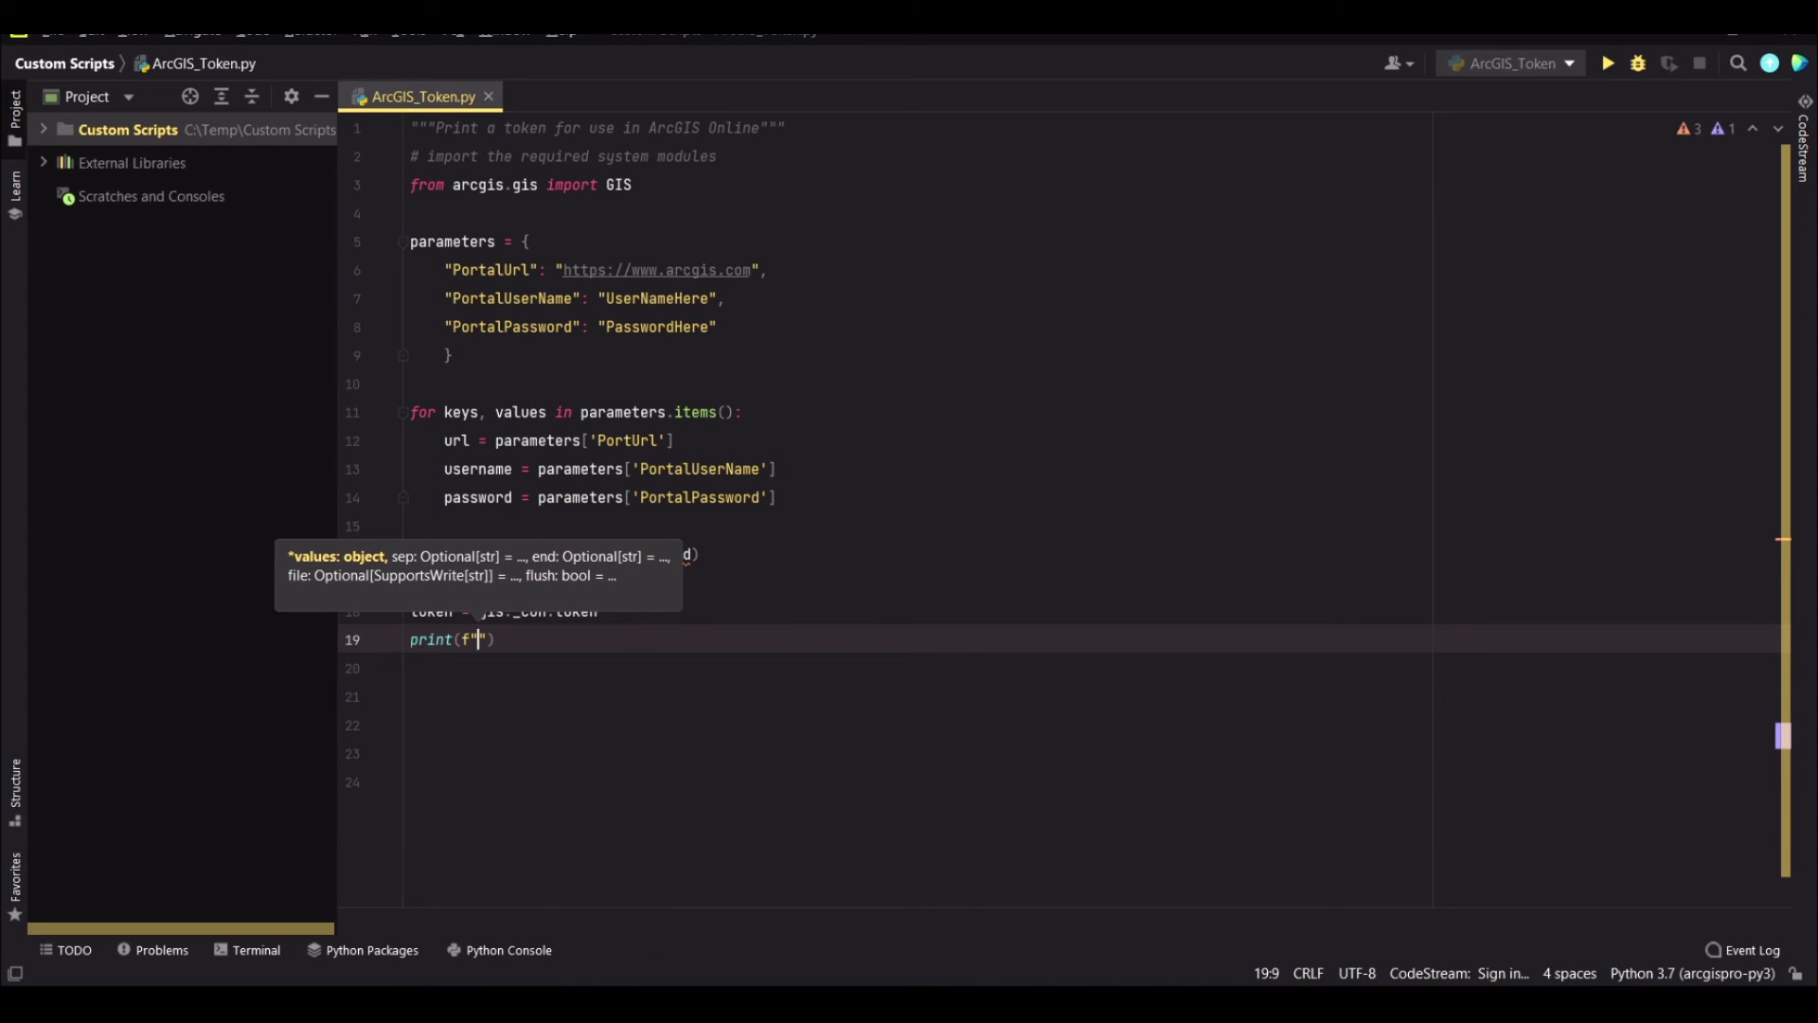
{"action": "type", "text": "YOu"}
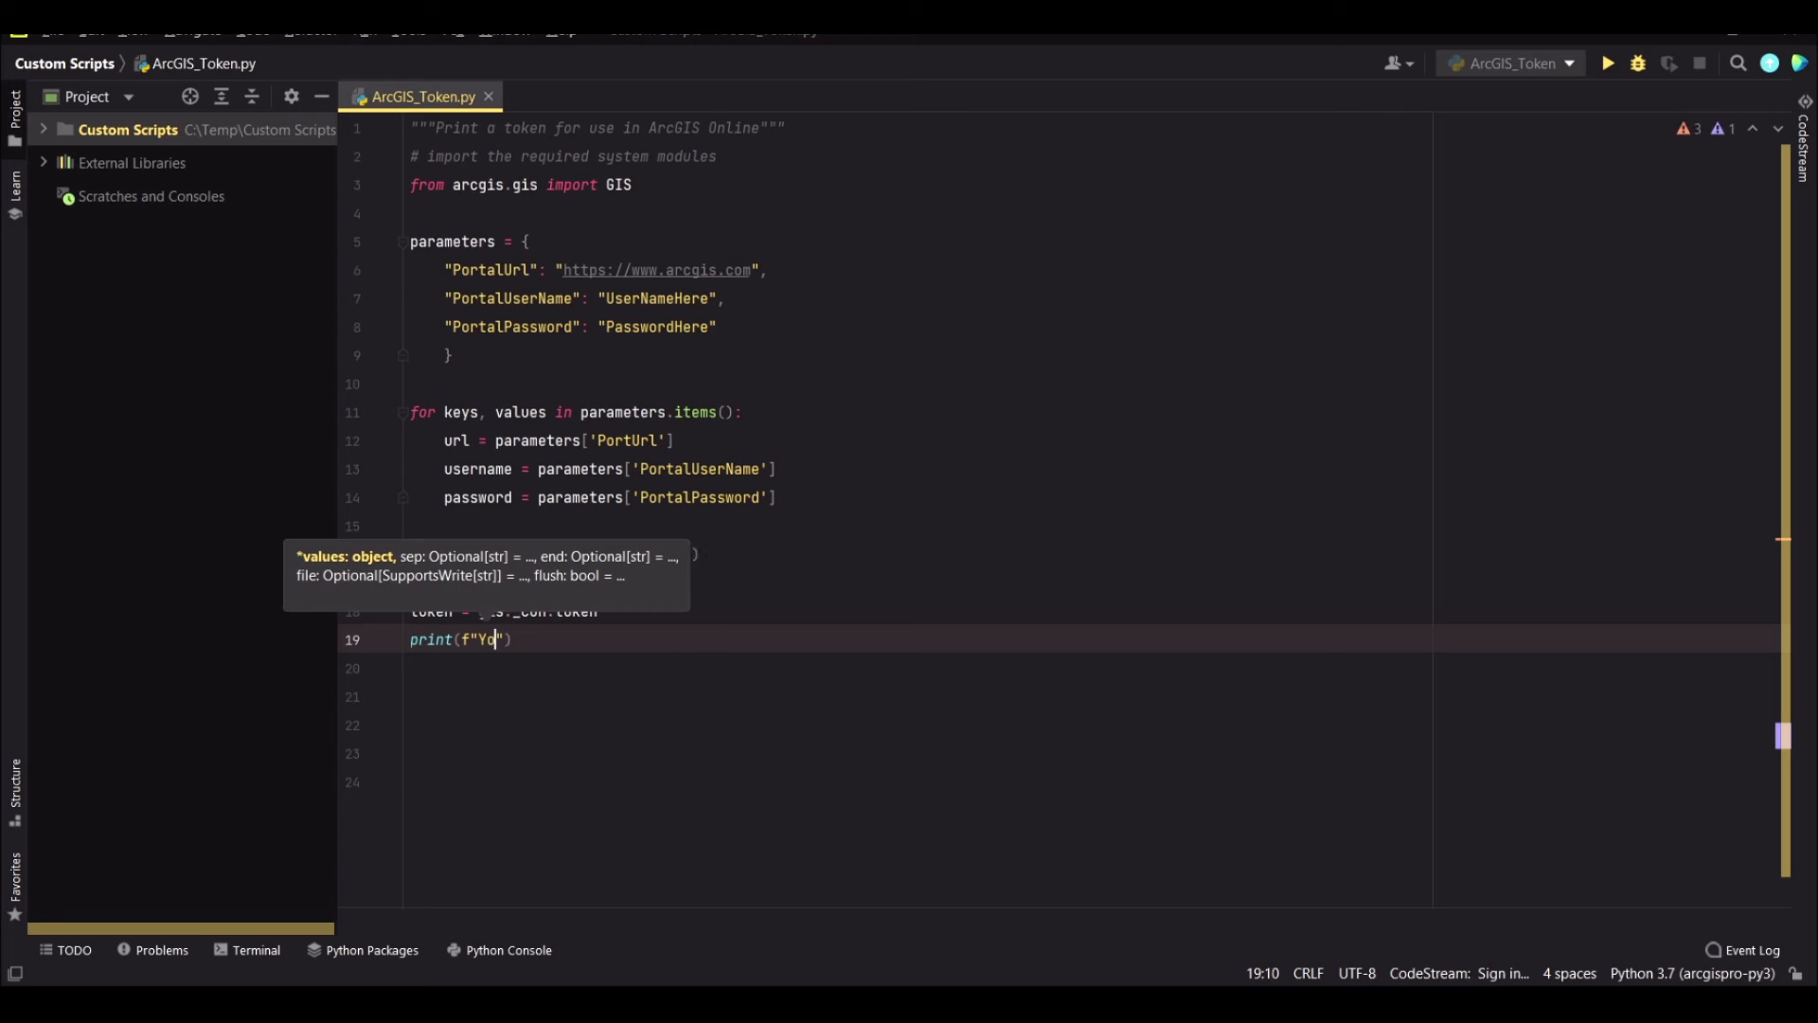
{"action": "type", "text": "ur ArcGIS token is:"}
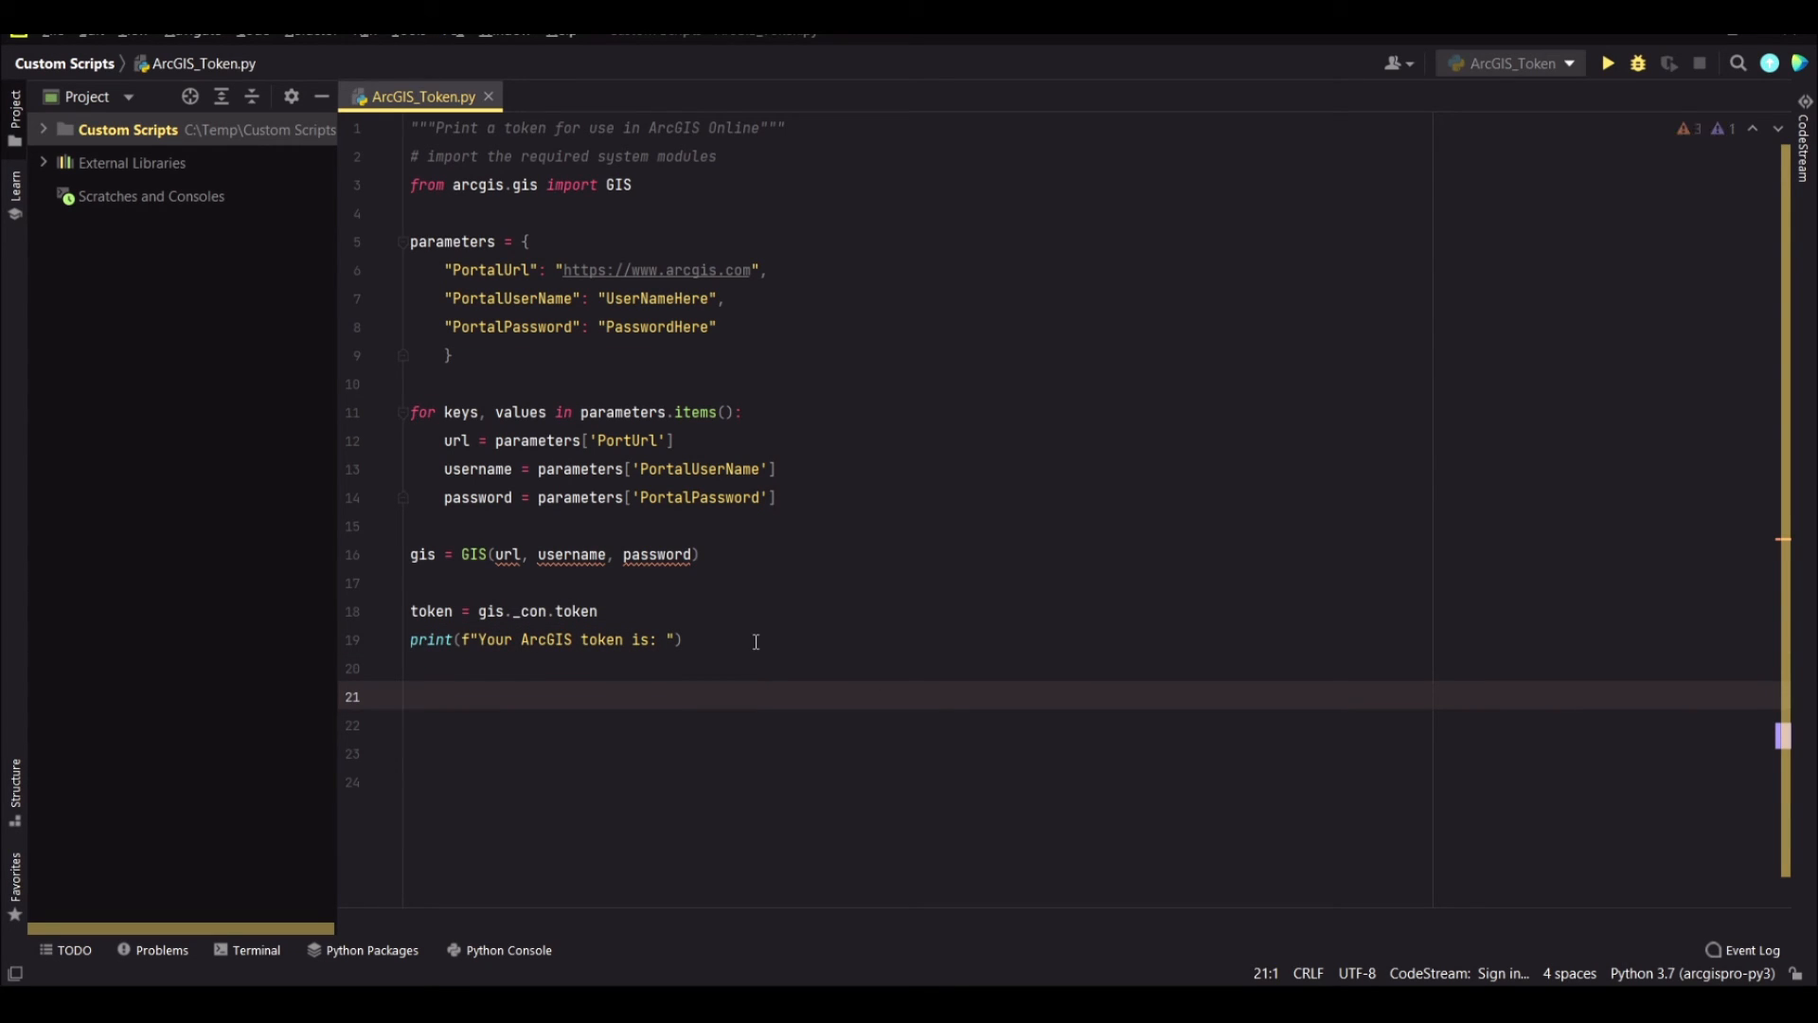
Run the script after filling in the real credentials
{"action": "left_click", "coordinate": [411, 695]}
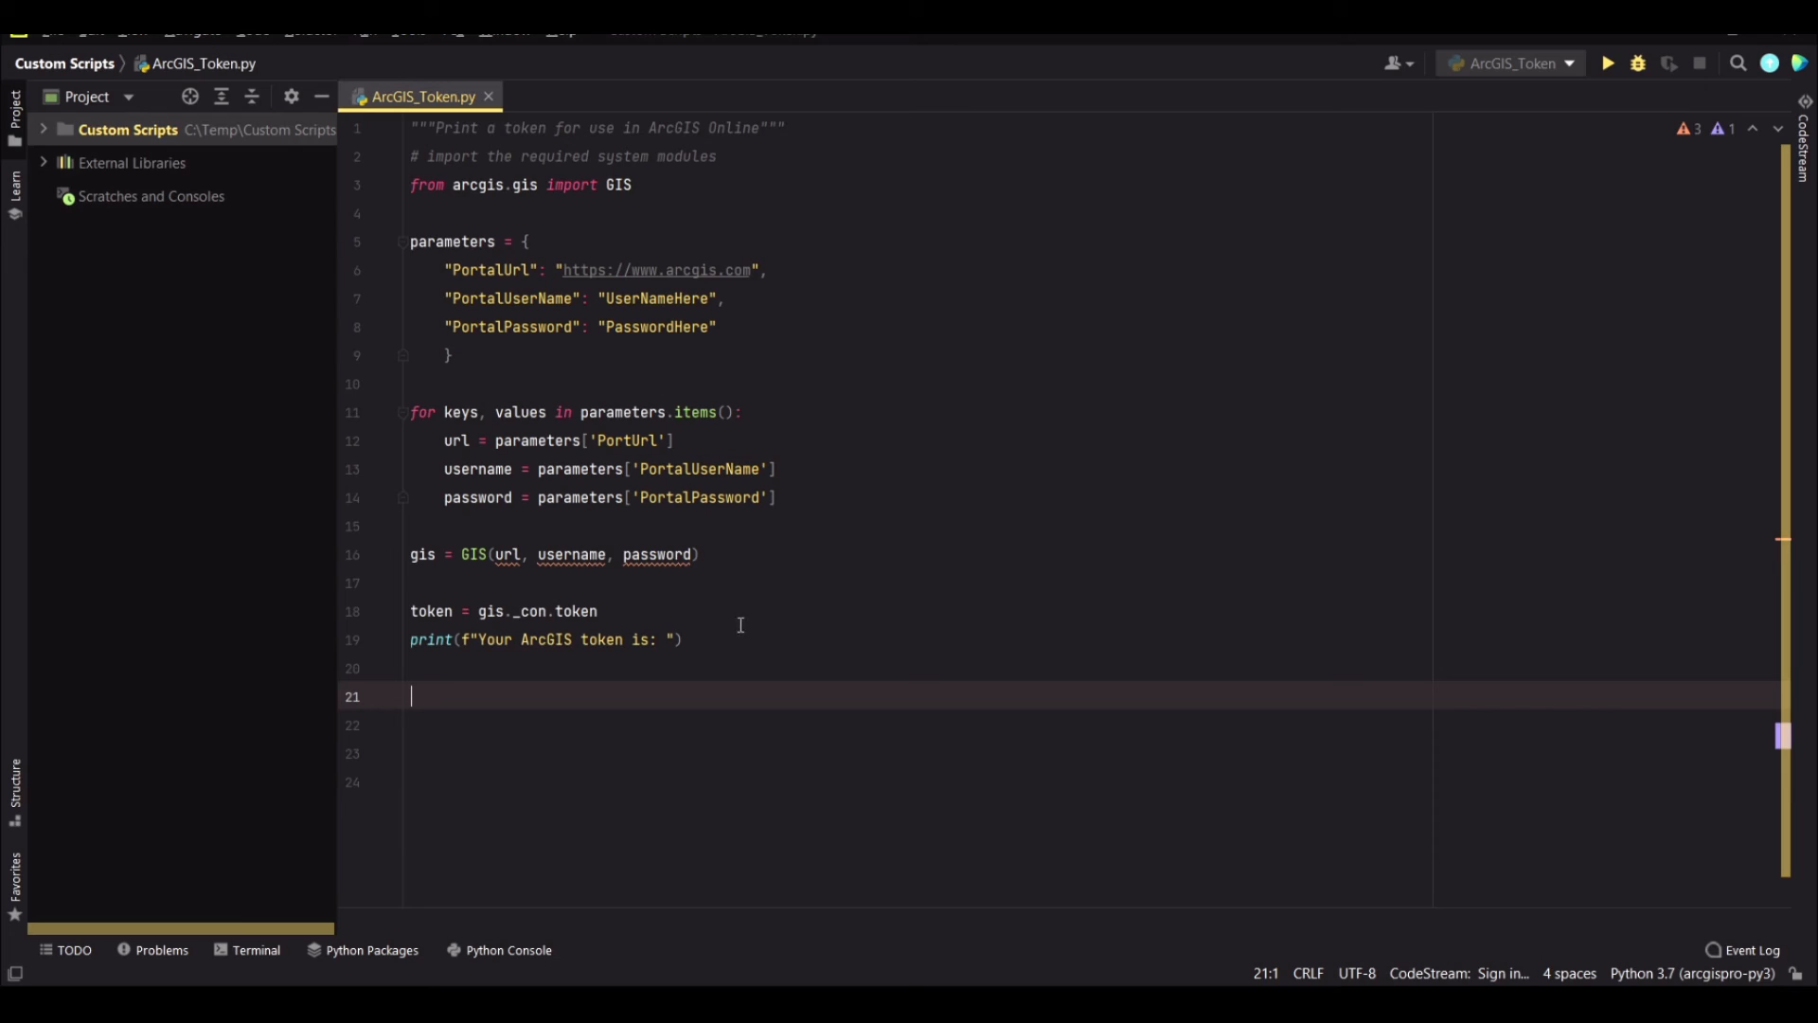
{"action": "mouse_move", "coordinate": [909, 566]}
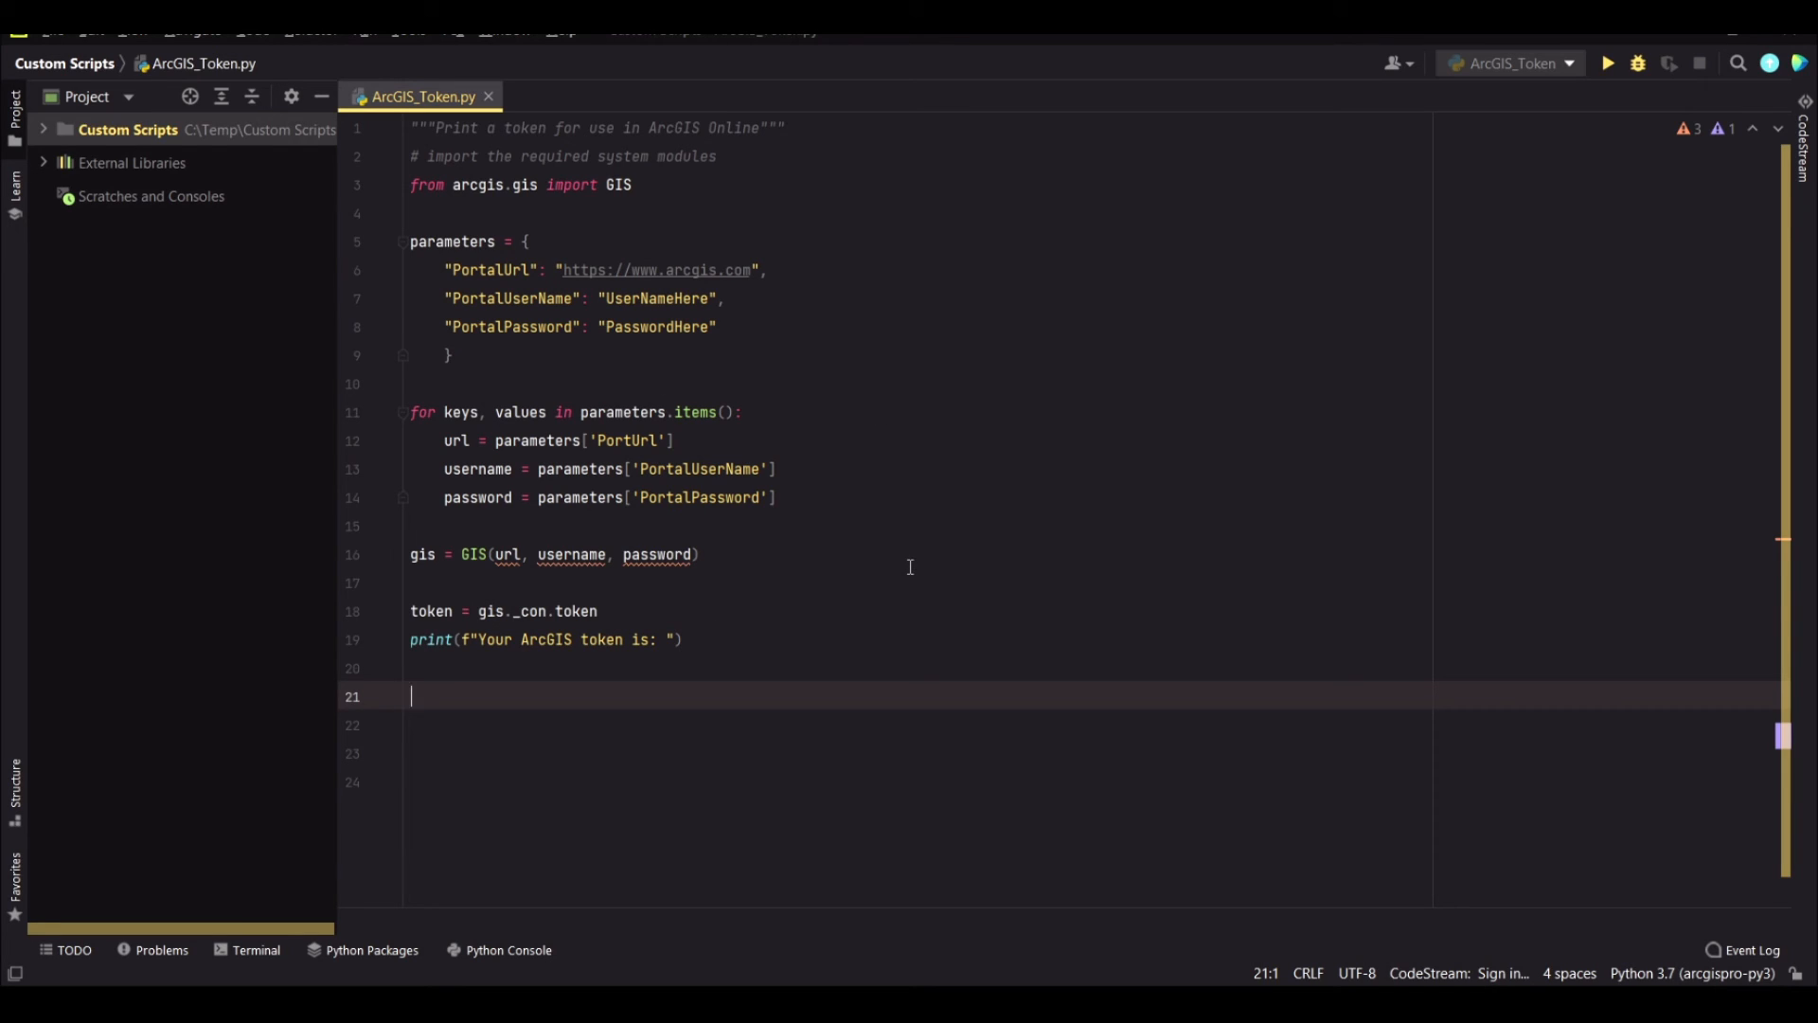
{"action": "left_click", "coordinate": [1608, 65]}
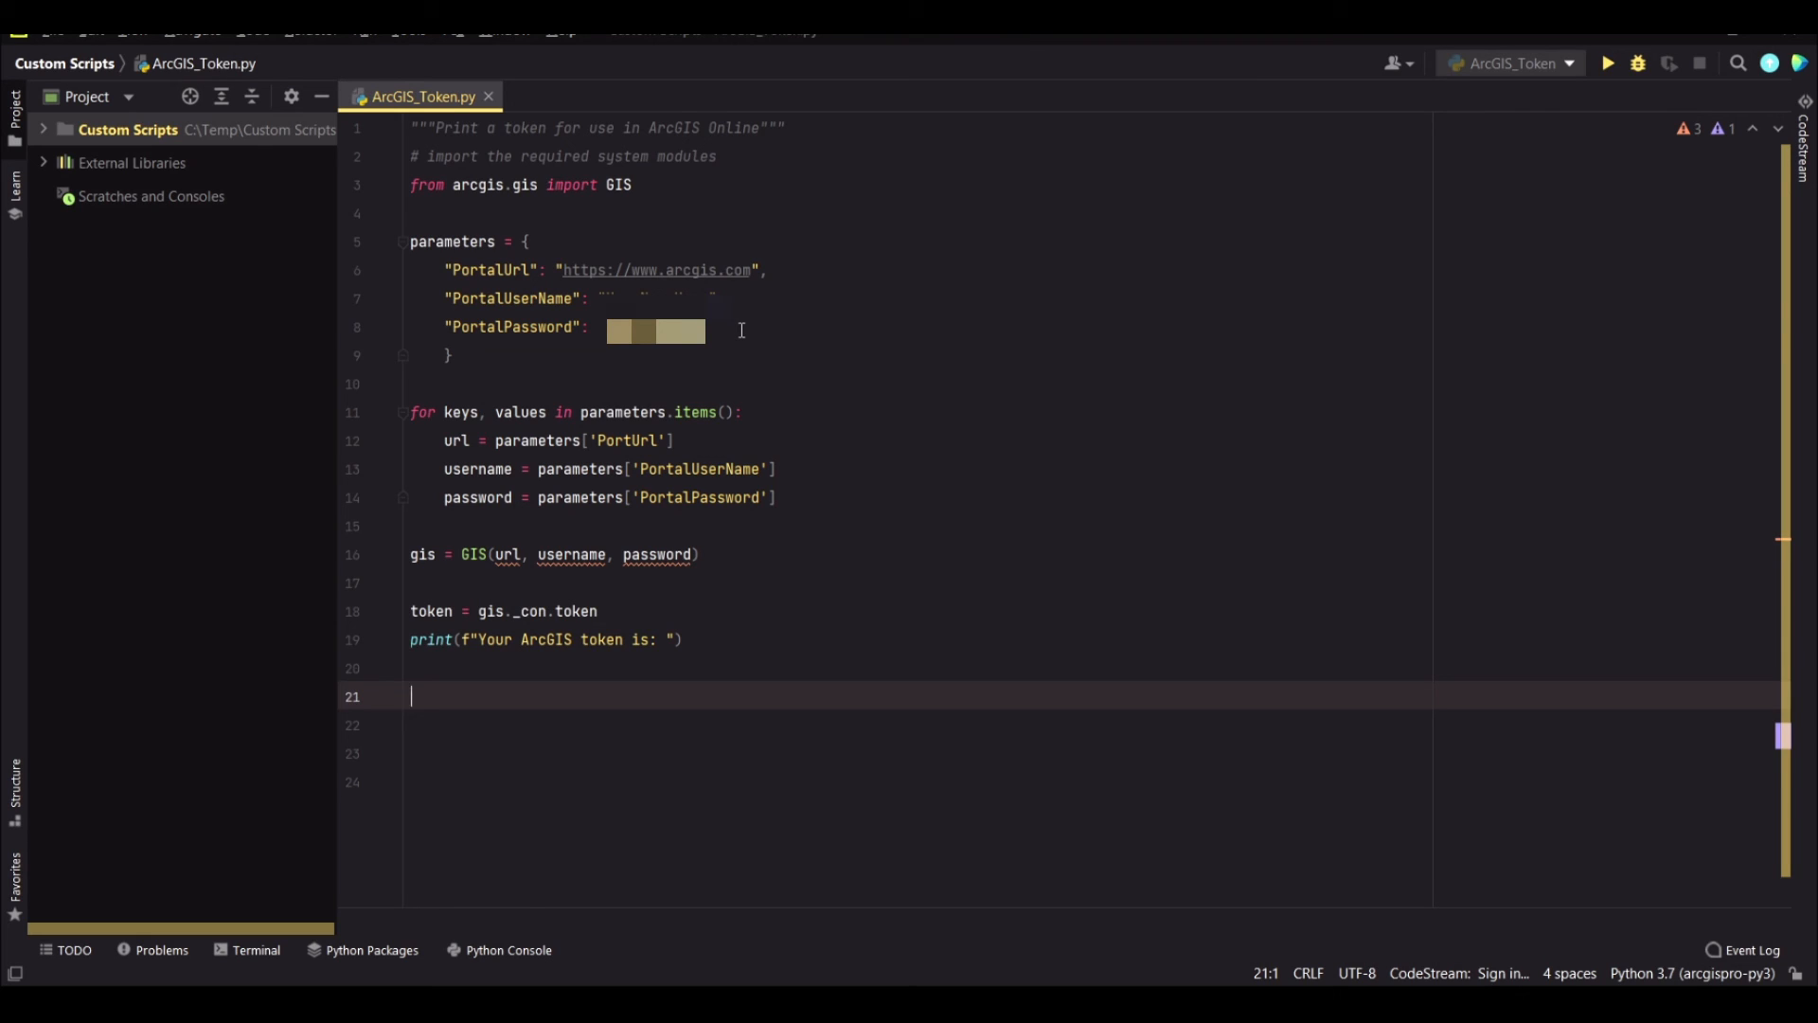
Add the '# case sensitive' comment after the password value and run the script again
{"action": "left_click", "coordinate": [740, 327]}
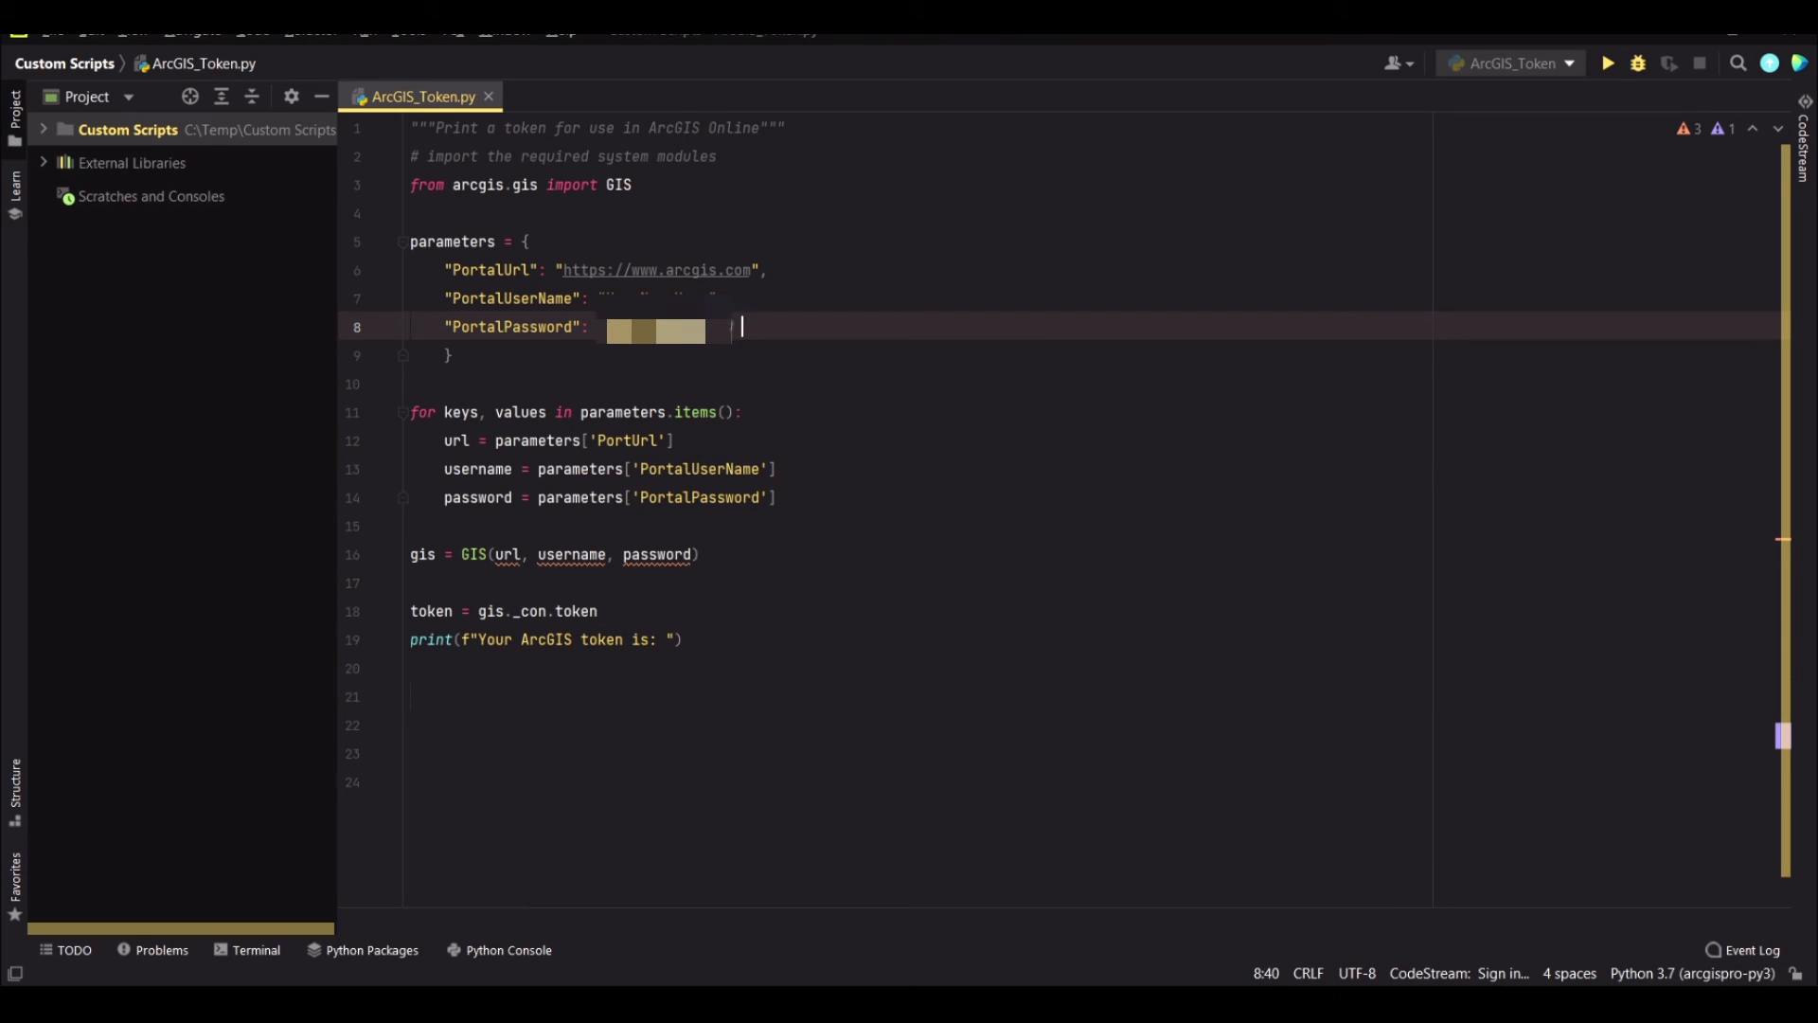
{"action": "type", "text": "# case sens"}
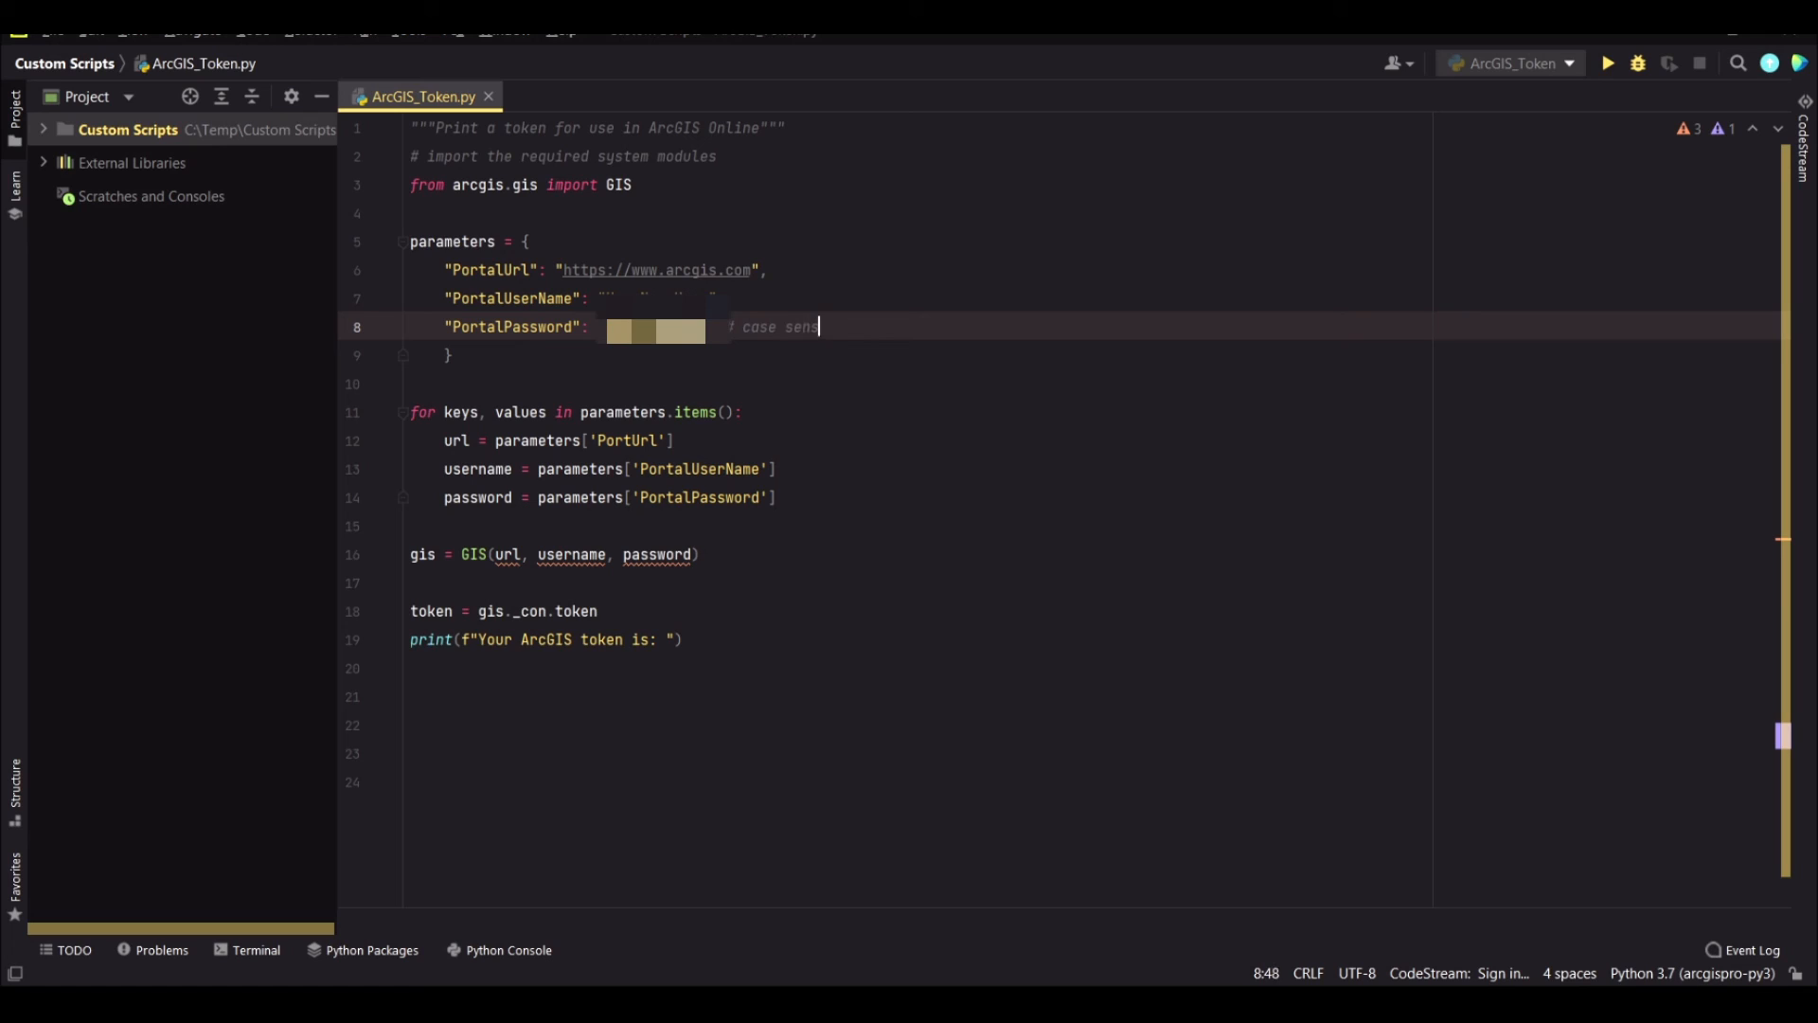
{"action": "type", "text": "ti"}
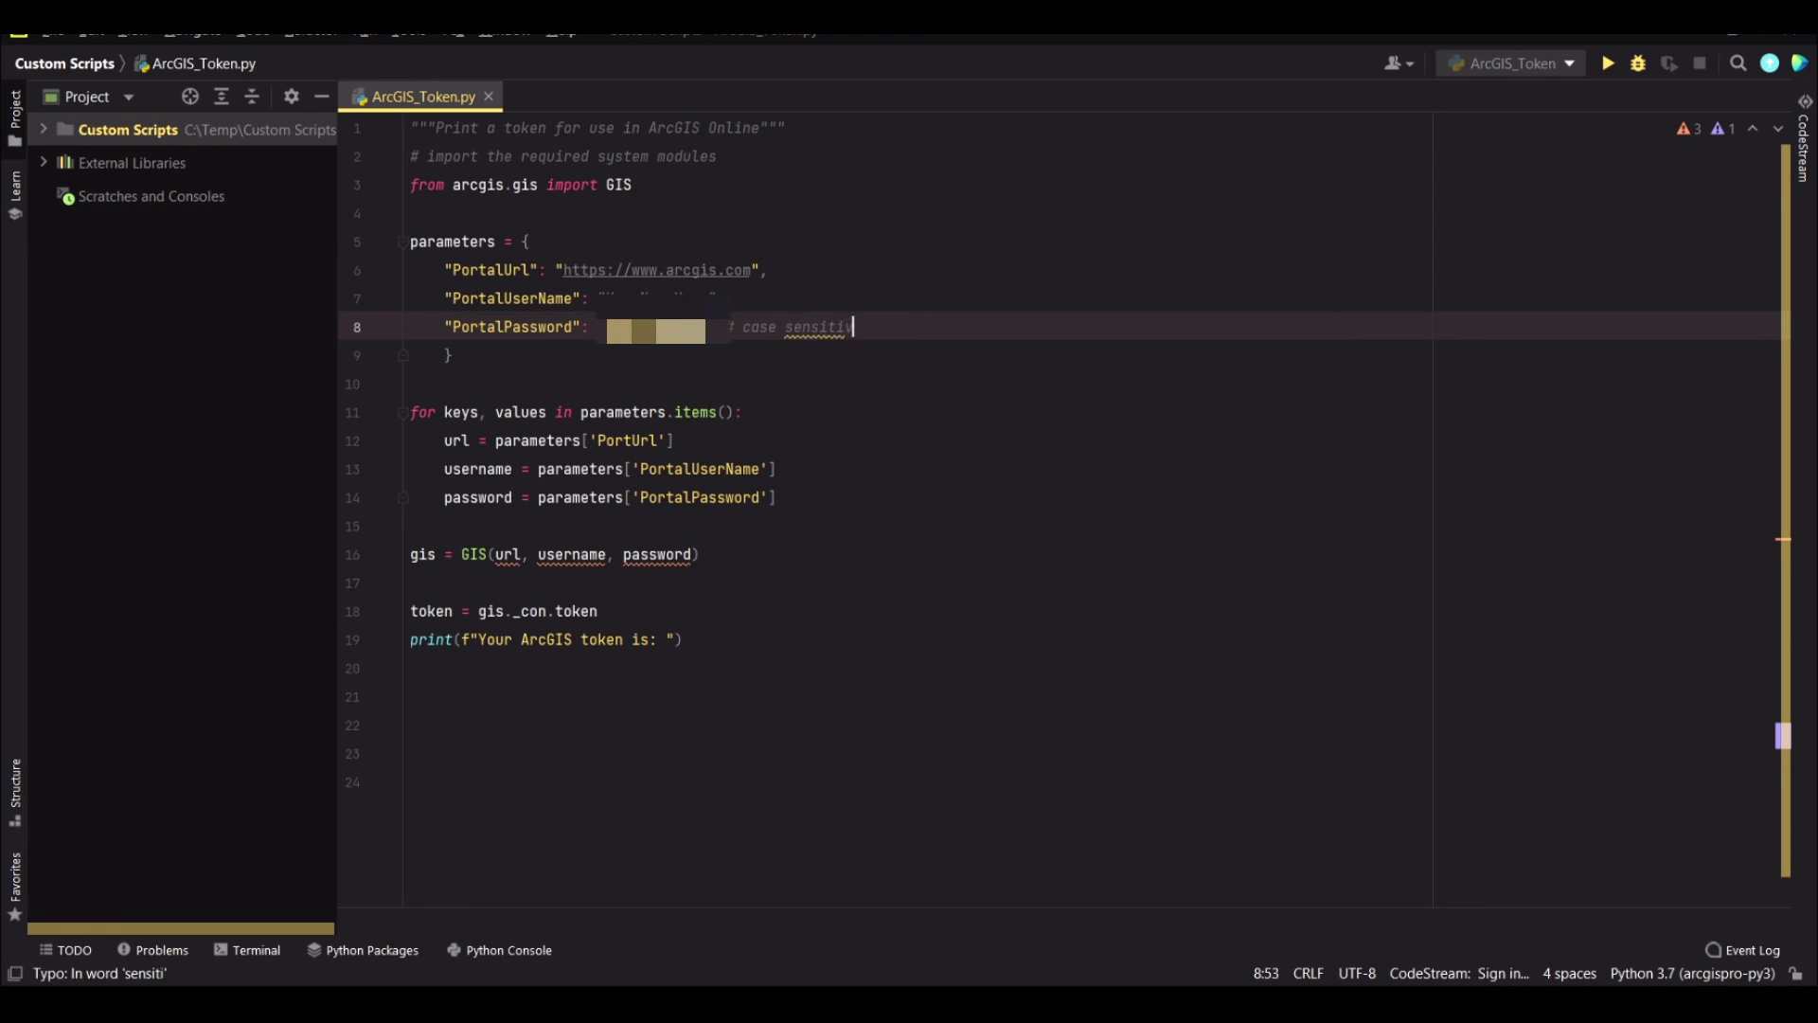
{"action": "type", "text": "ve"}
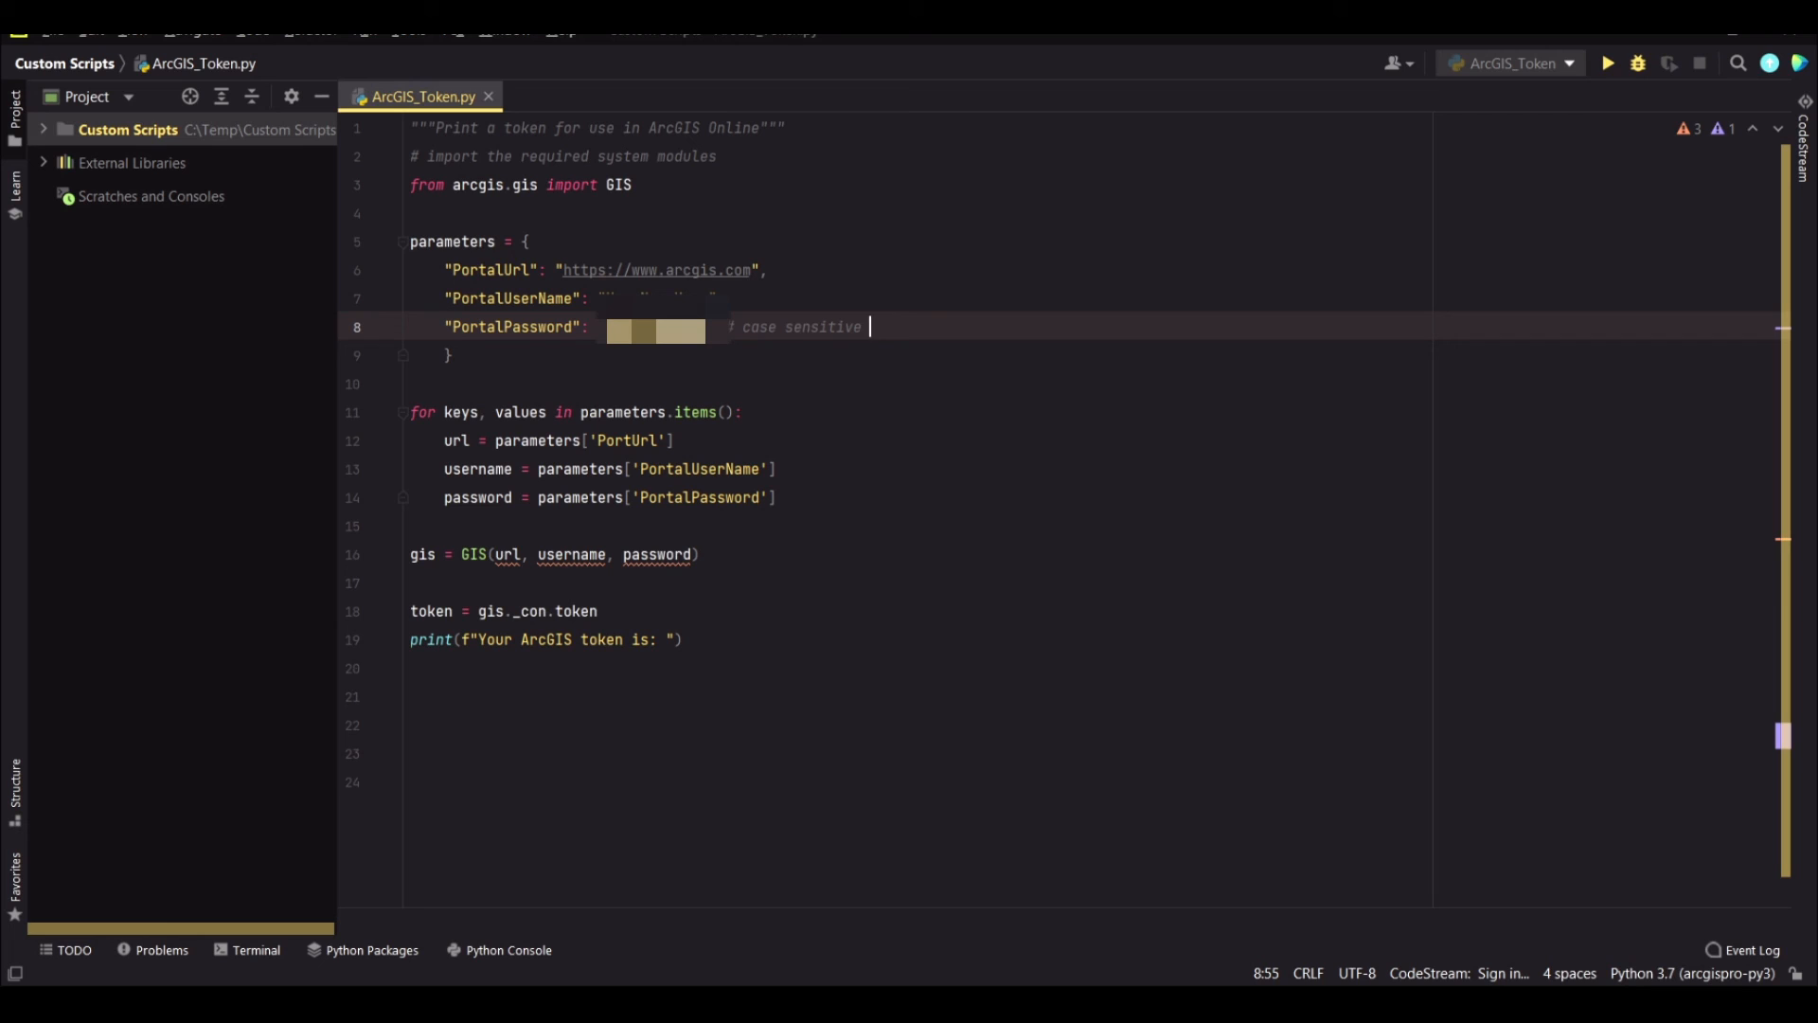
{"action": "left_click", "coordinate": [1608, 64]}
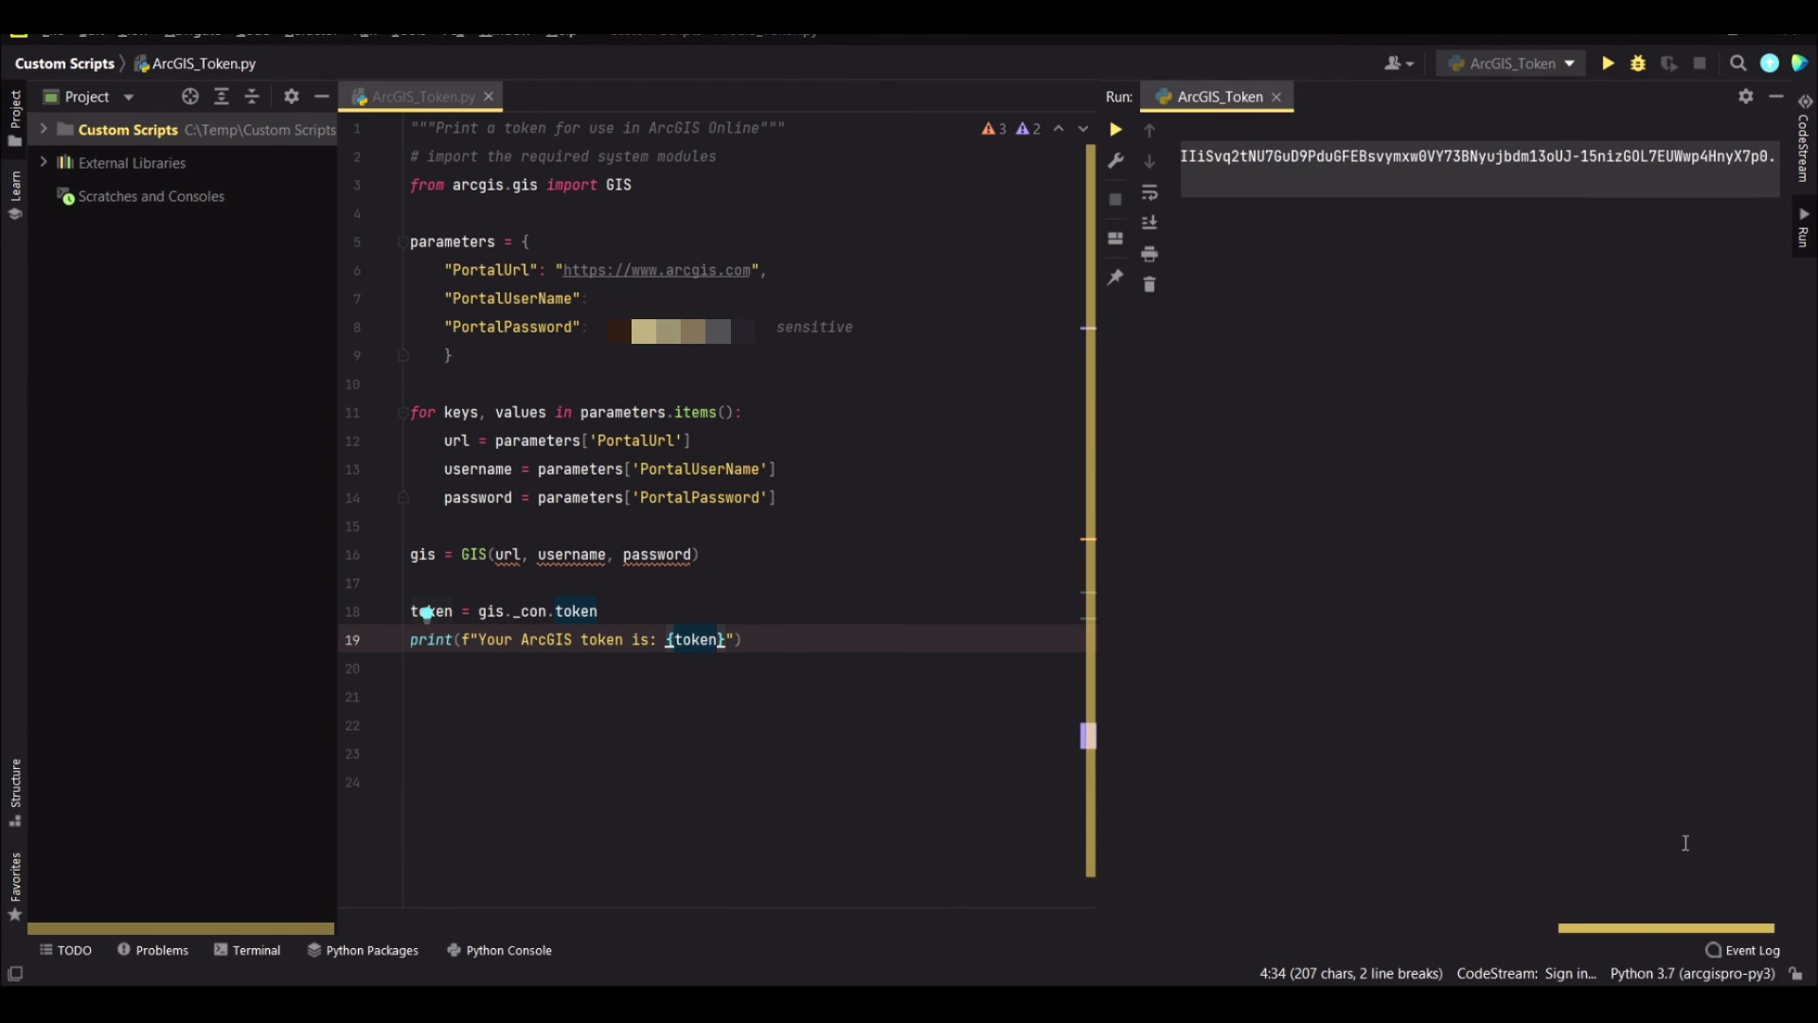
Run ArcGIS_Token so 'Your ArcGIS token is:' prints with the token and exit code 0
{"action": "left_click", "coordinate": [1608, 65]}
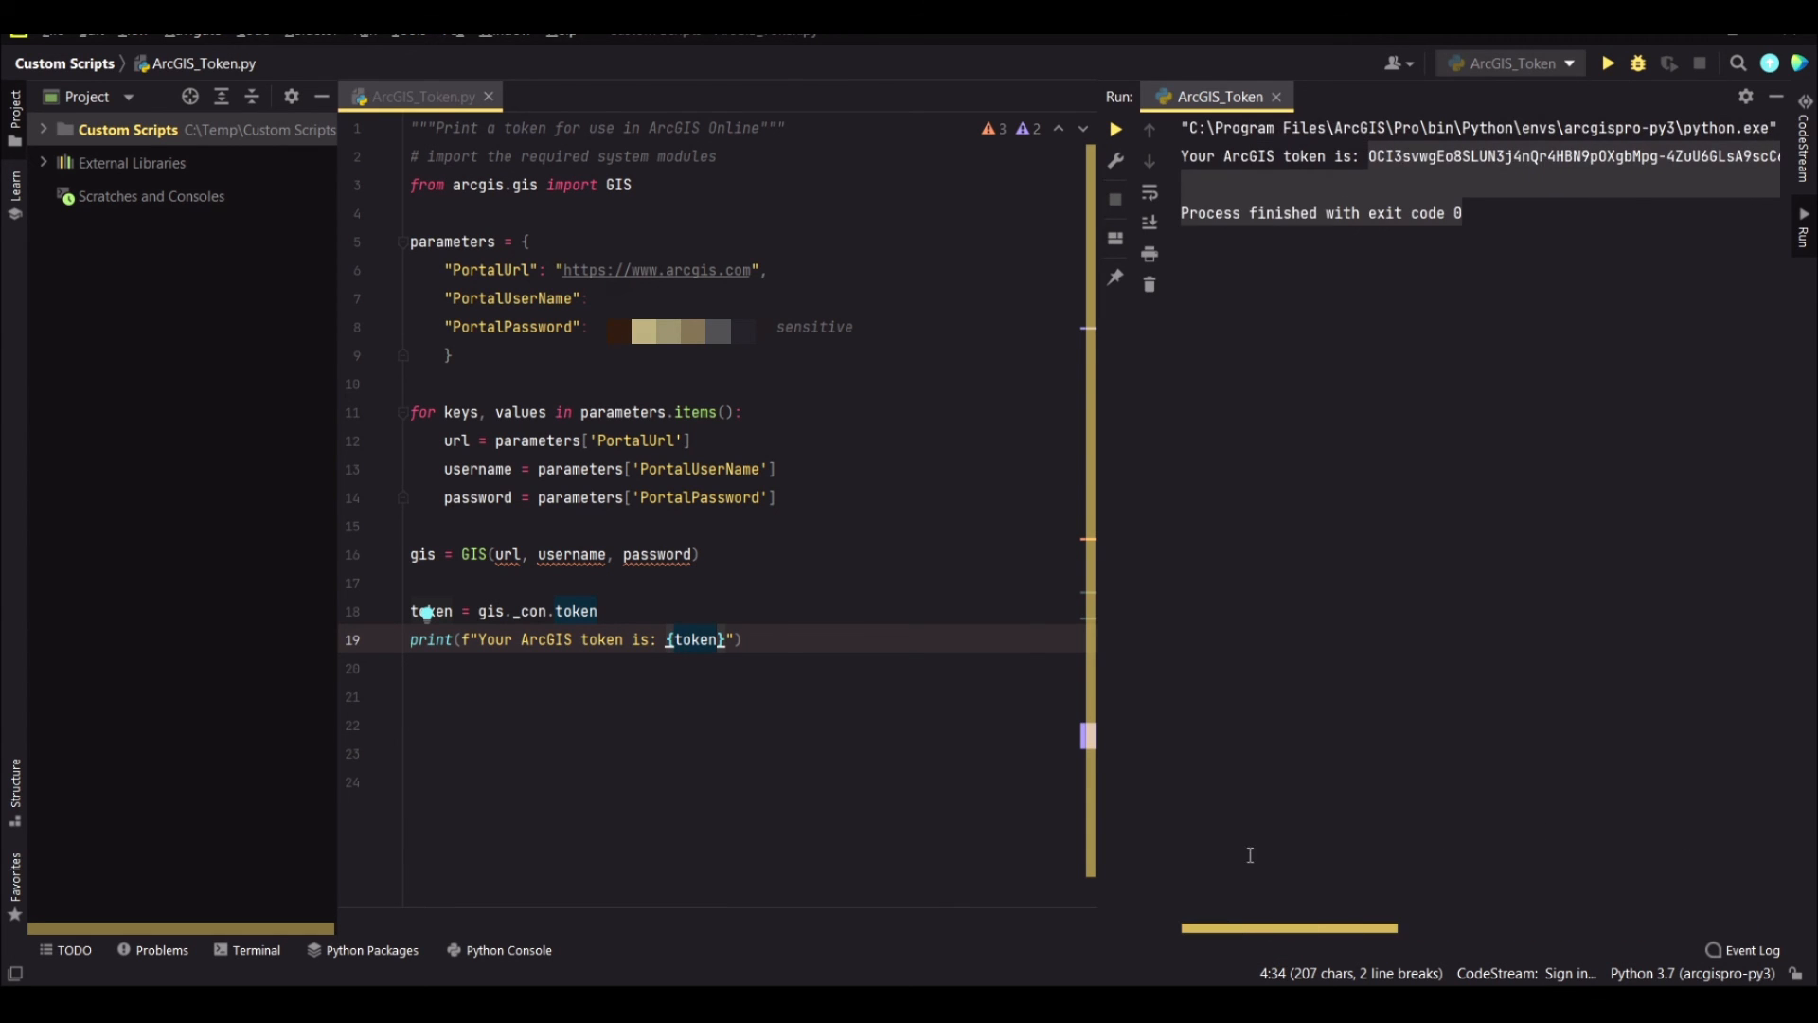
{"action": "mouse_move", "coordinate": [1203, 871]}
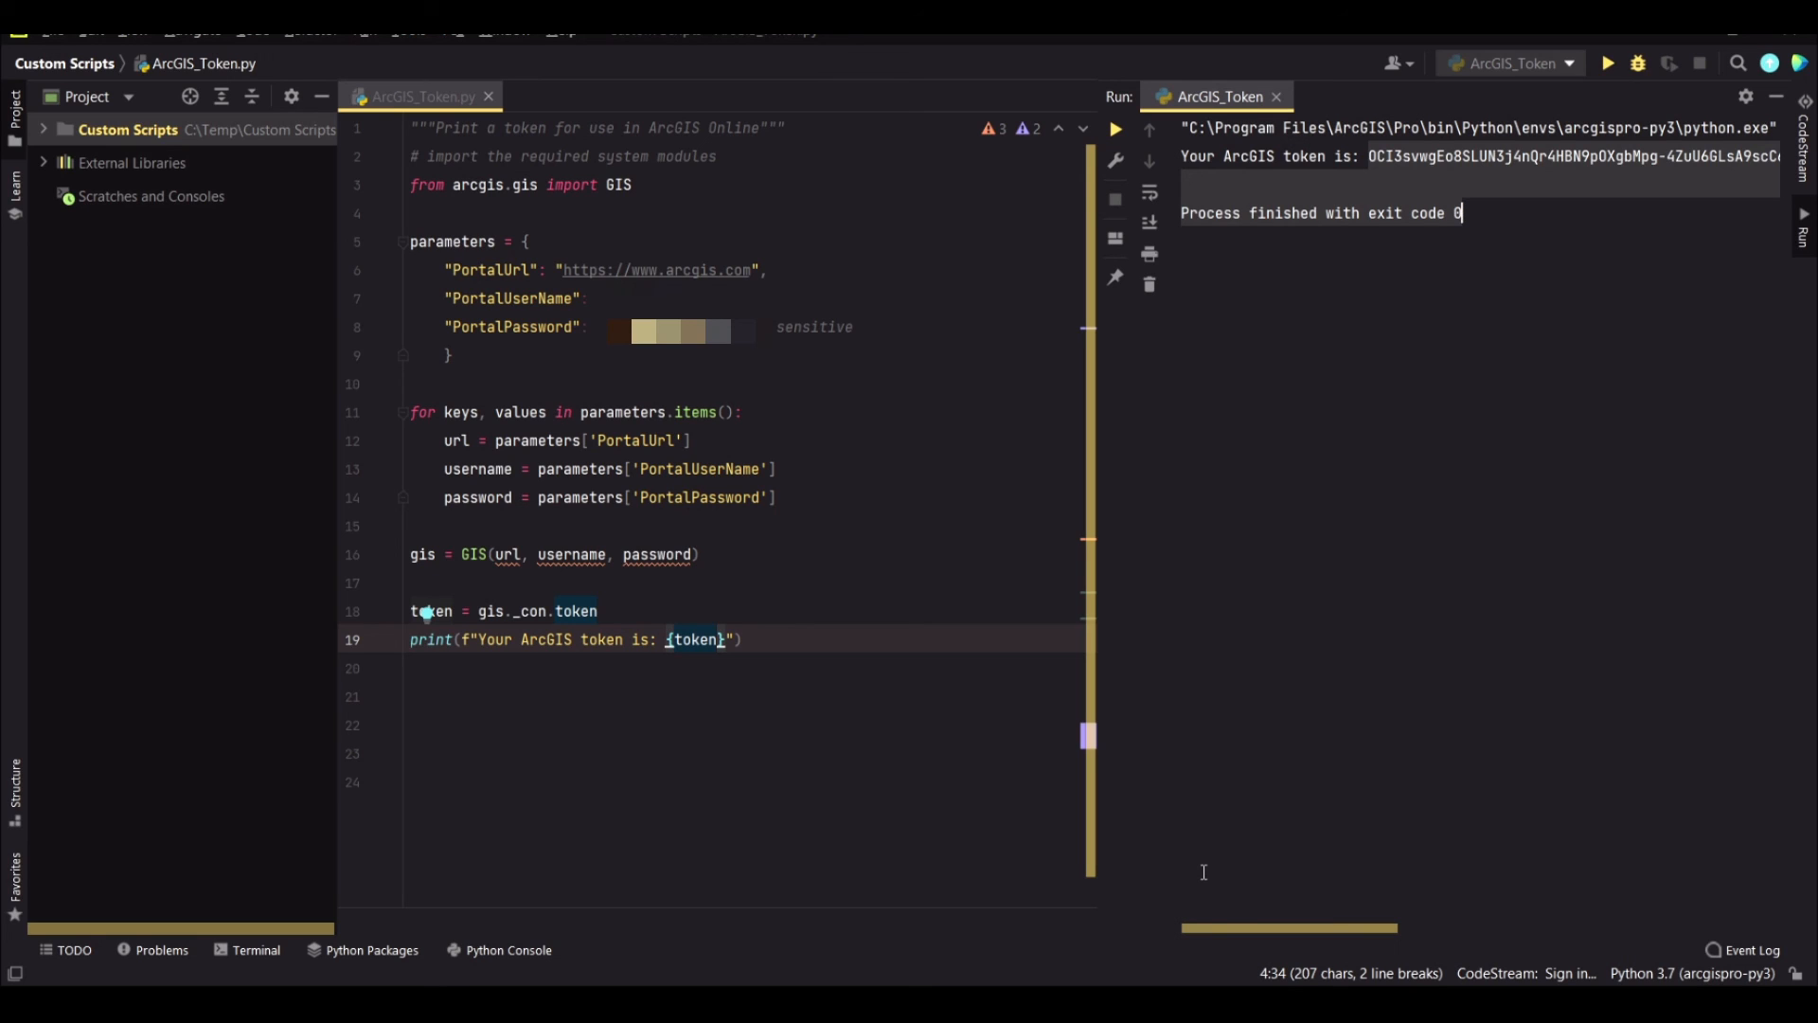
{"action": "mouse_move", "coordinate": [1398, 298]}
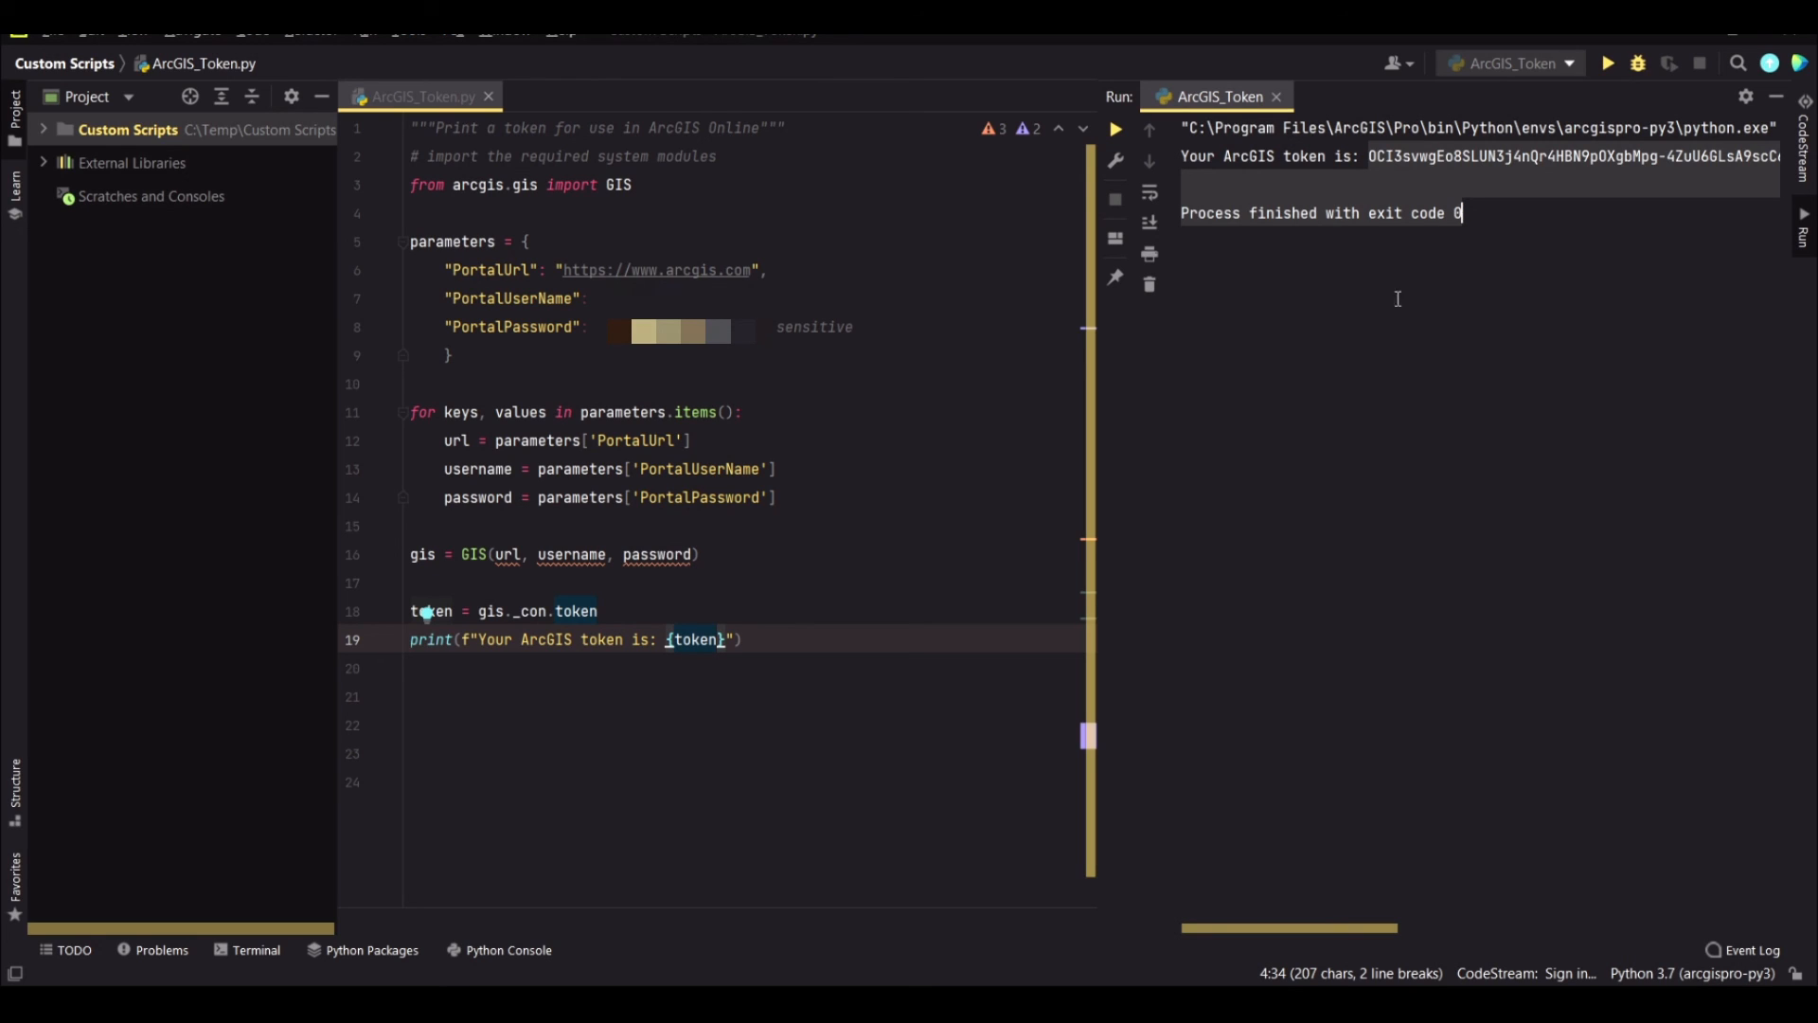